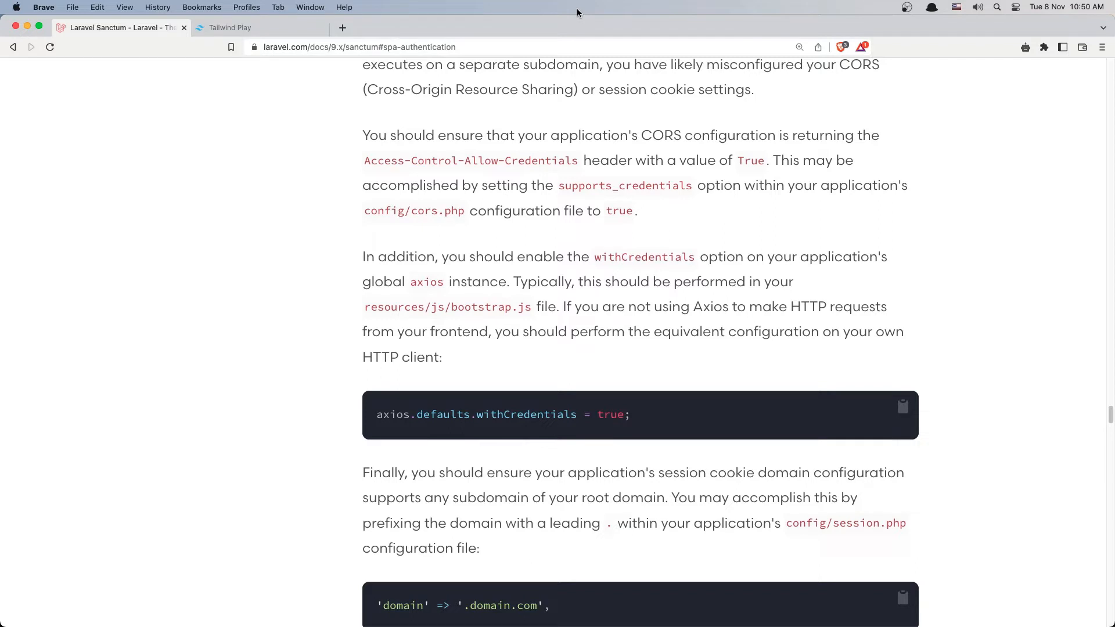
mouse_move(319, 120)
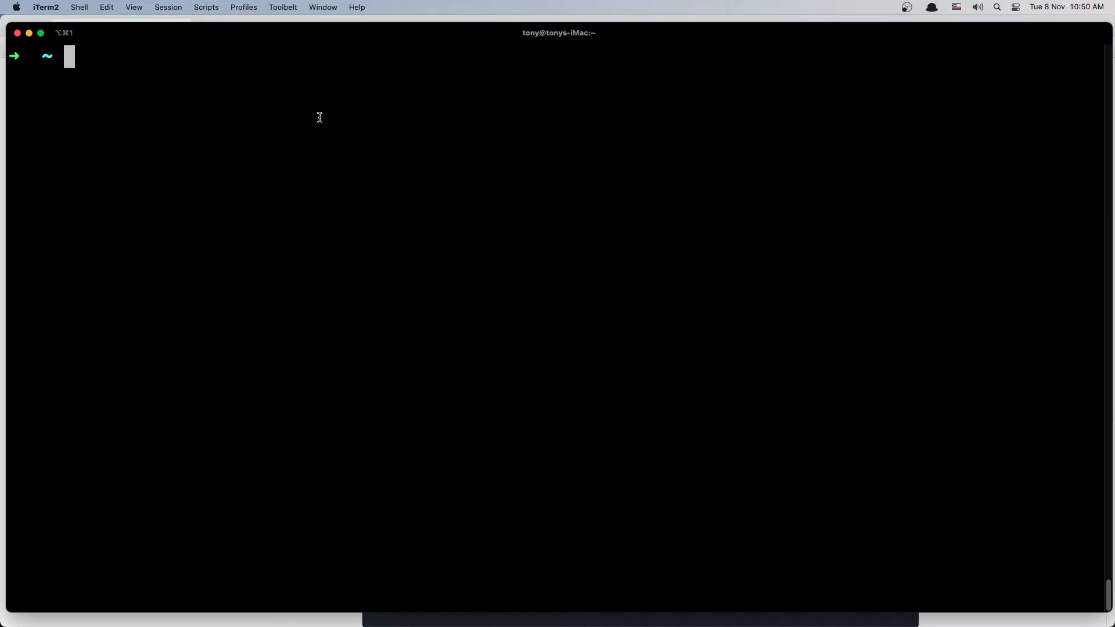
Change into the Sites/vue-breeze-api project directory in iTerm2.
type("cd Sites")
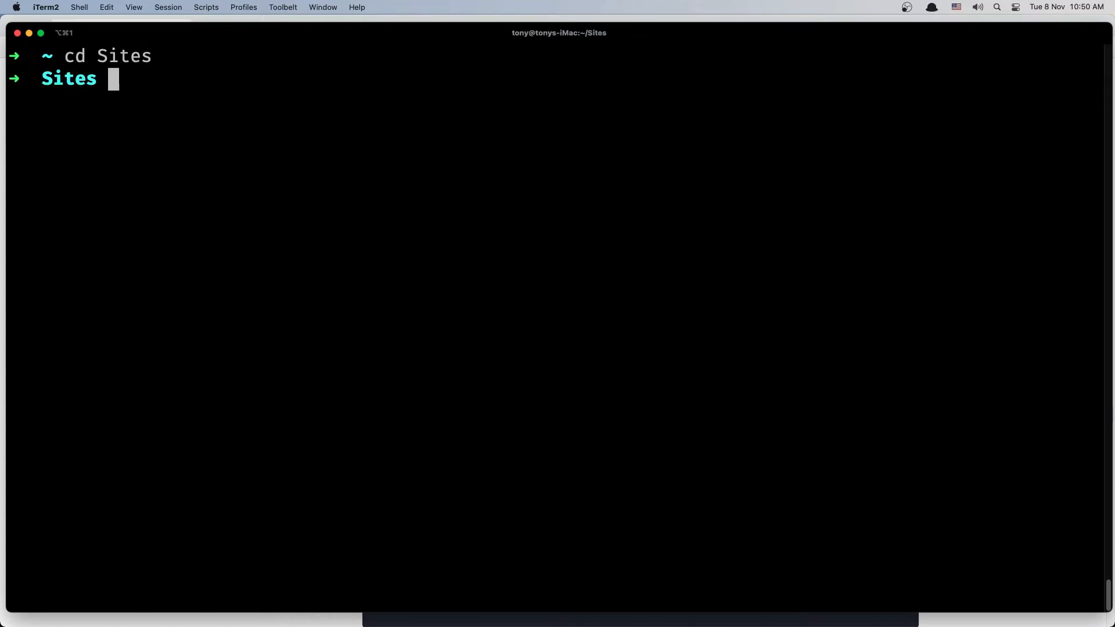
type("cd")
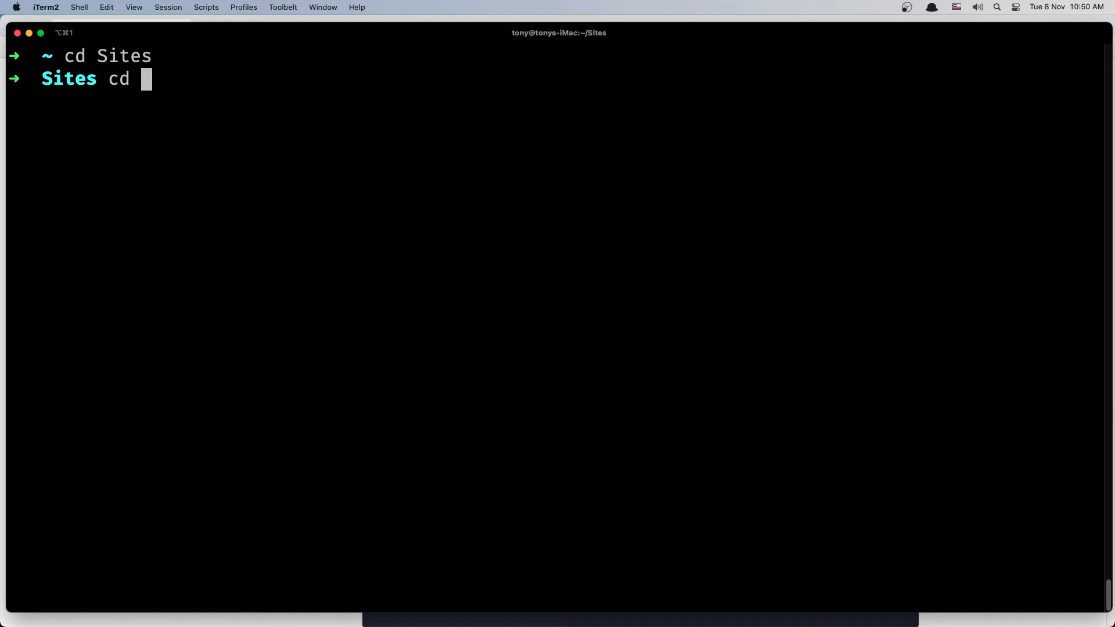
type("vue-")
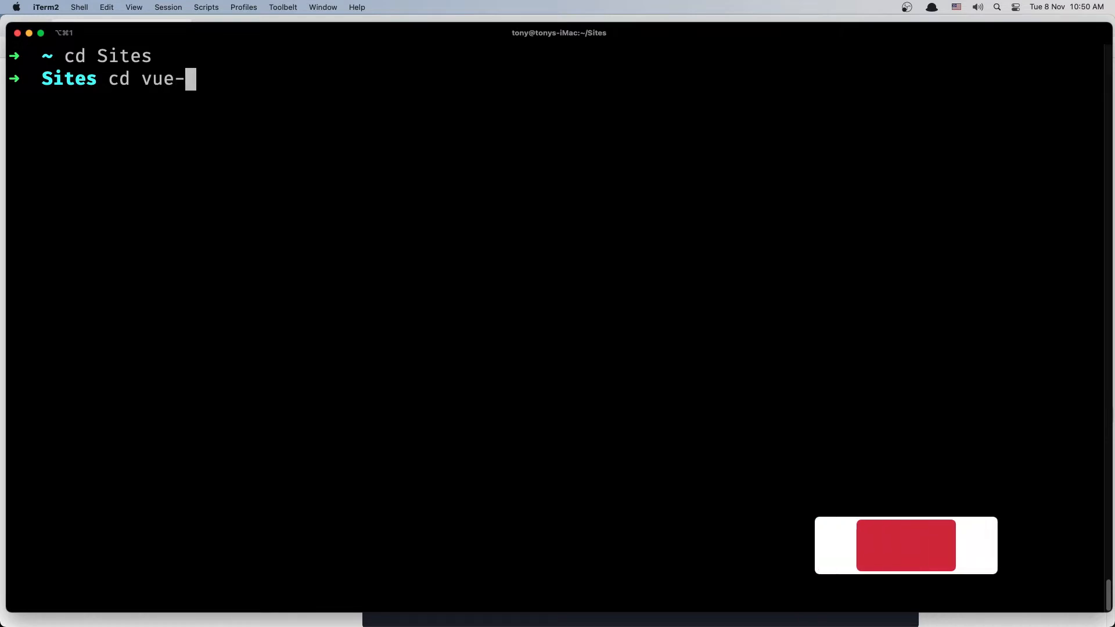
type("breeze-a")
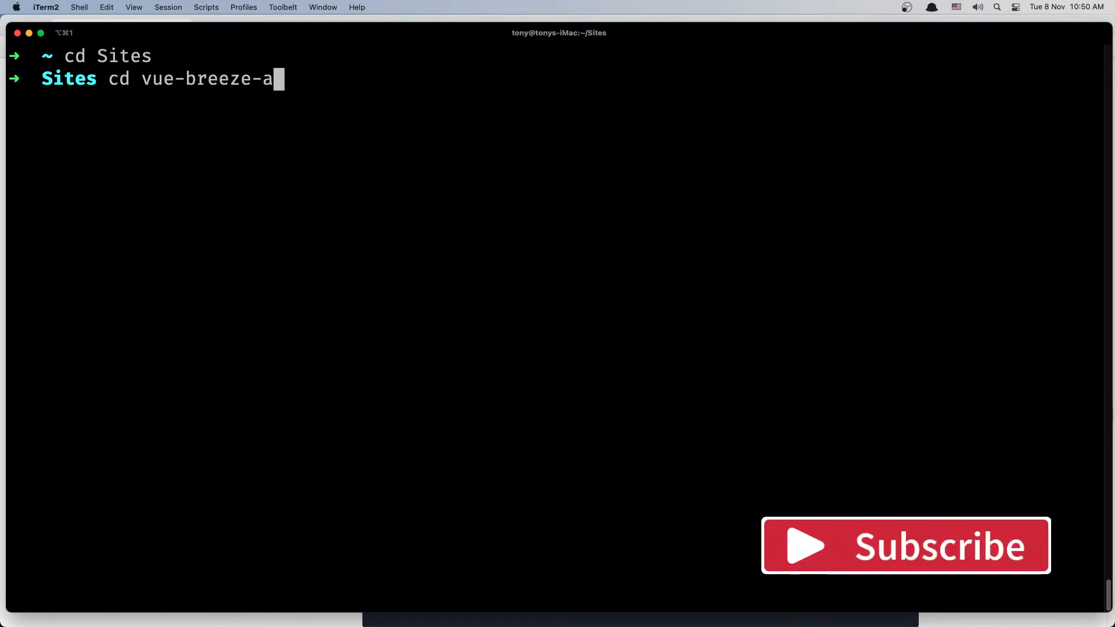
key("Enter")
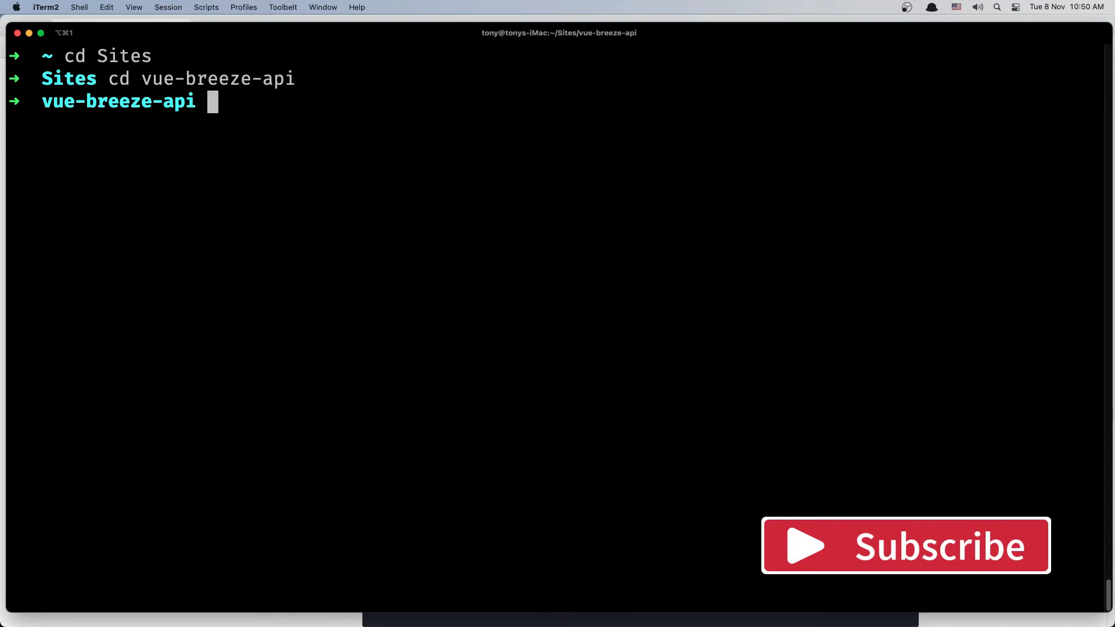
Launch the project in the code editor and start the Vite dev server with npm run dev.
type("code .")
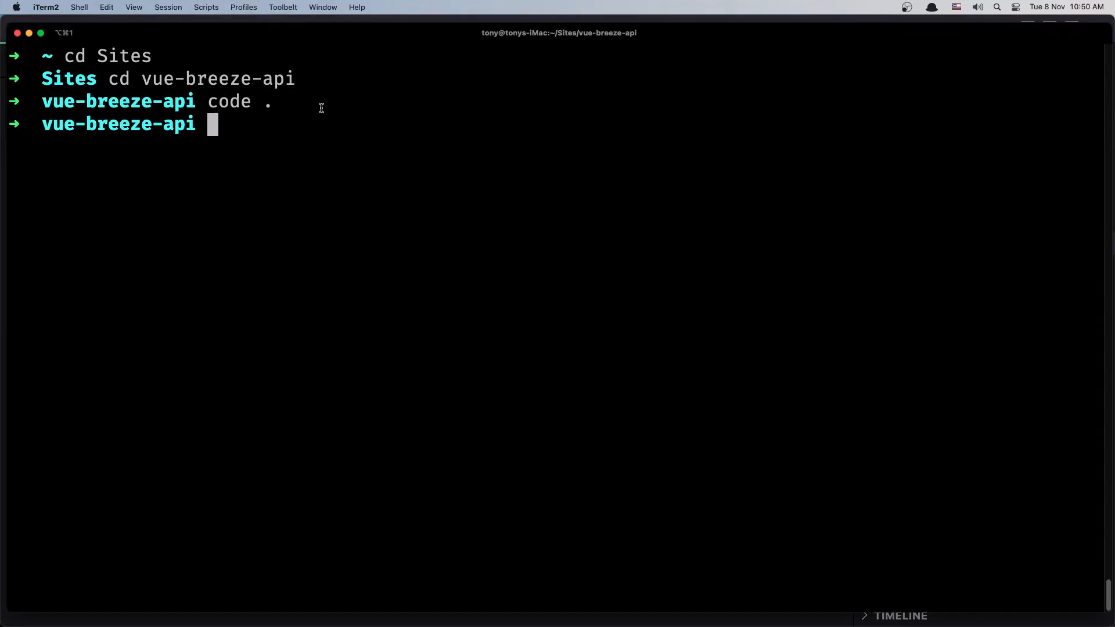
type("nrd")
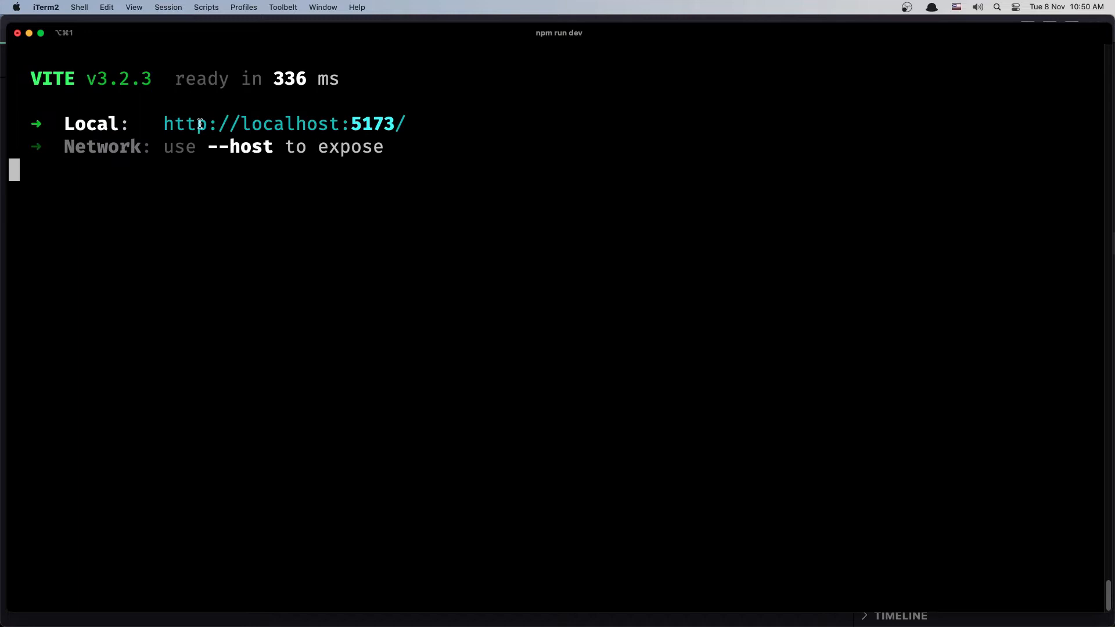
Copy the local server address and view the Vue Breeze API page in Brave.
left_click_drag(163, 124, 407, 124)
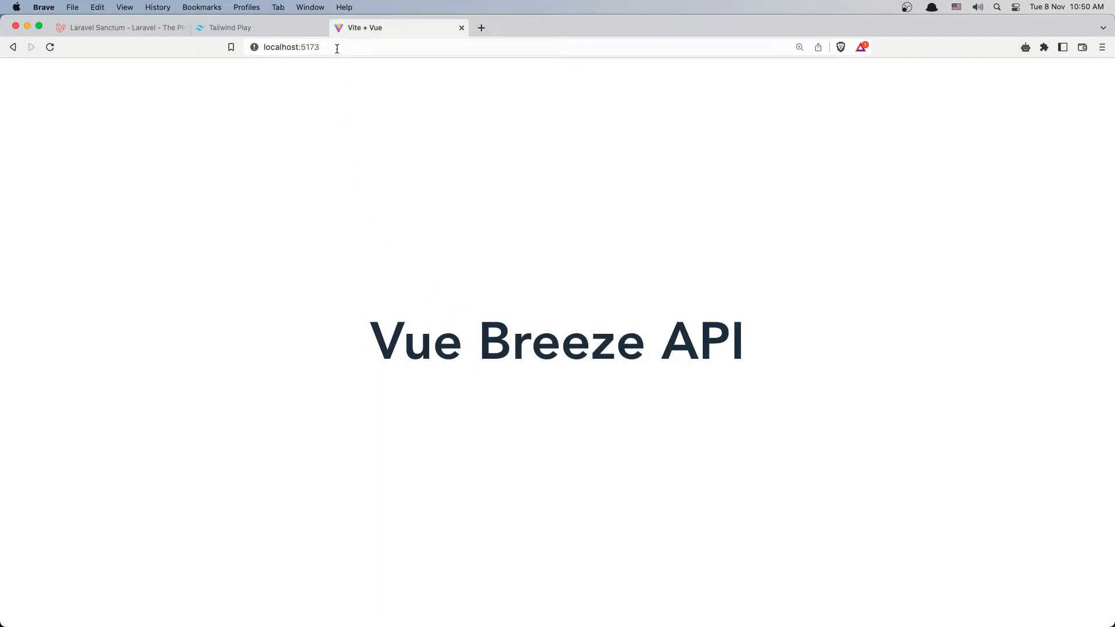
double_click(312, 46)
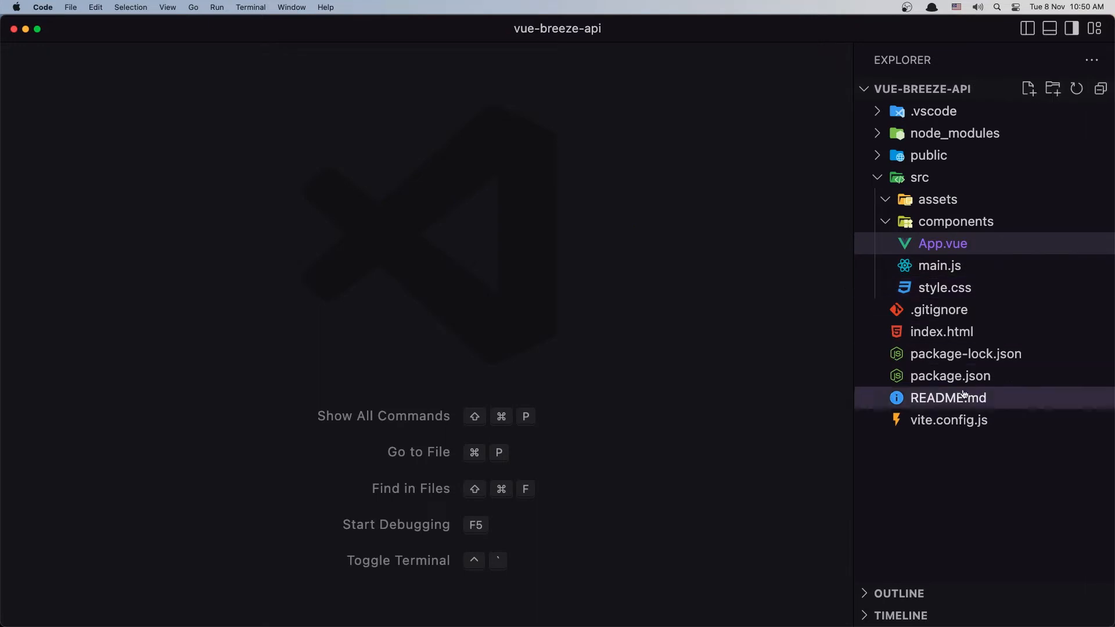
Add server: { port: 3000 } to vite.config.js so the dev server runs on port 3000.
left_click(948, 419)
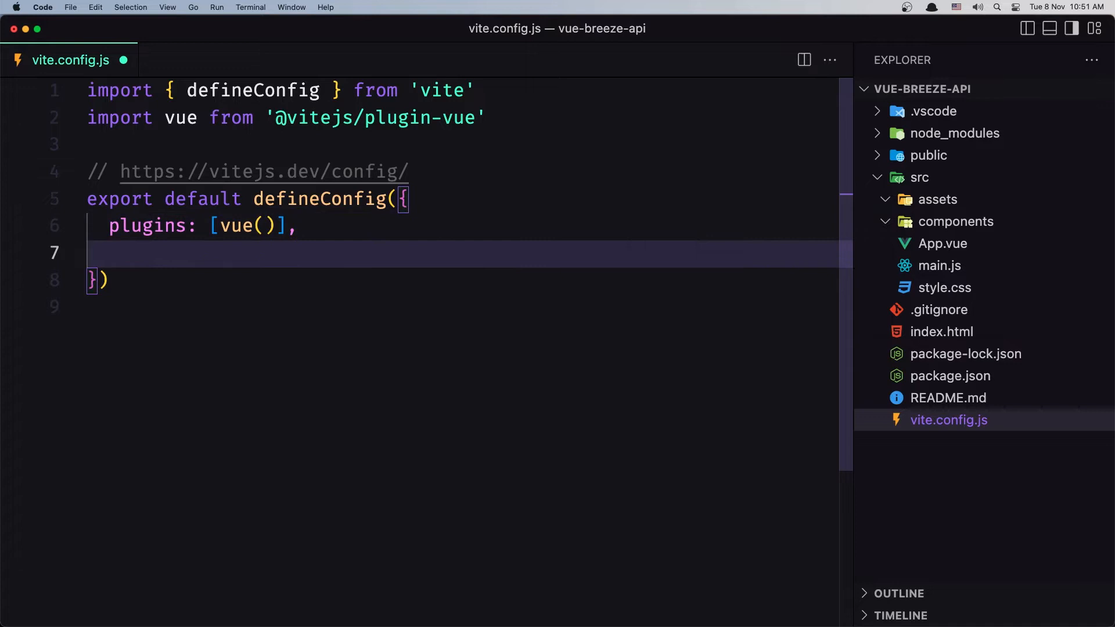
type("server: {")
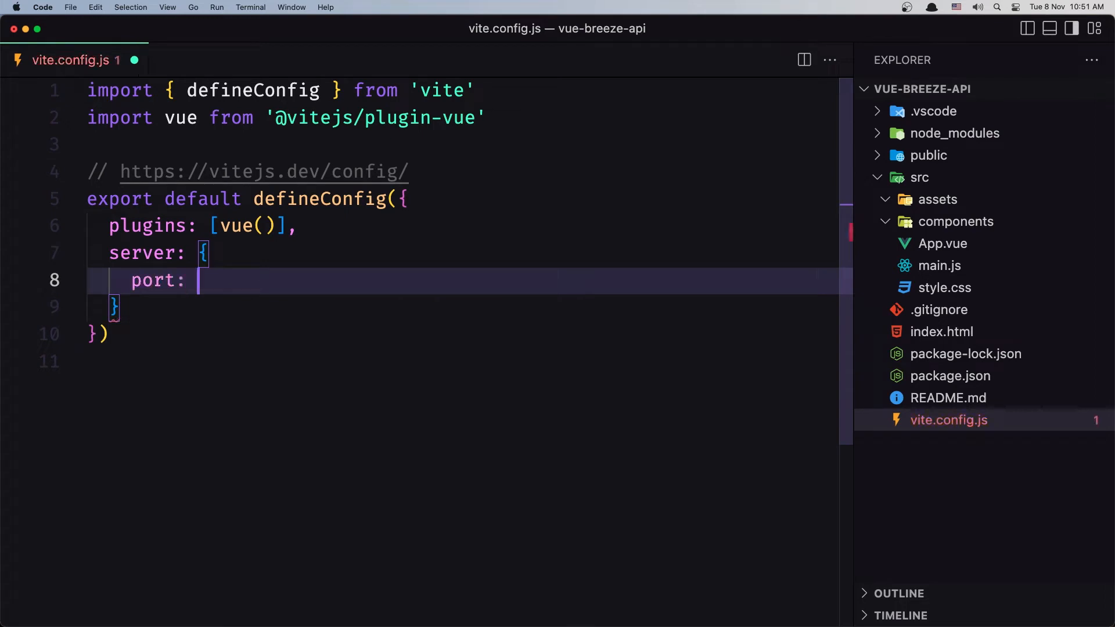
type("3000")
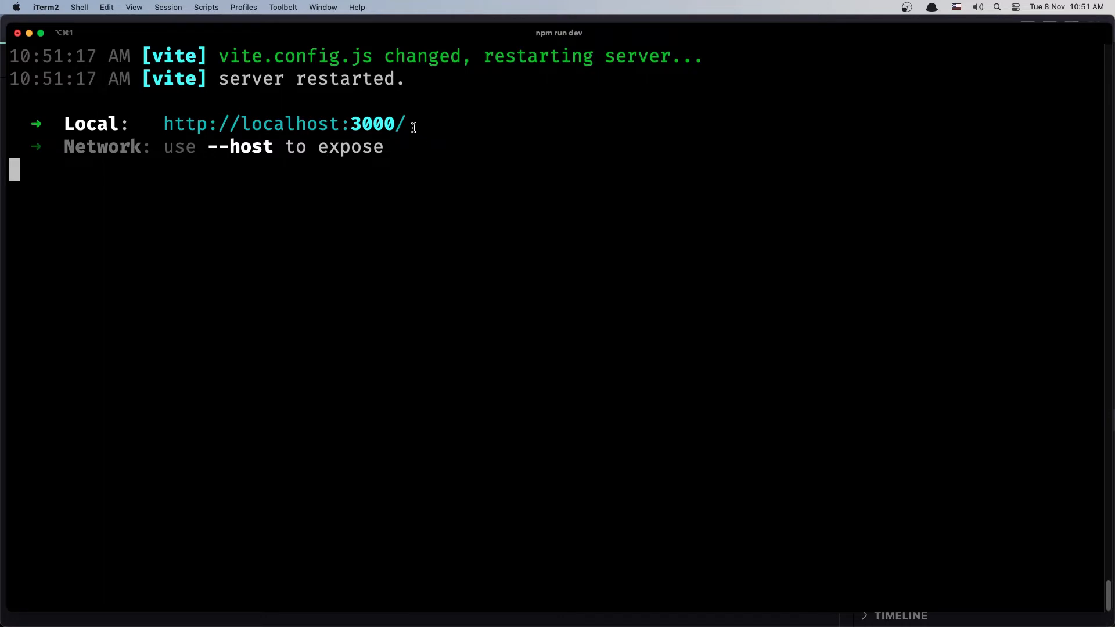
Load the app at localhost:3000, glancing at the Laravel Sanctum docs tab in between.
double_click(284, 124)
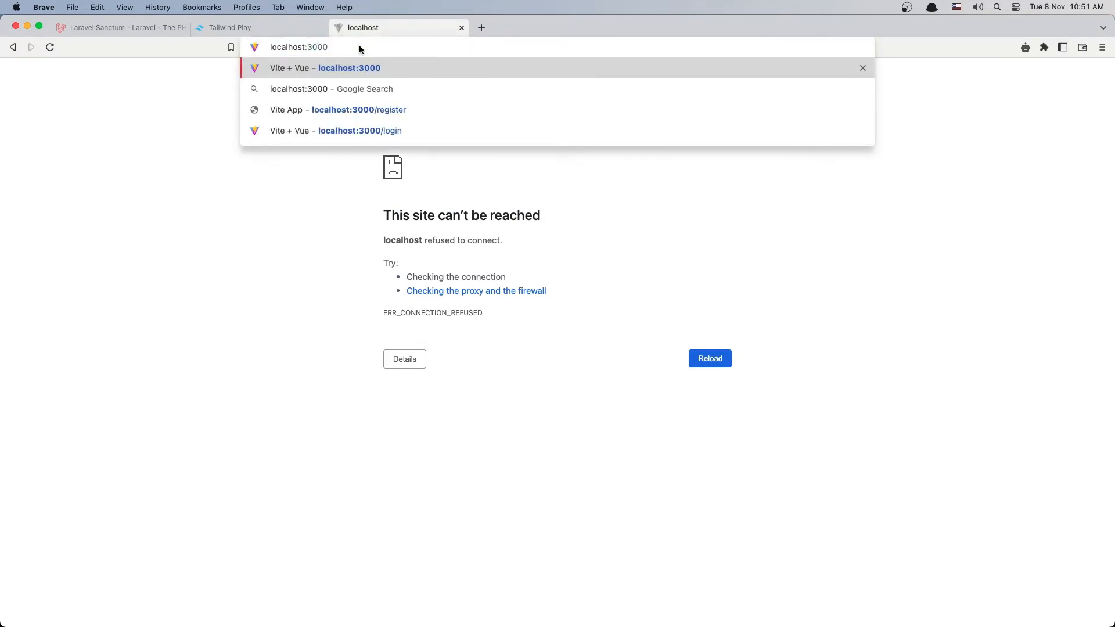
left_click(349, 67)
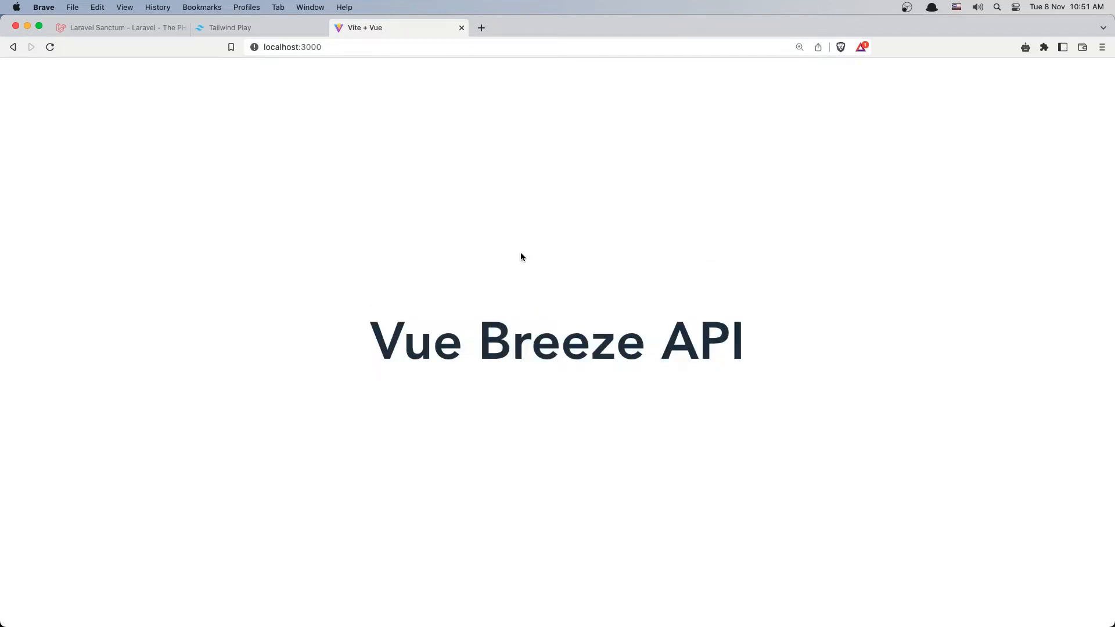
mouse_move(494, 190)
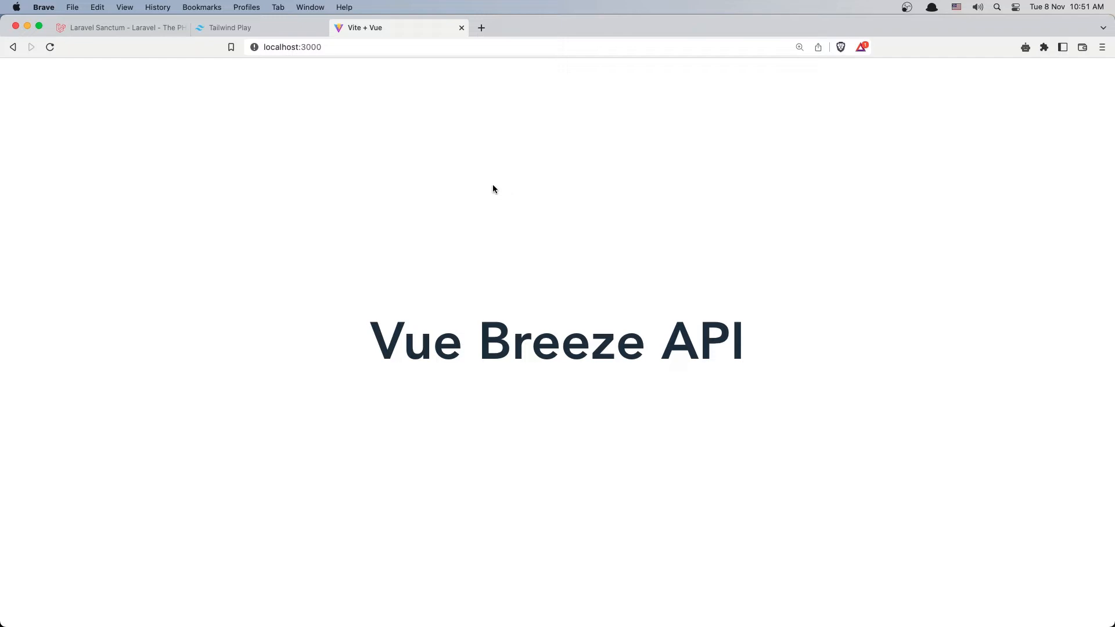
left_click(121, 27)
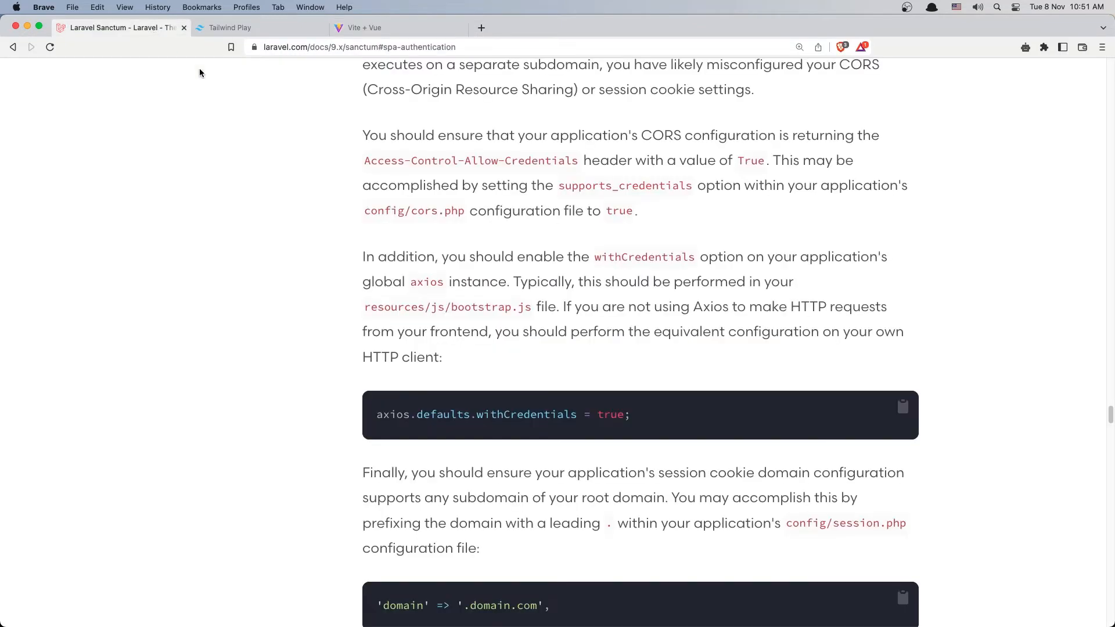
mouse_move(434, 207)
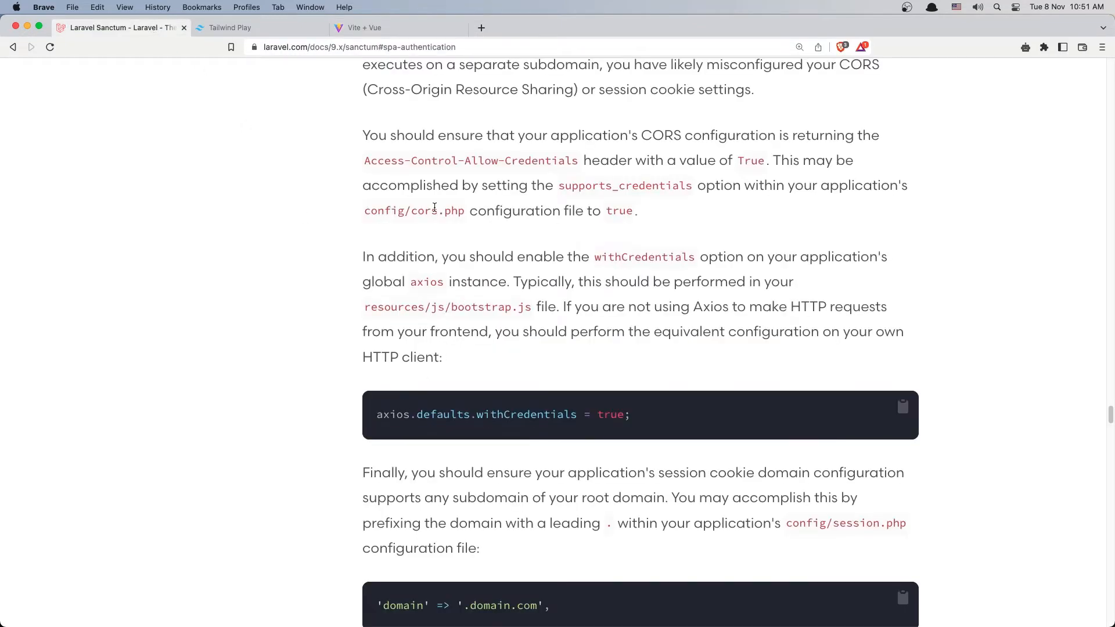
left_click(364, 28)
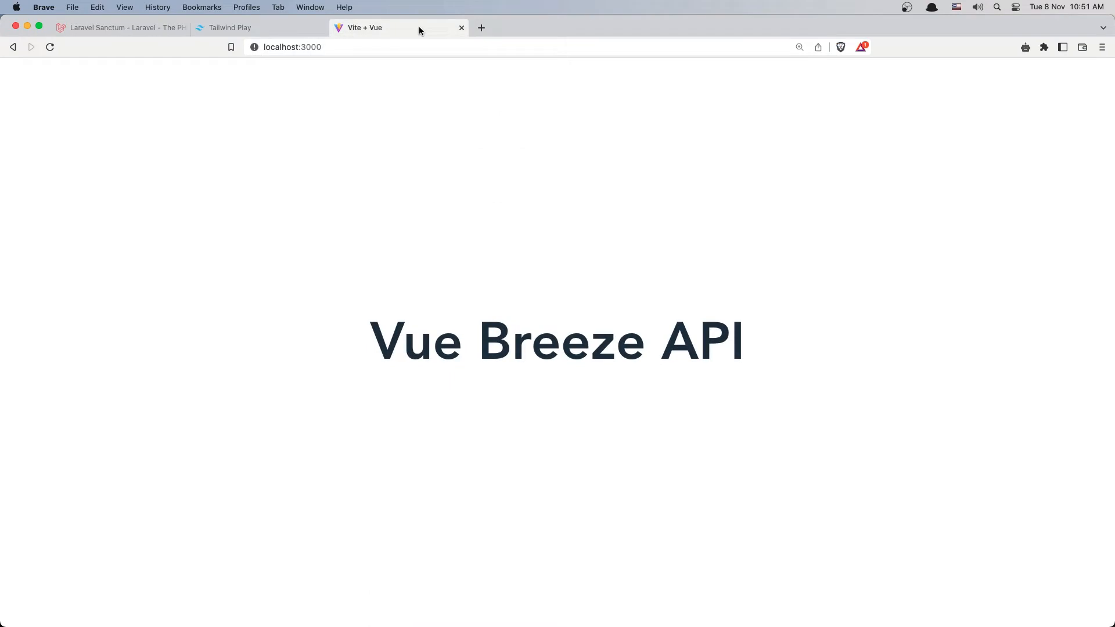
mouse_move(503, 37)
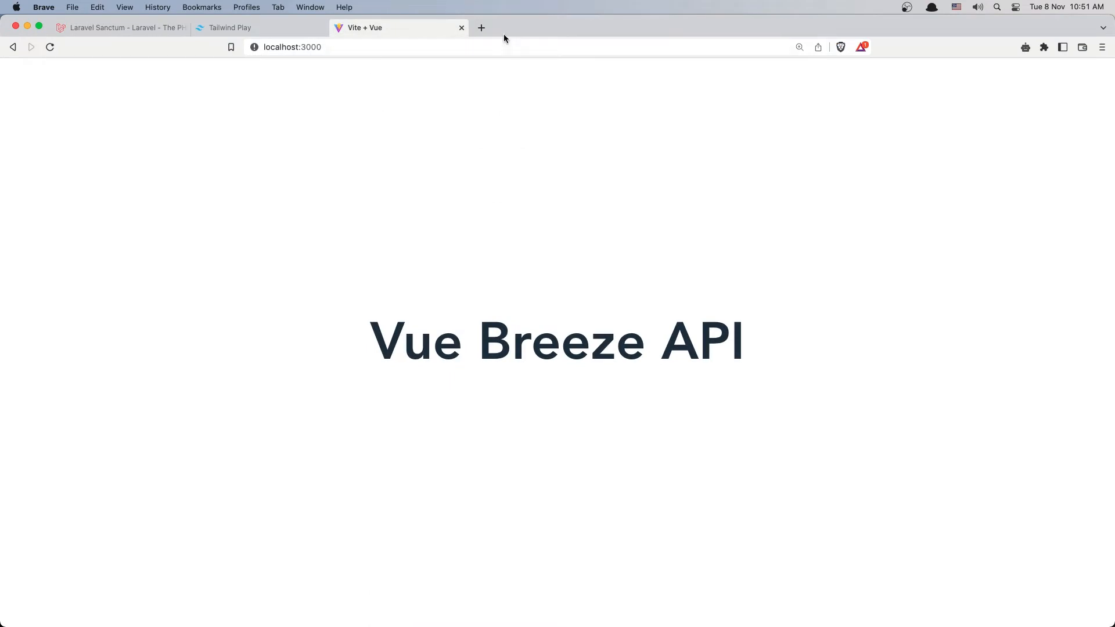
mouse_move(533, 168)
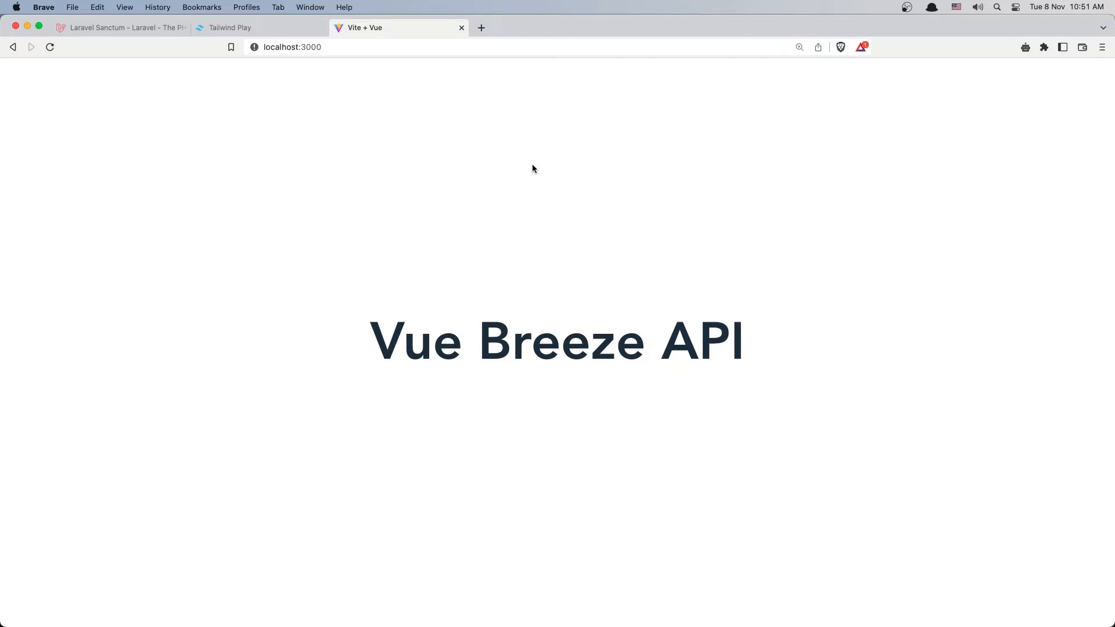
mouse_move(493, 37)
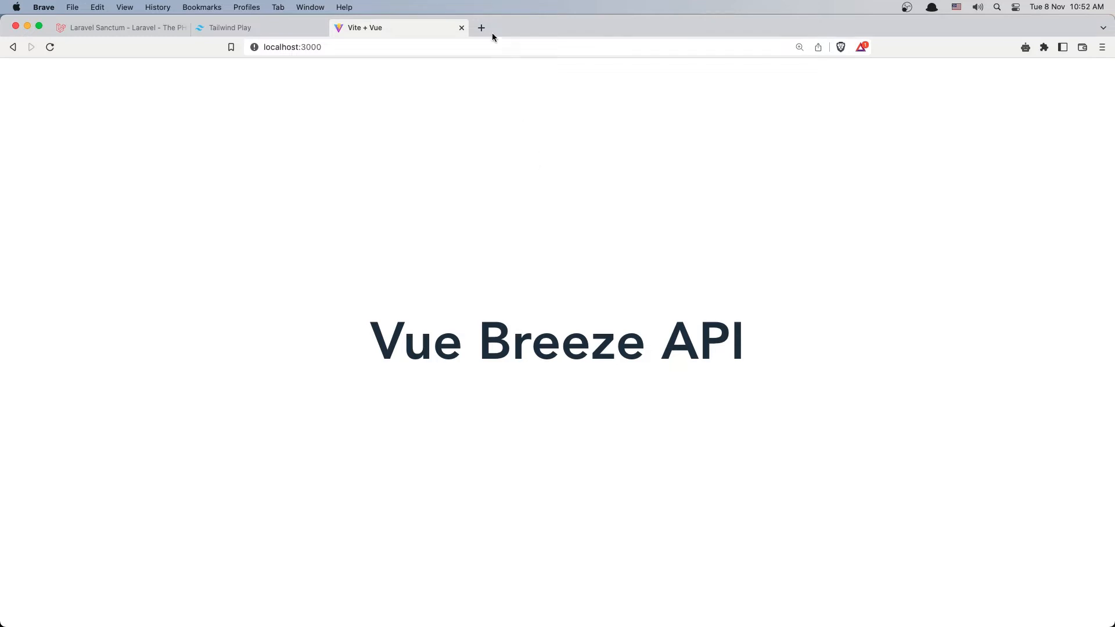
Reach the Vue Router installation guide from vuejs.org Ecosystem and select the npm install vue-router@4 command.
left_click(481, 27)
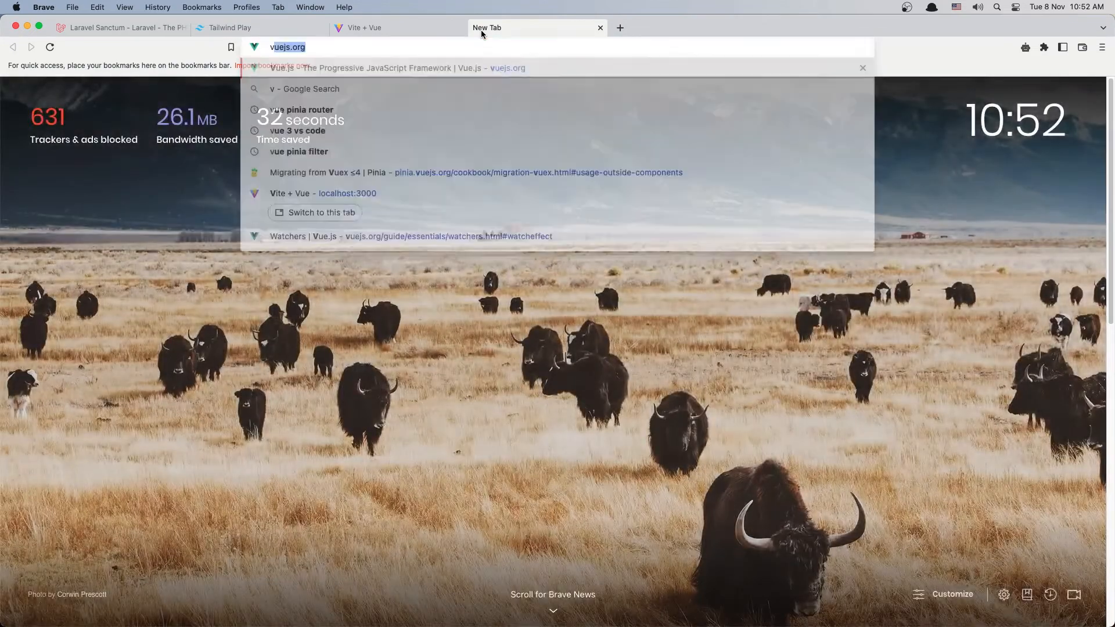
key("Enter")
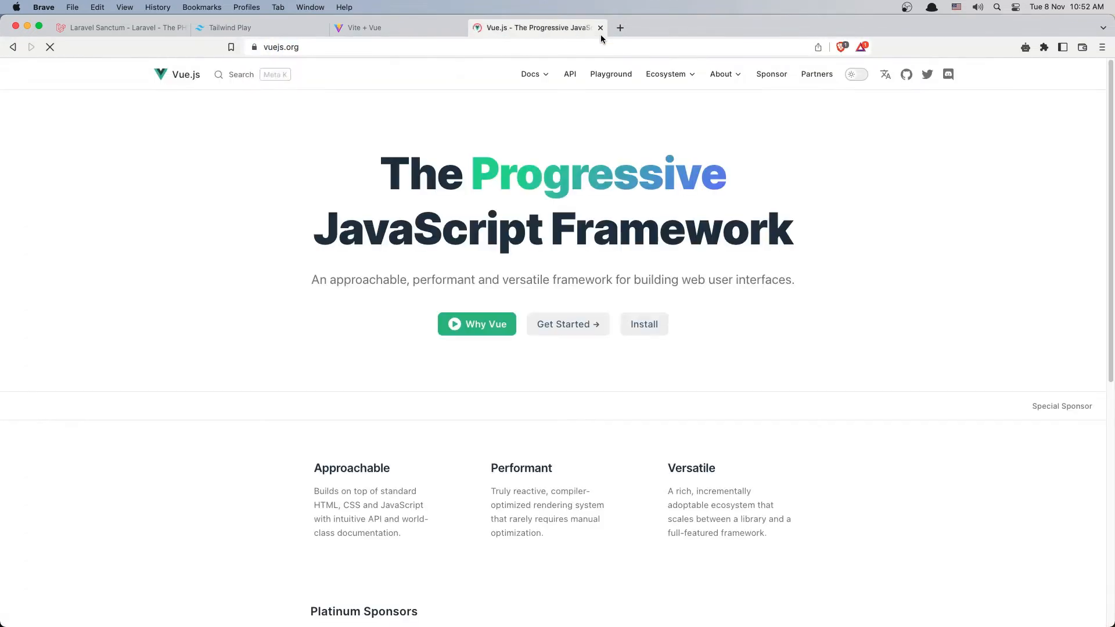
left_click(665, 74)
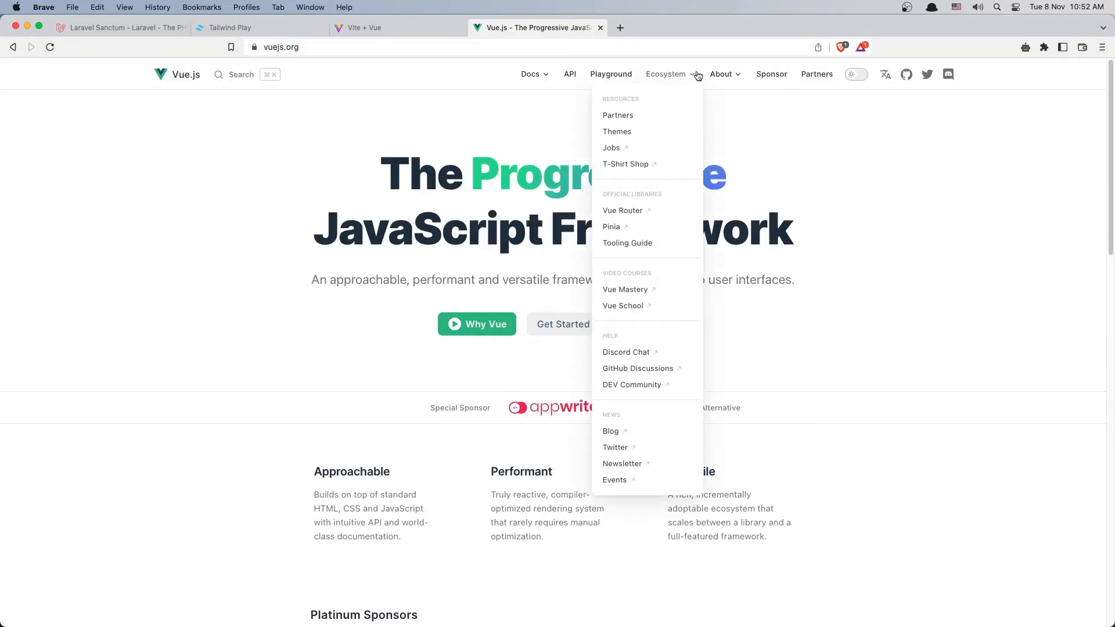
left_click(622, 211)
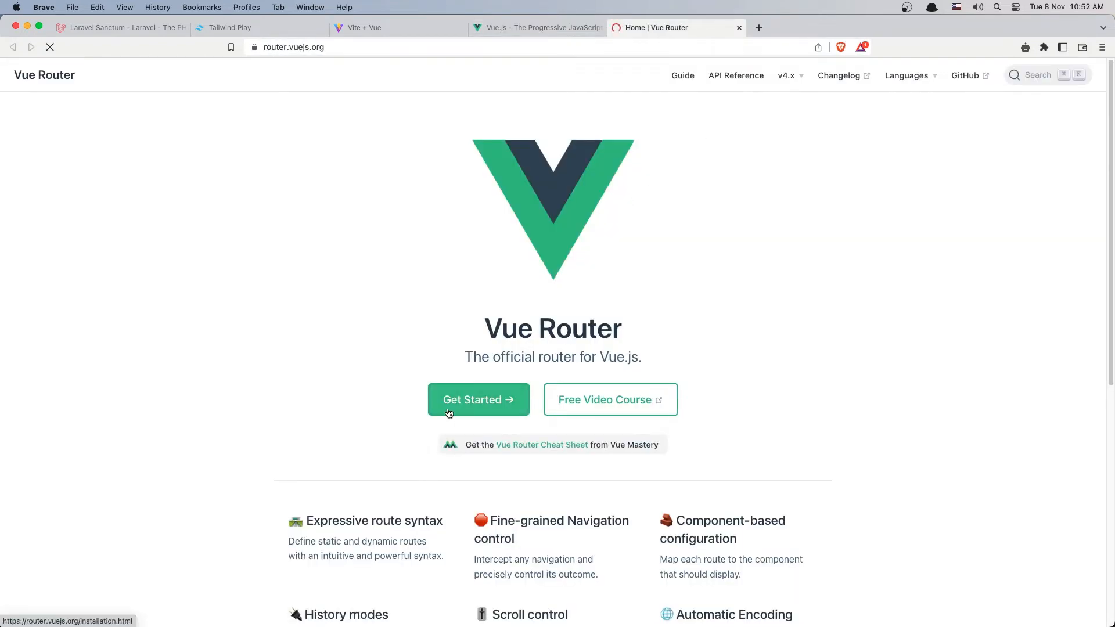
left_click(477, 400)
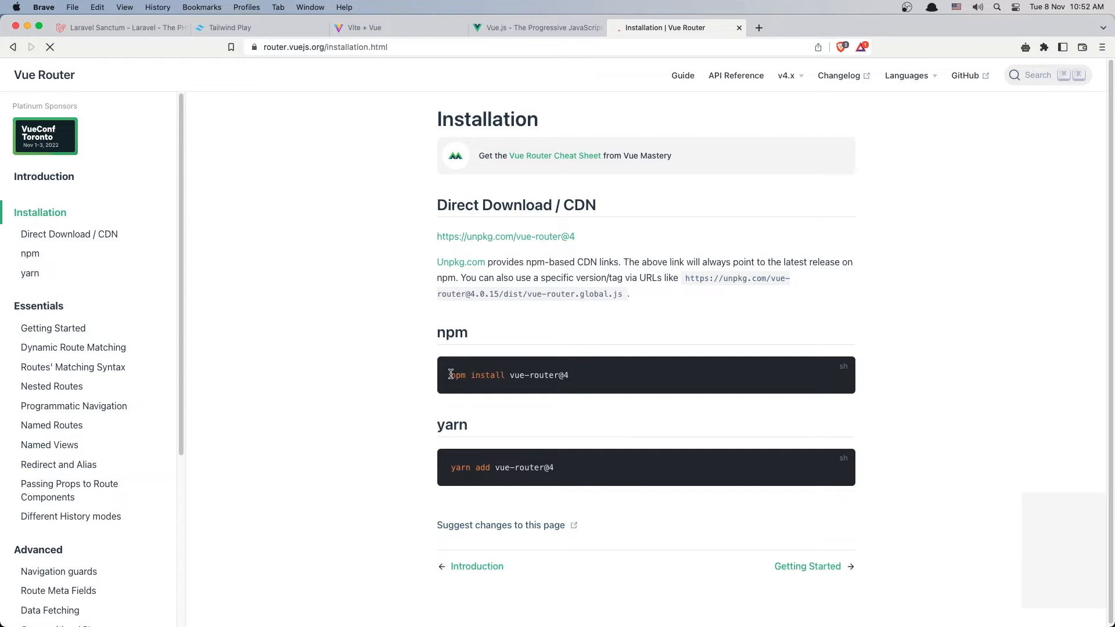
triple_click(508, 375)
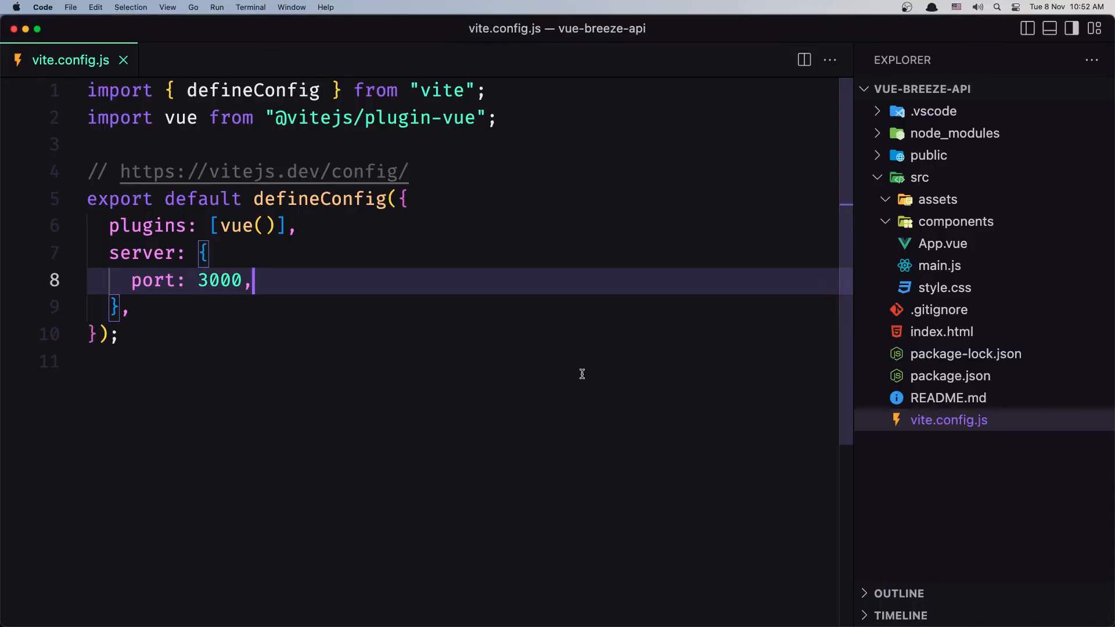
Run npm install vue-router@4 in the integrated terminal.
key("Ctrl+`")
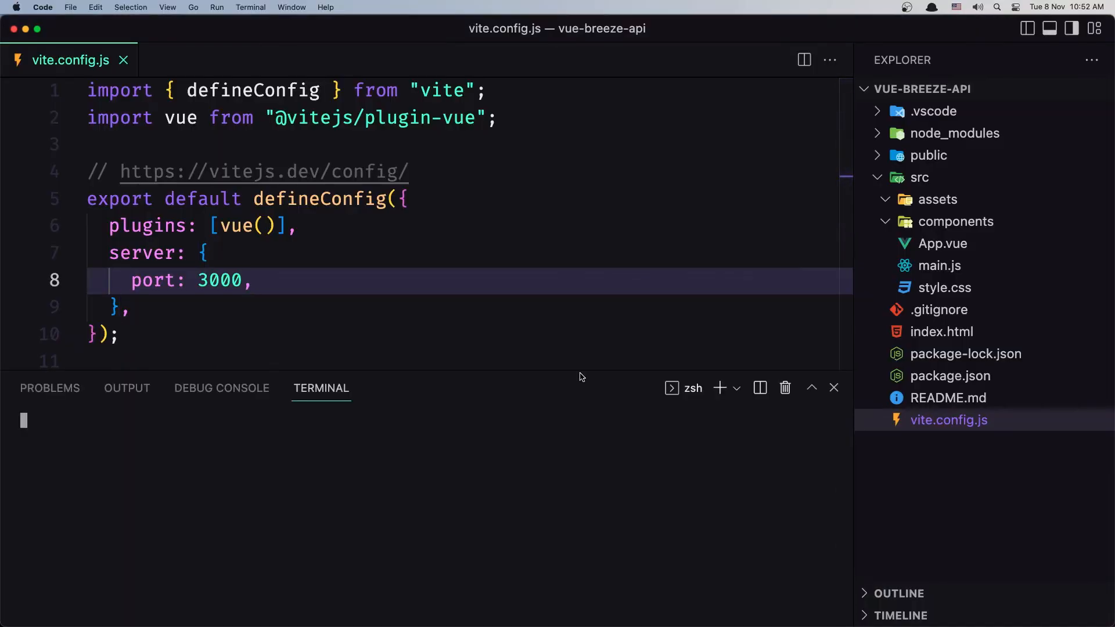
type("npm install vue-router@4")
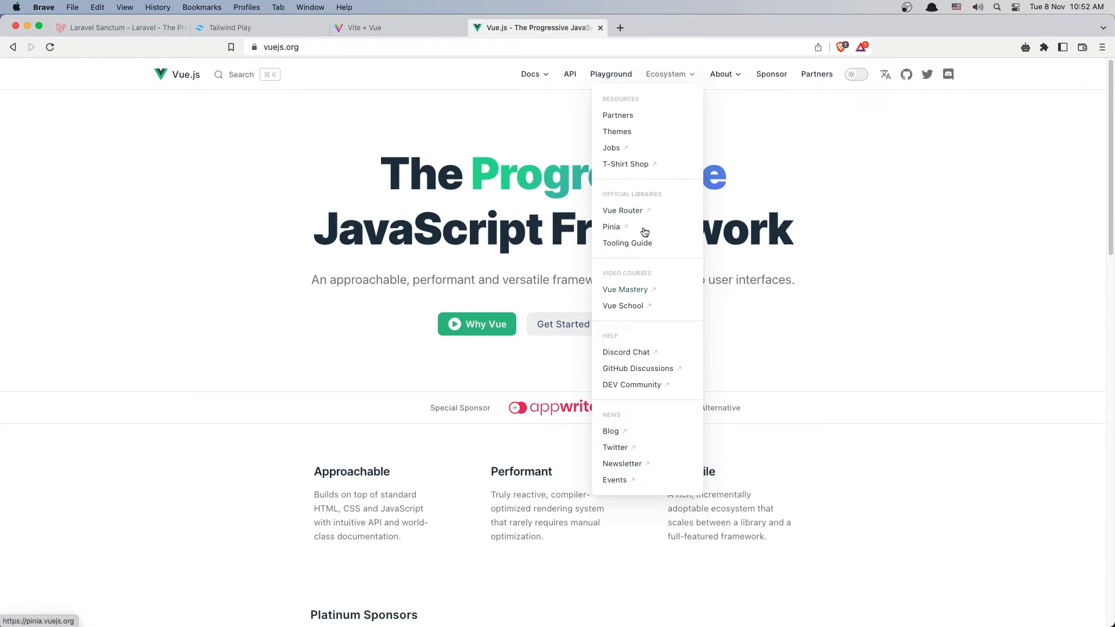
Find Pinia's getting started guide and run npm install pinia in the terminal.
left_click(610, 226)
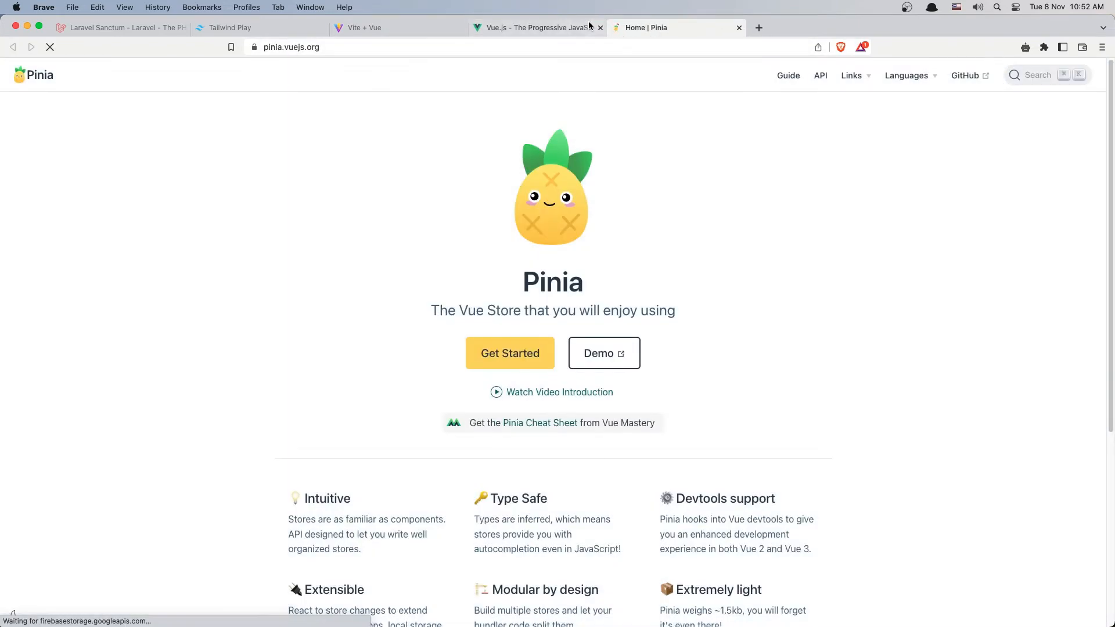
left_click(510, 353)
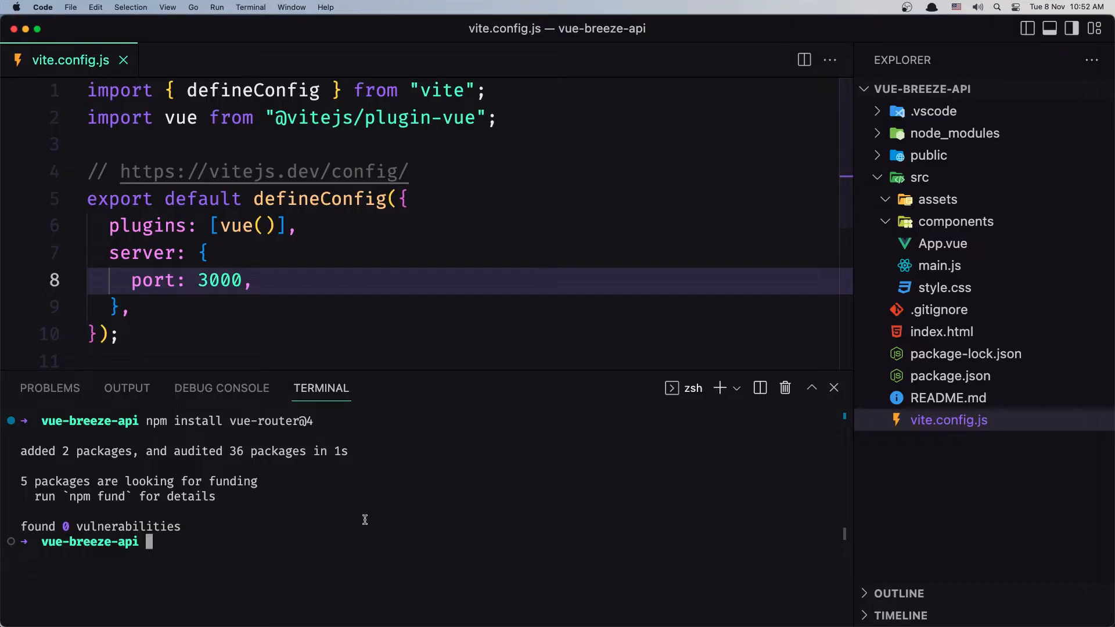
type("npm install pinia")
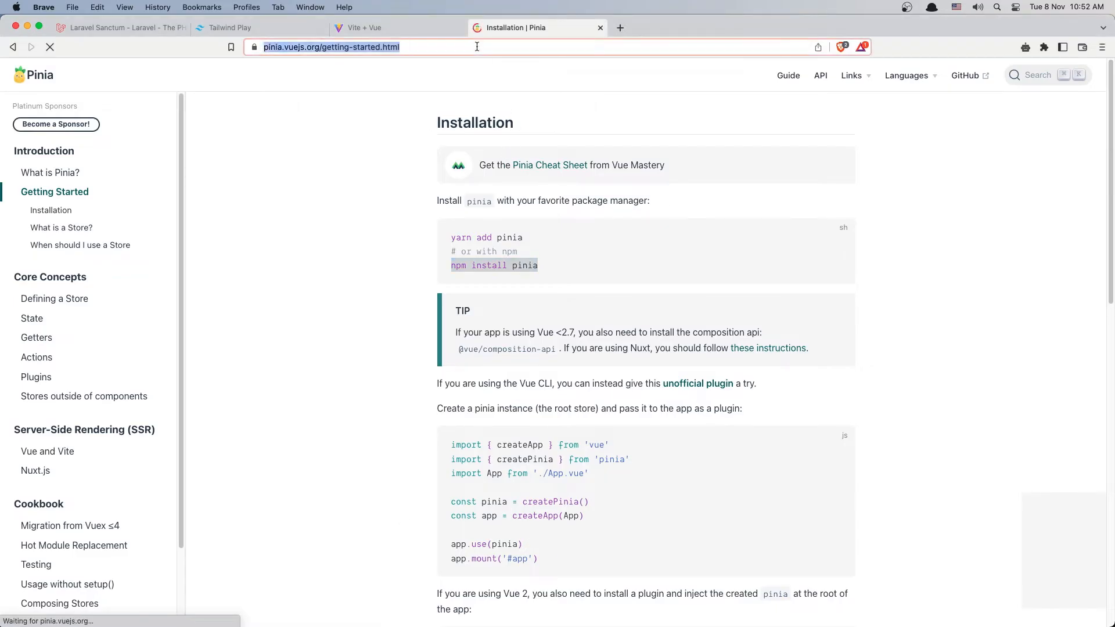
Search for axios, find its npm page and copy the npm install axios command.
type("axios")
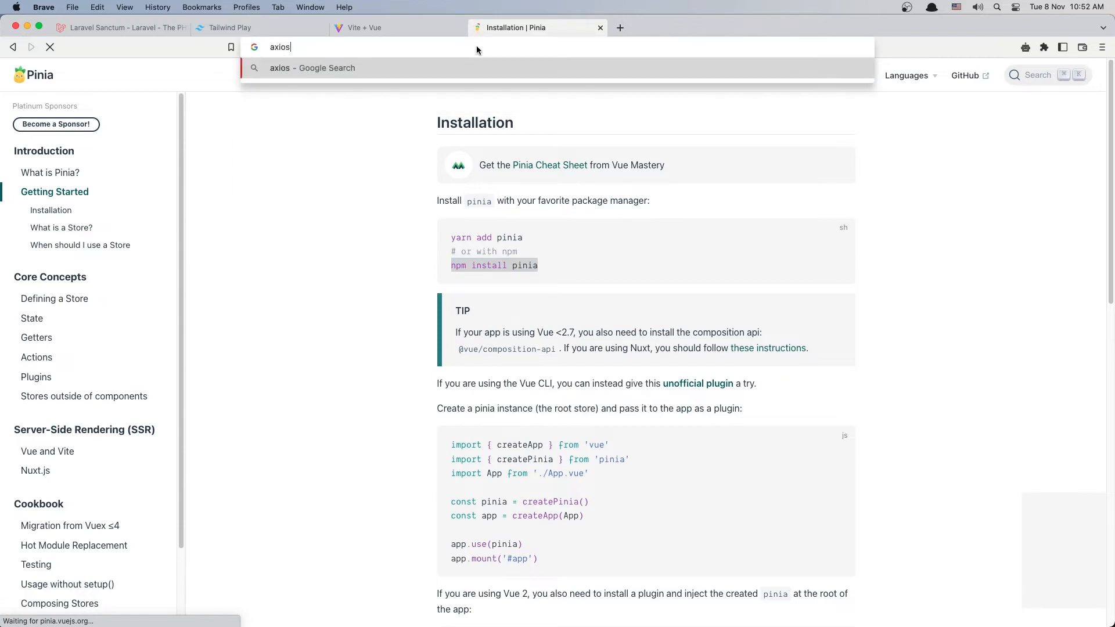
key("enter")
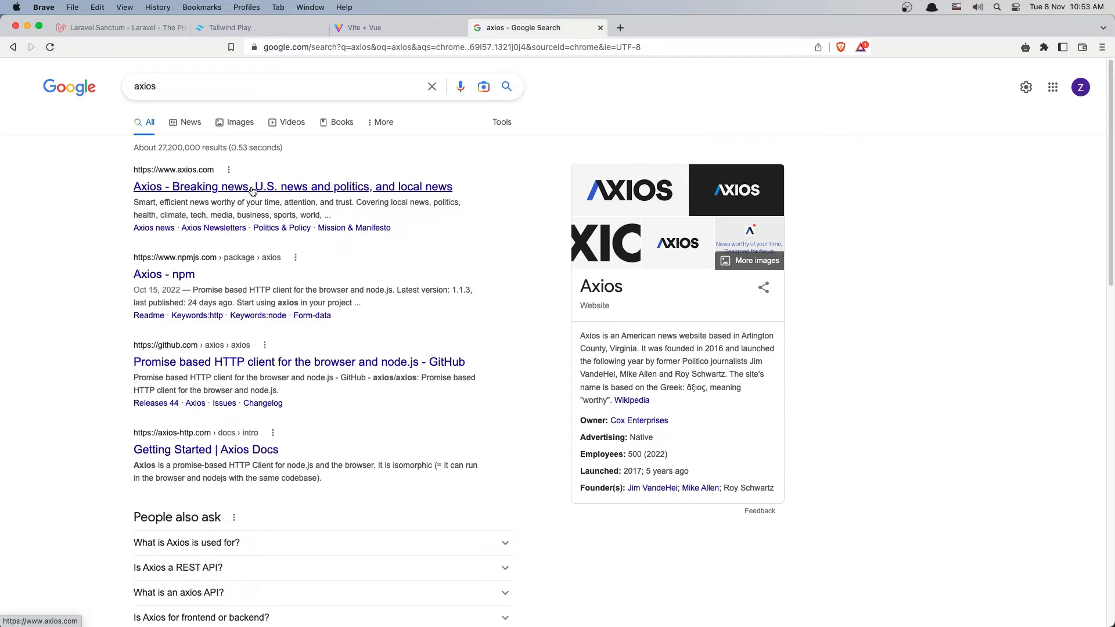
left_click(164, 274)
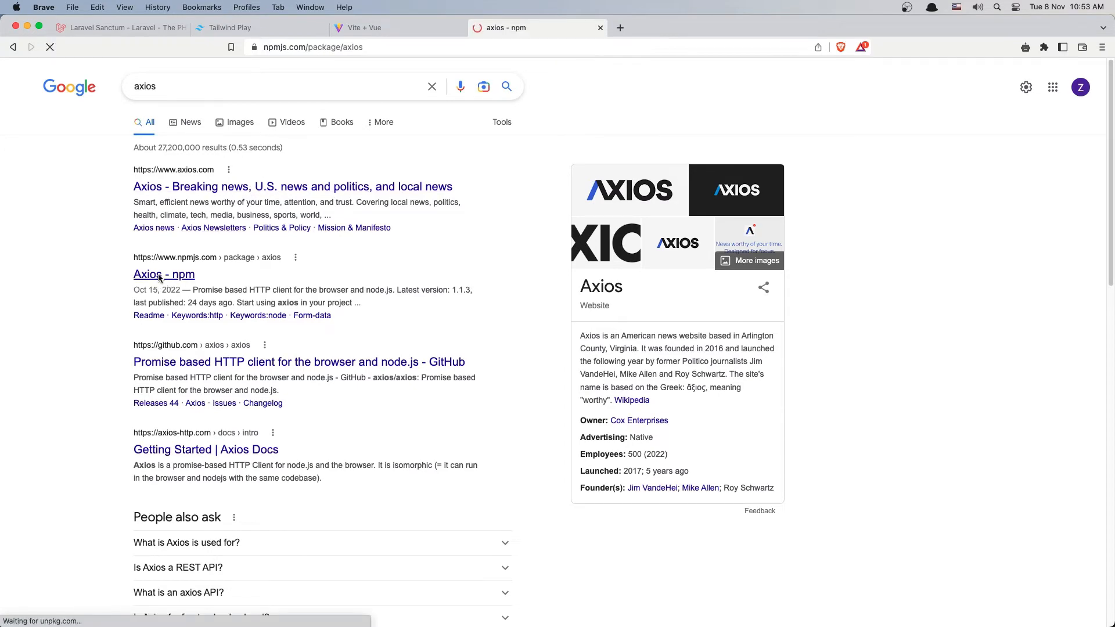
left_click(163, 275)
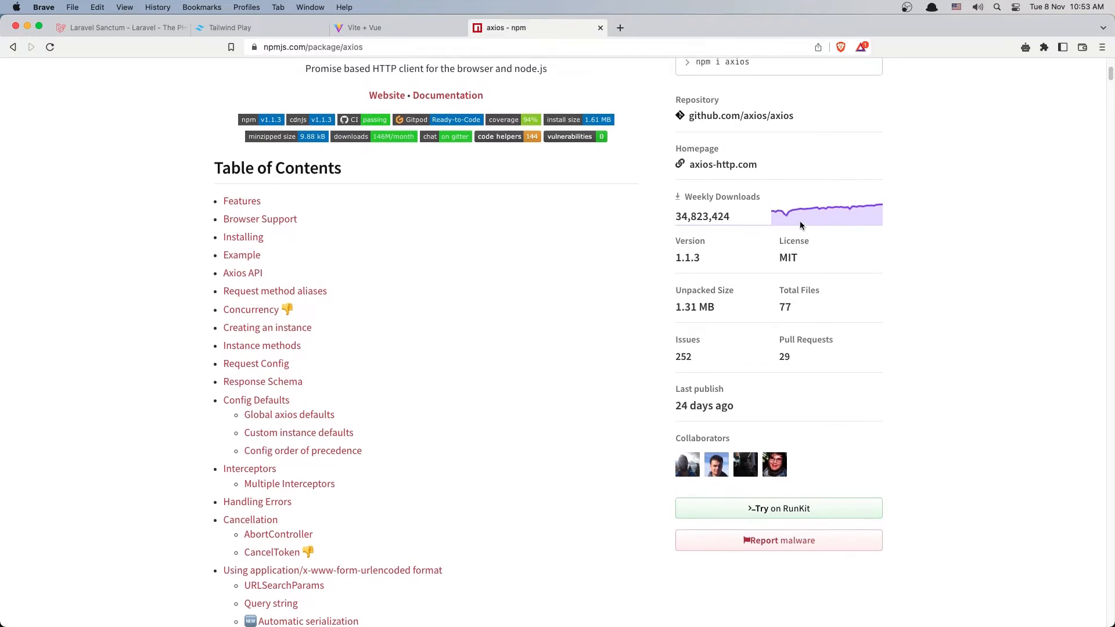
scroll("down", 3)
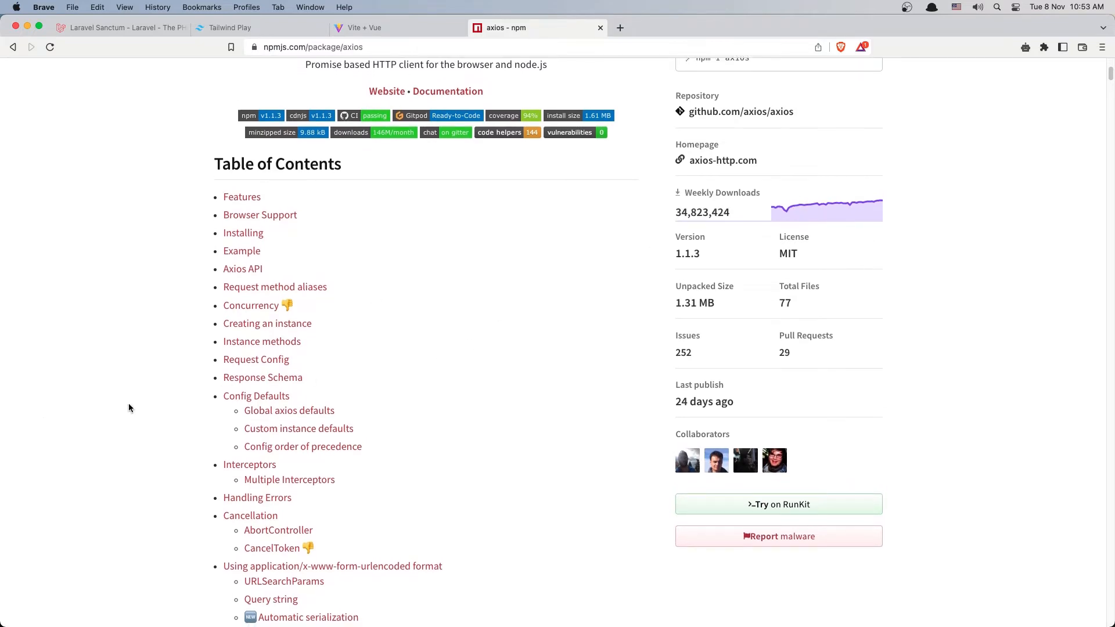
scroll("down", 3)
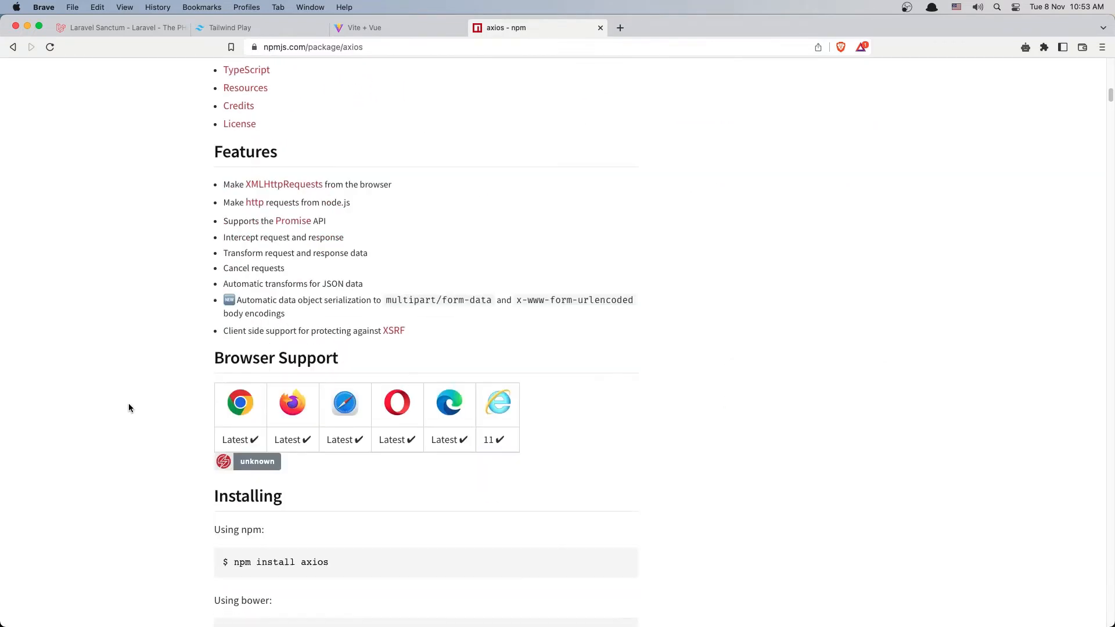
scroll("down", 3)
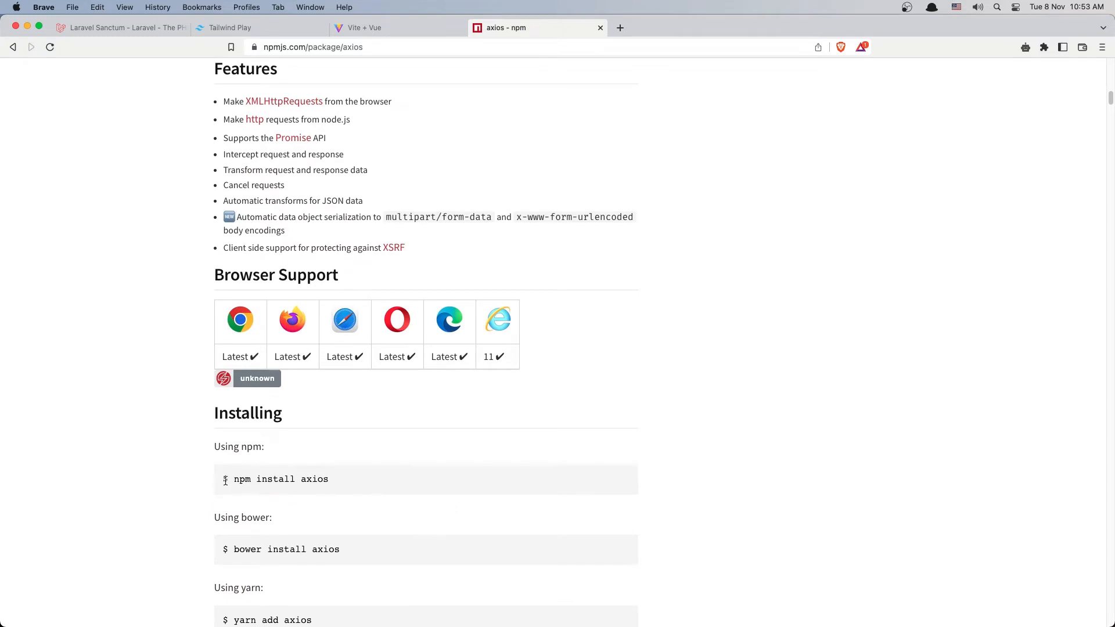
double_click(280, 479)
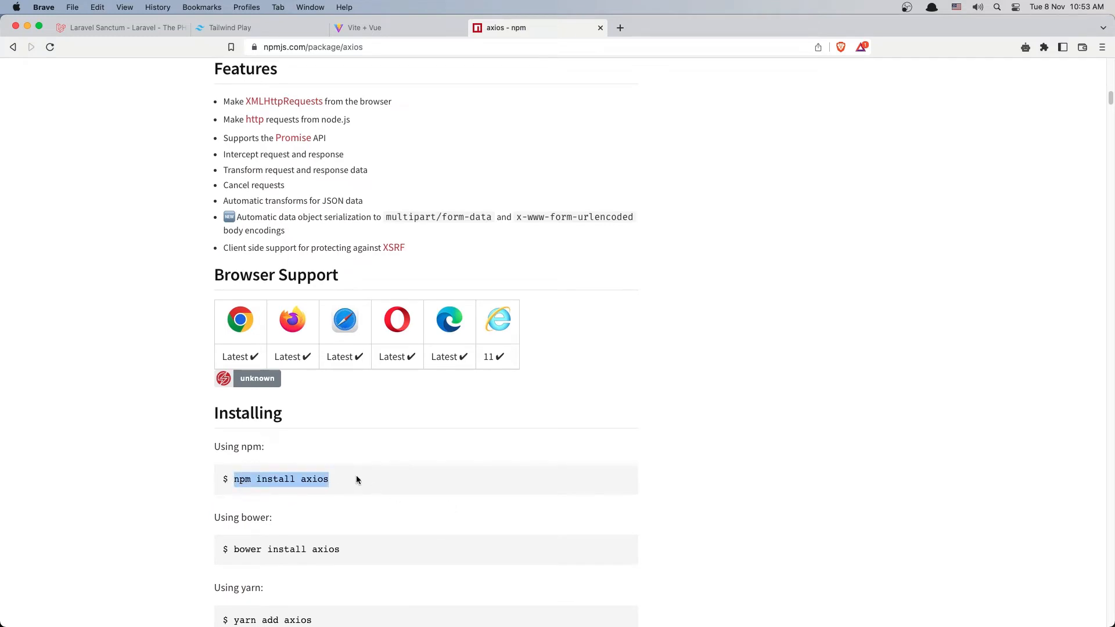
key("cmd+plus")
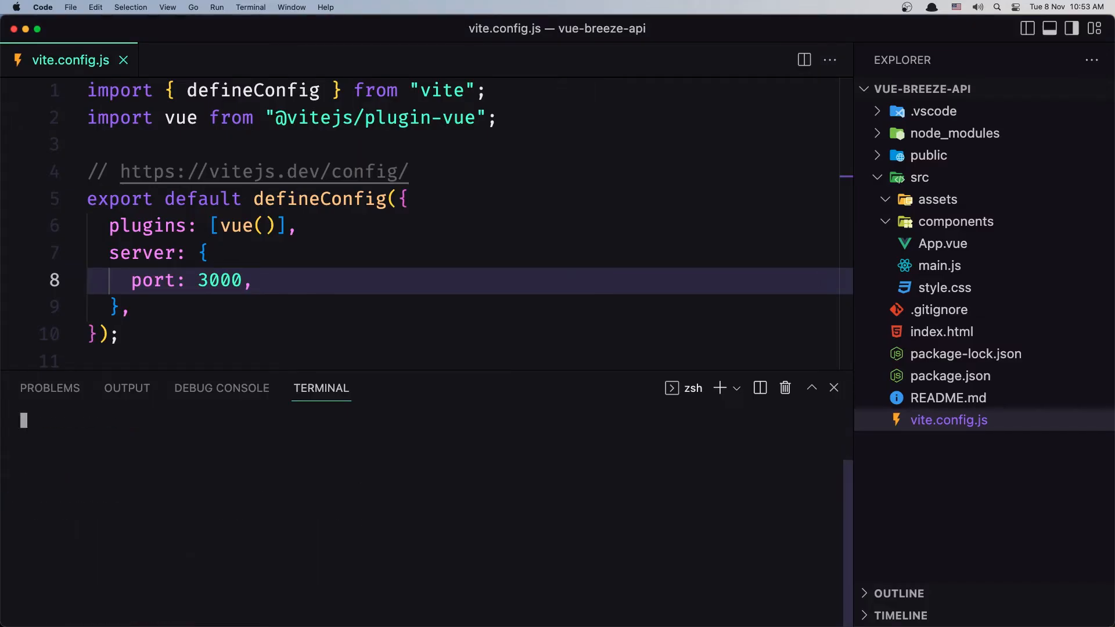
Run npm install axios in the terminal and return to the browser.
type("npm install axios")
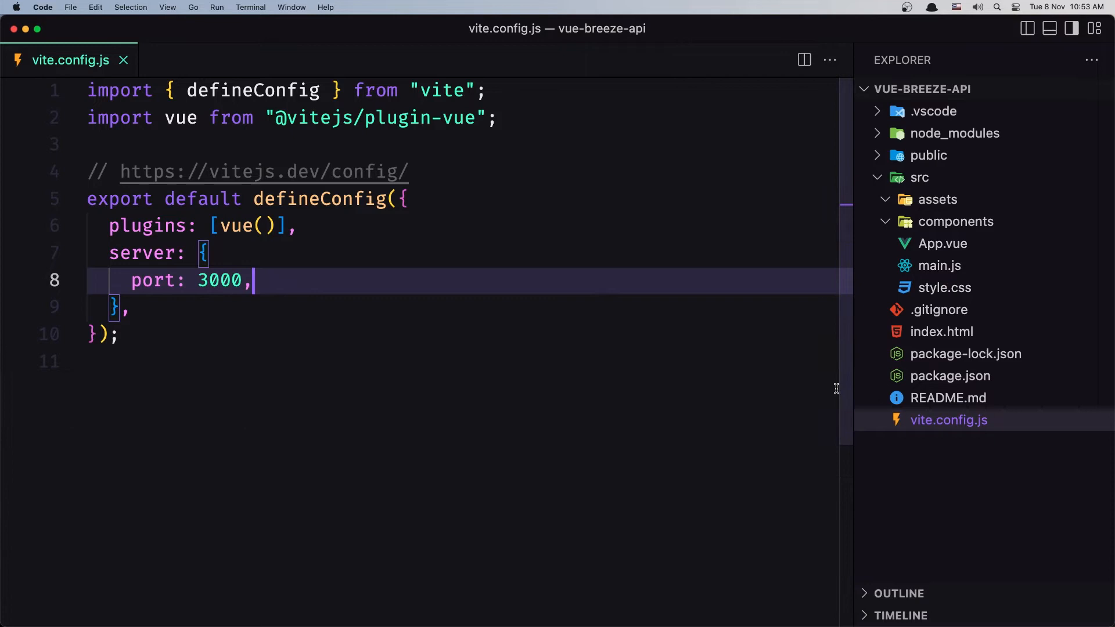
mouse_move(514, 329)
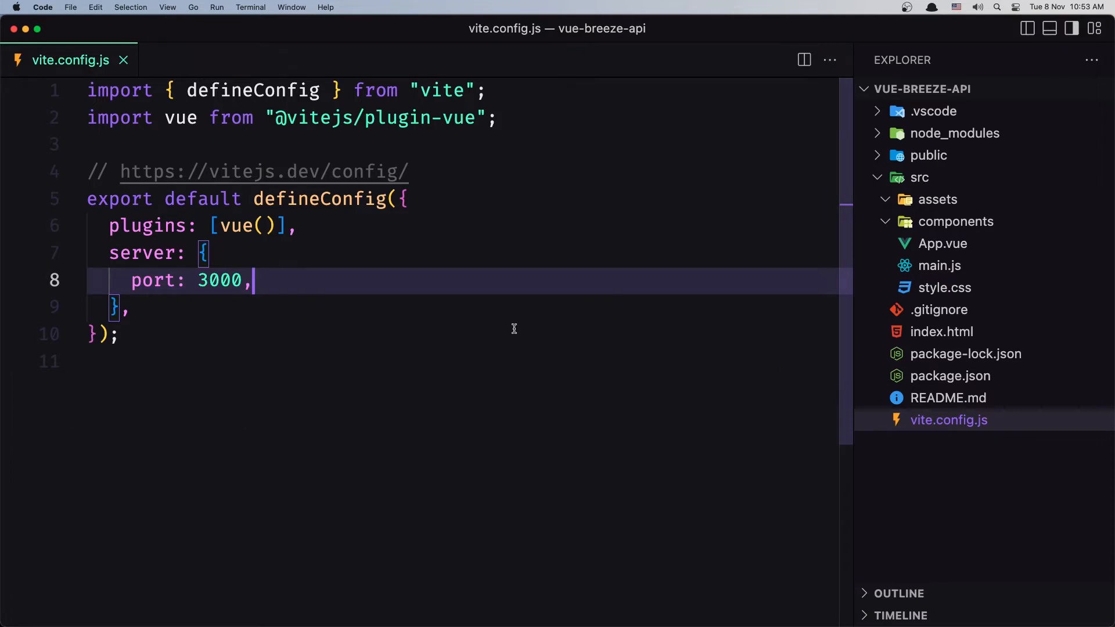
left_click(124, 60)
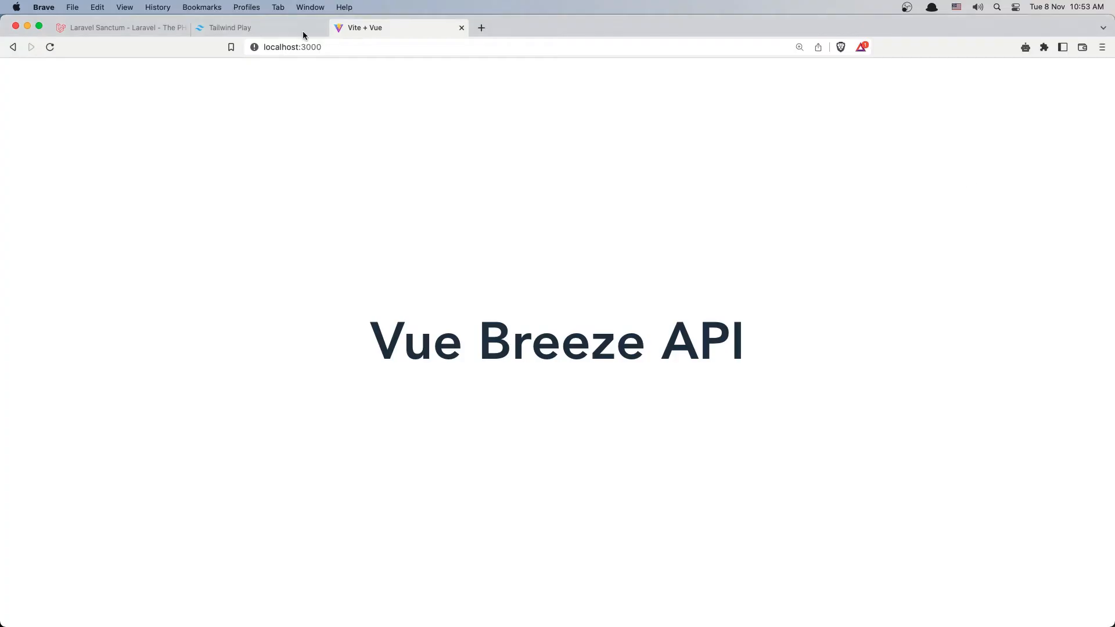
View the Laravel Sanctum withCredentials passage, then begin a new file under src/components.
left_click(121, 26)
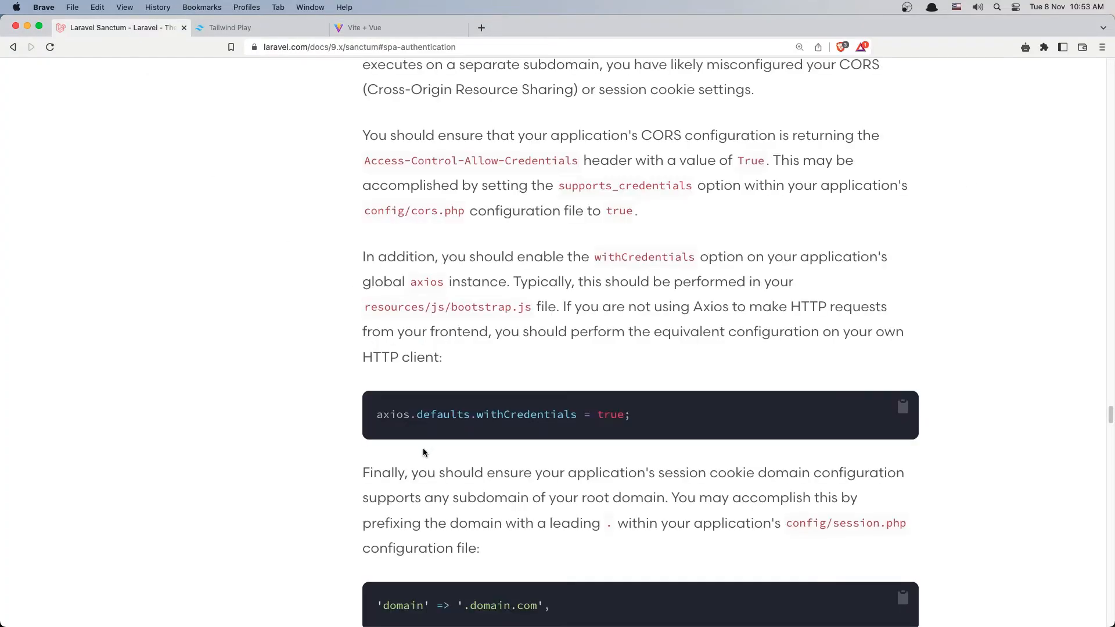
mouse_move(377, 417)
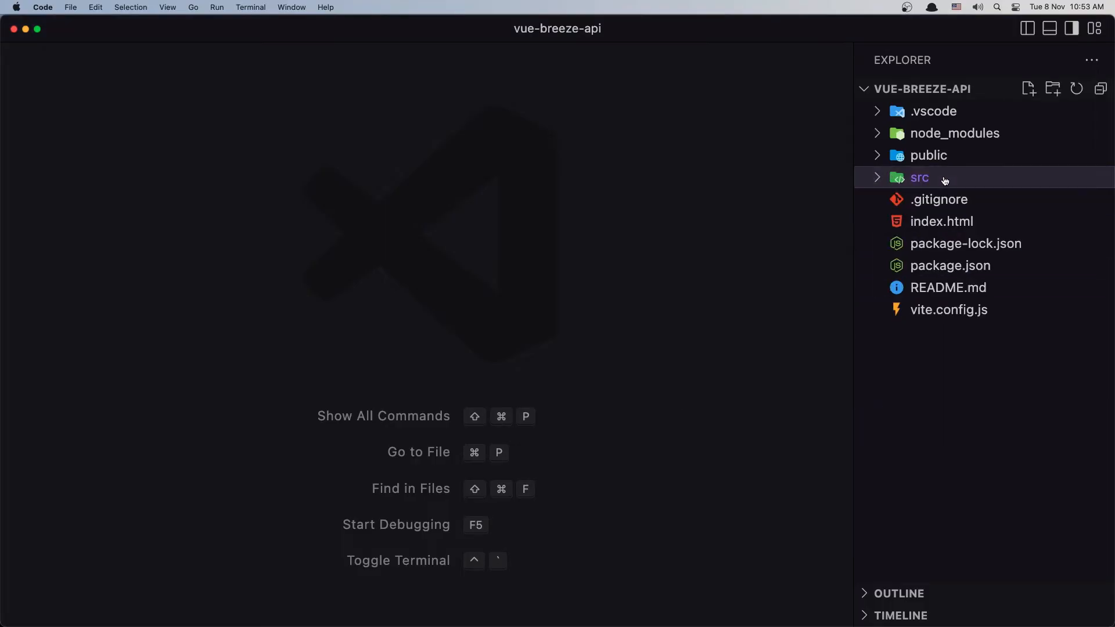
mouse_move(938, 180)
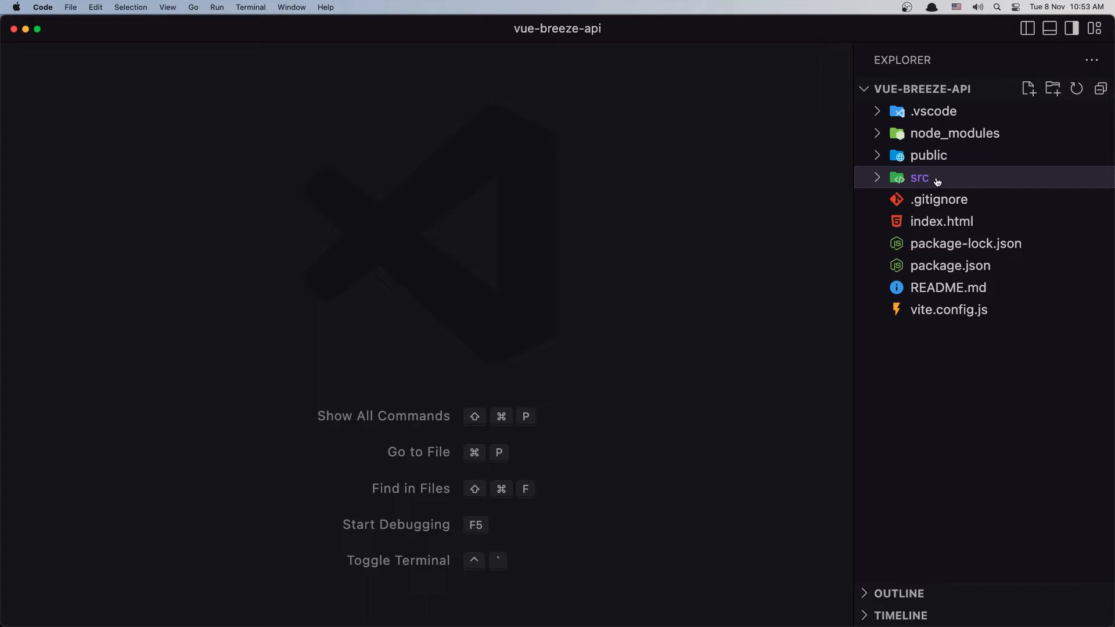
left_click(1028, 88)
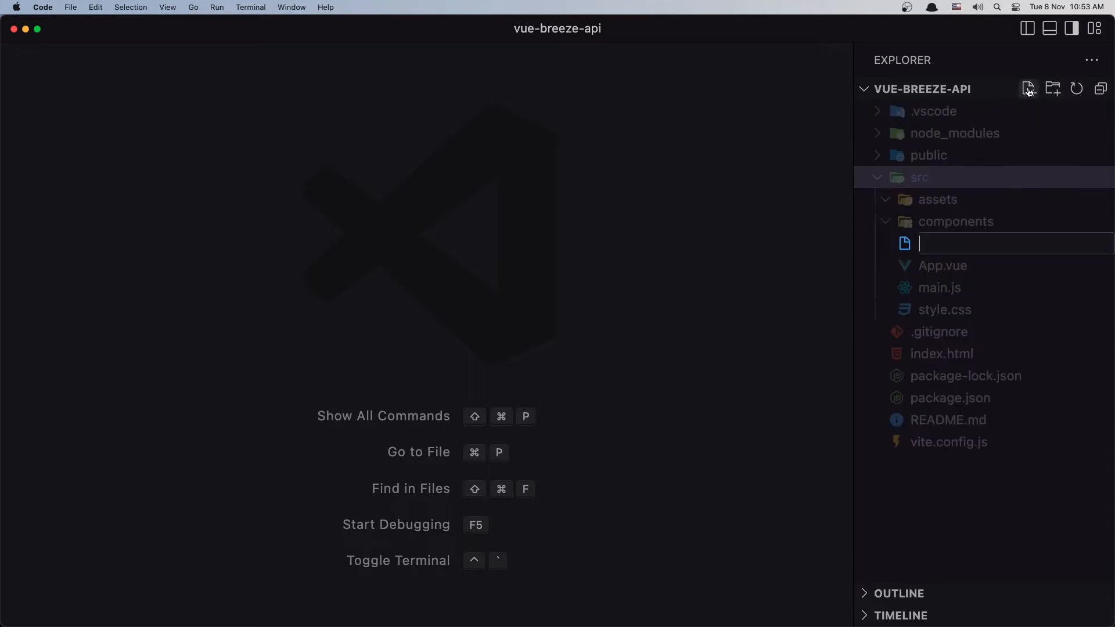
Name the file axios.js, import axios and set axios.defaults.withCredentials = true.
type("ax")
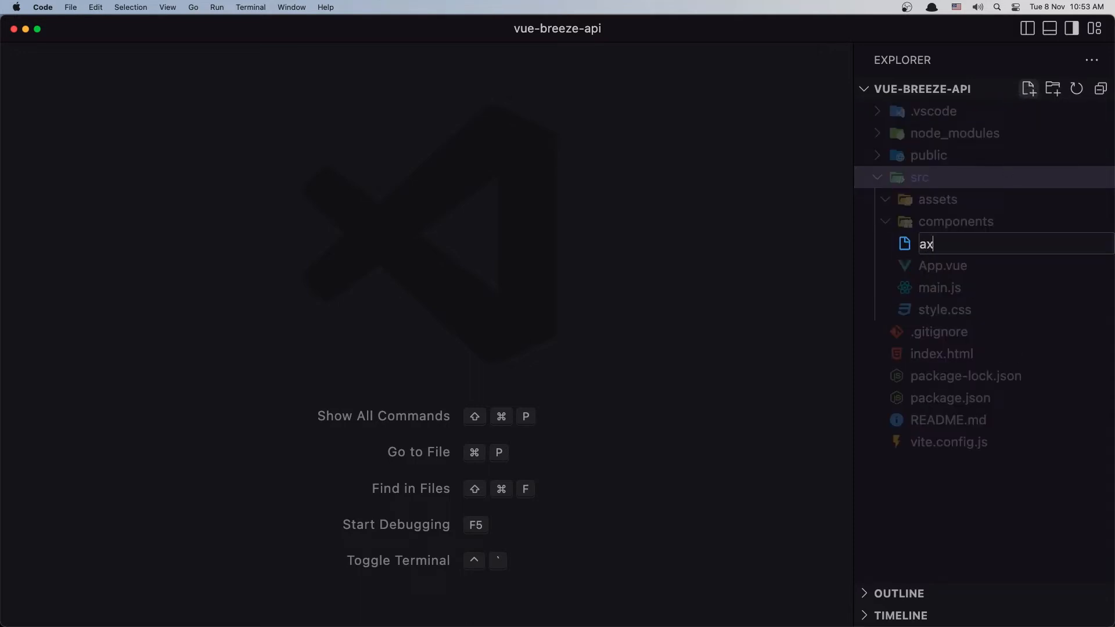
key("Escape")
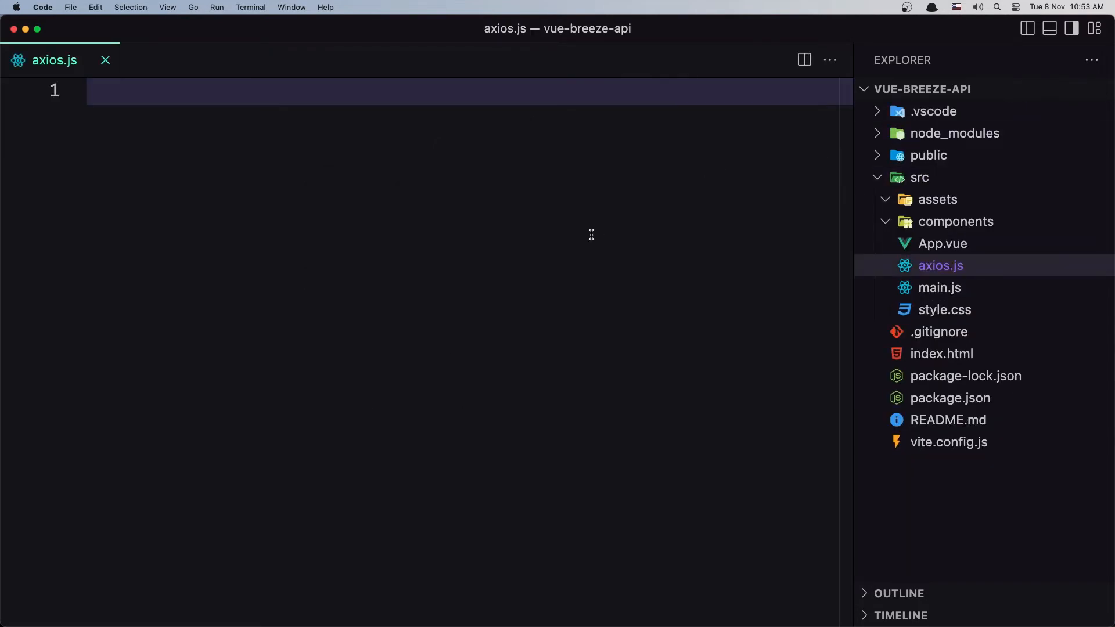
type("import axio")
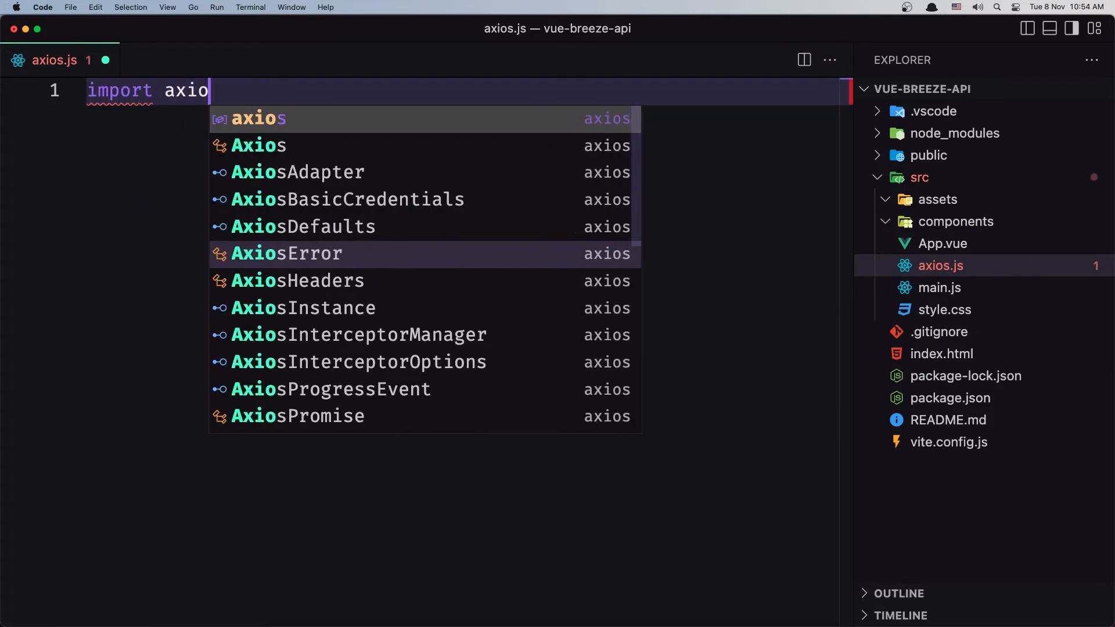
key("Enter")
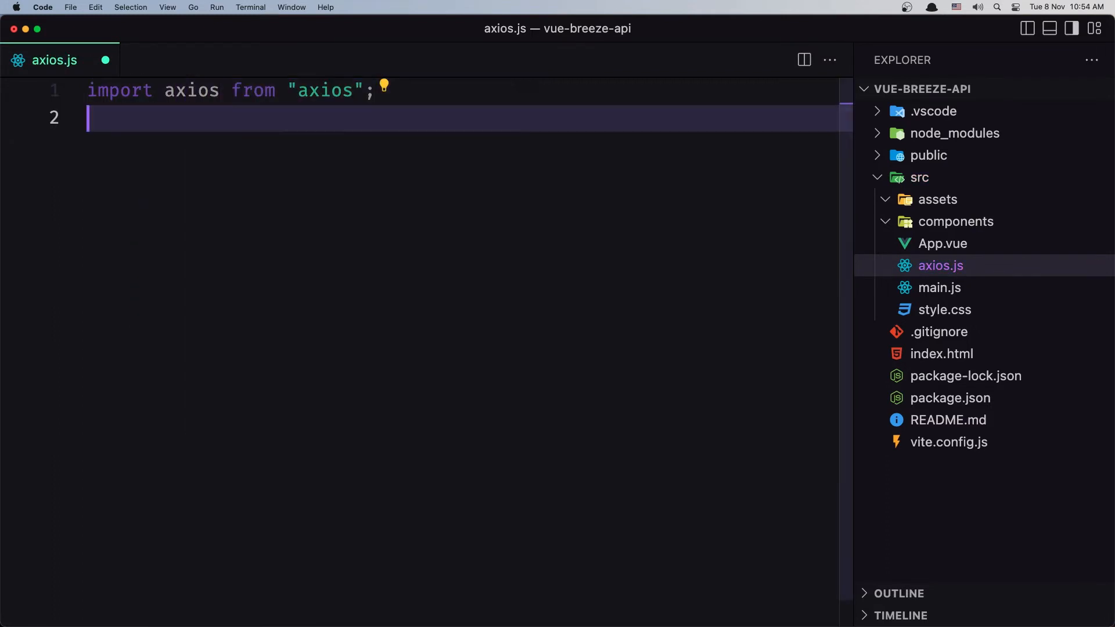
type("axios.defaults.withCredentials = true;")
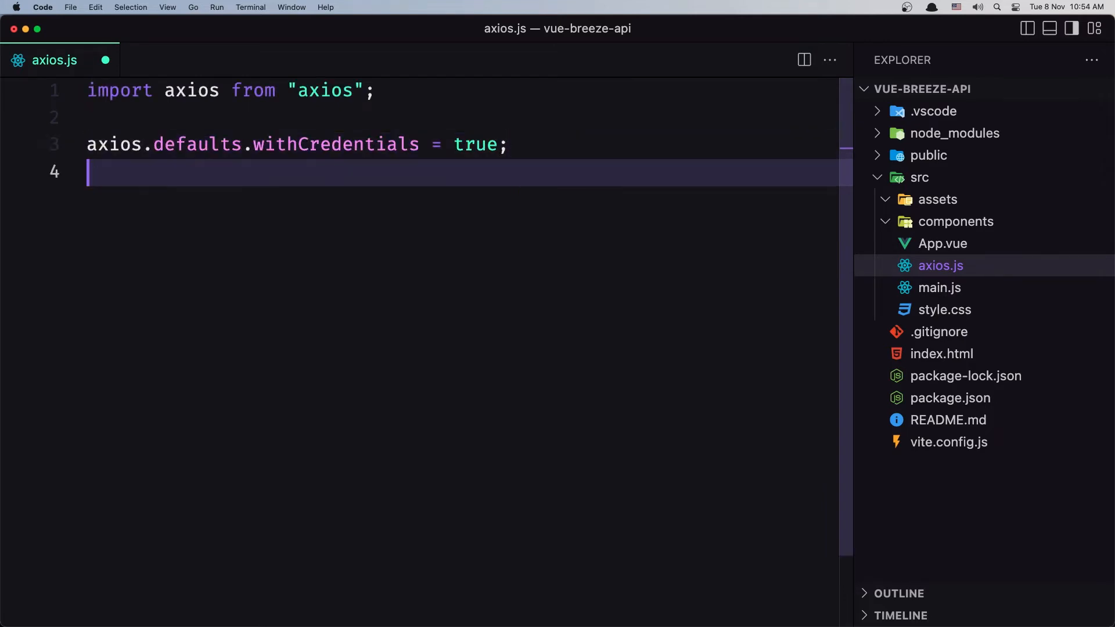
type("axio")
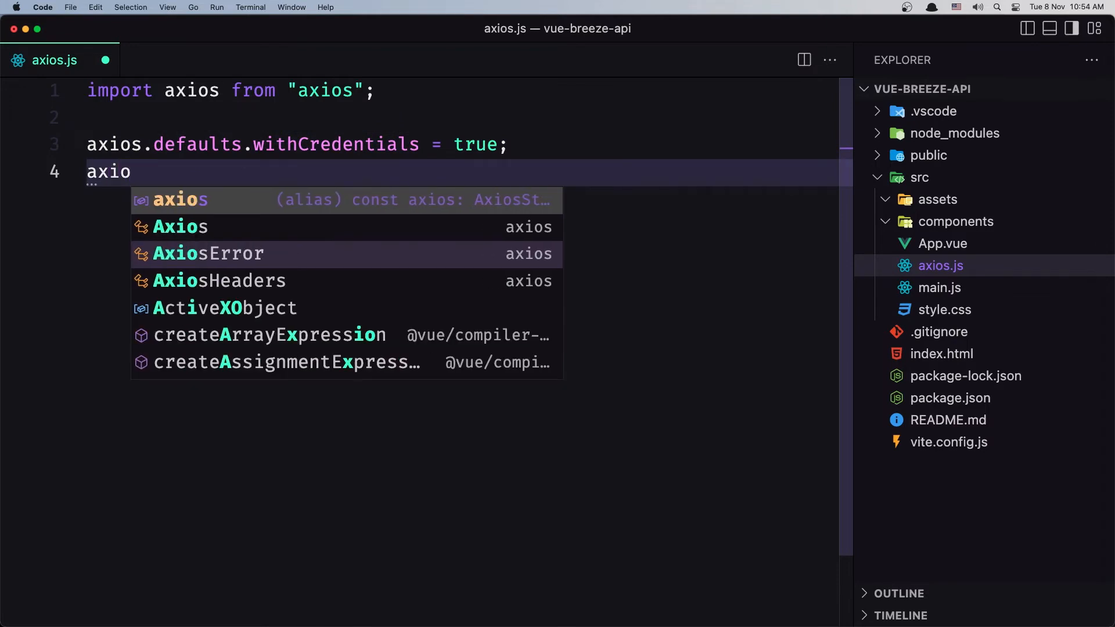
type("s.")
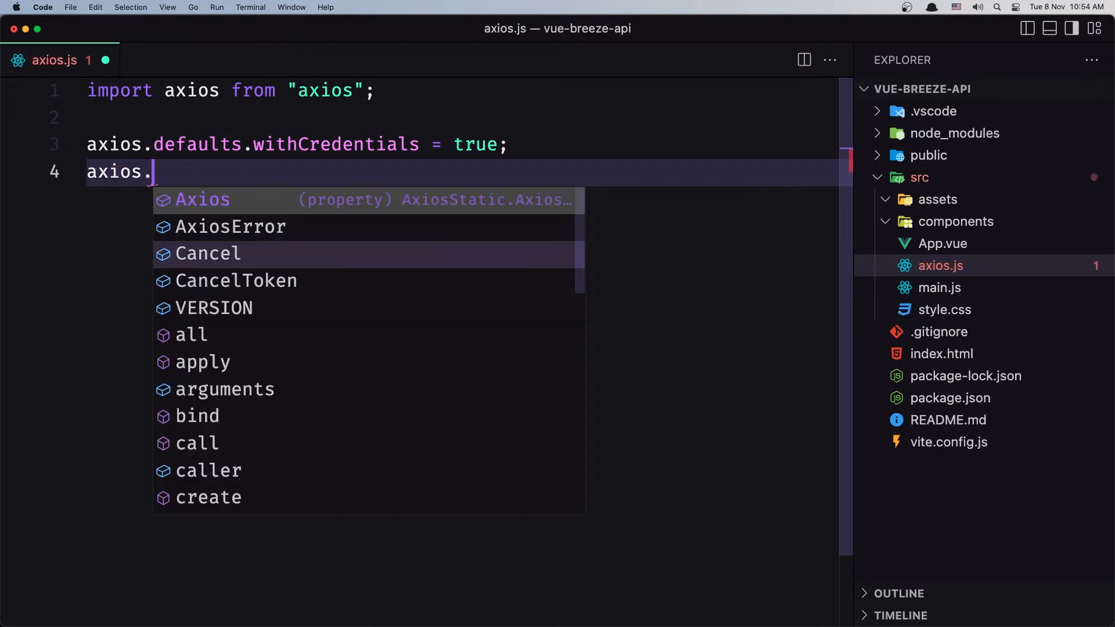
type("d")
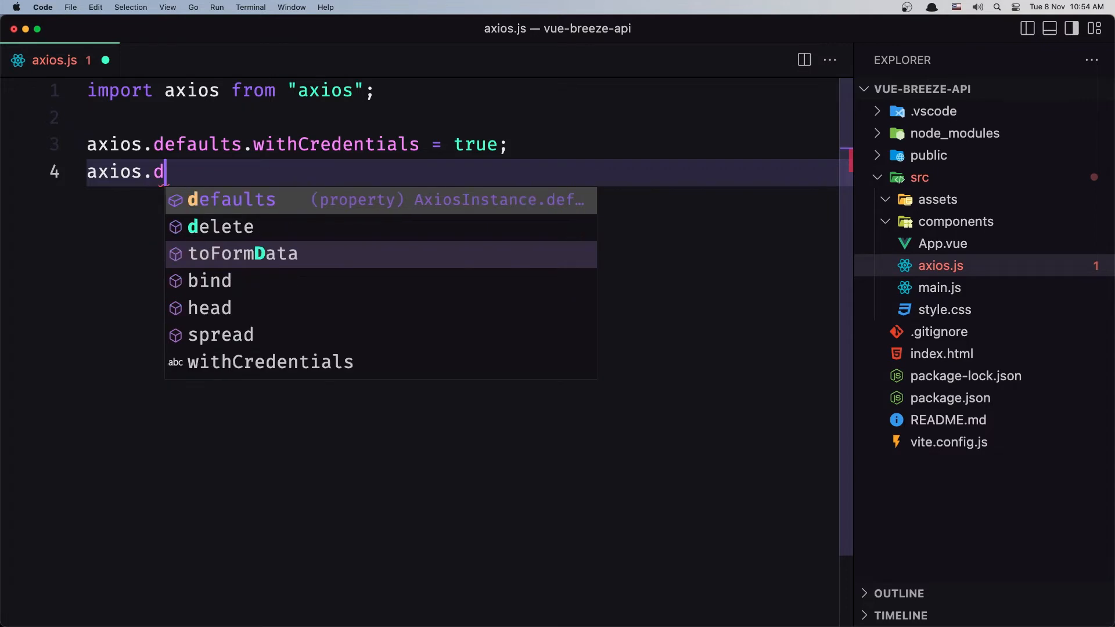
type("efaults.")
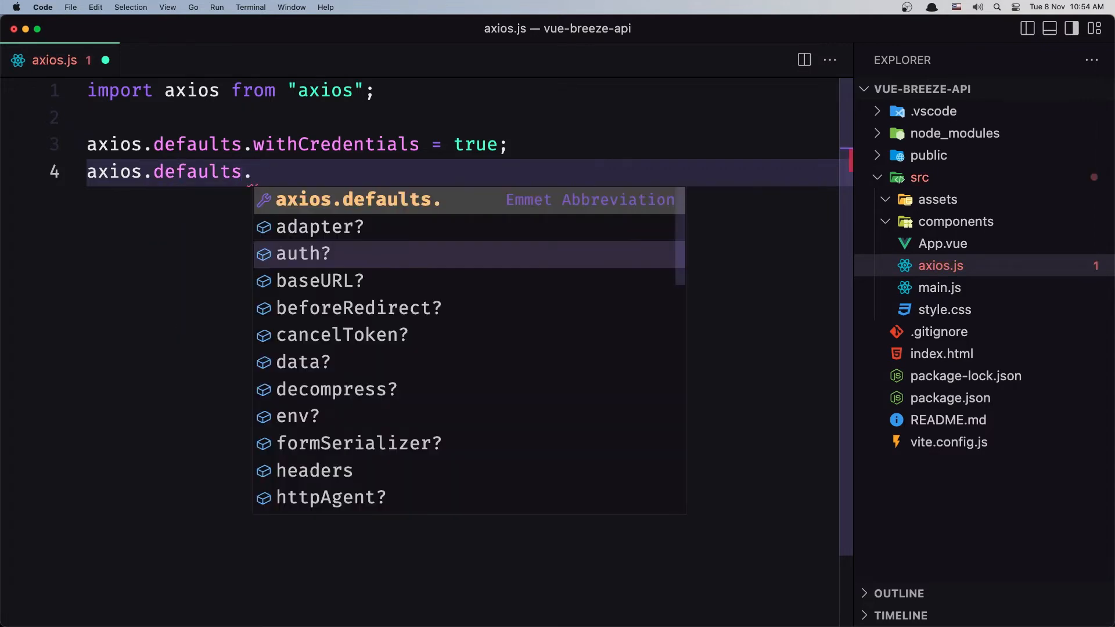
type("baseURL")
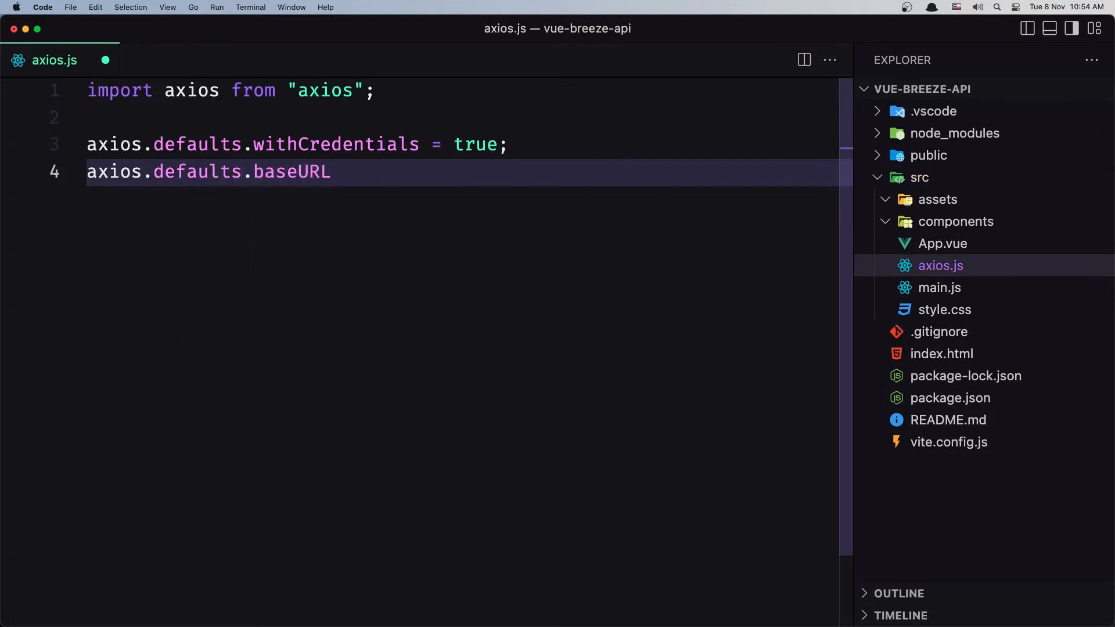
type("=")
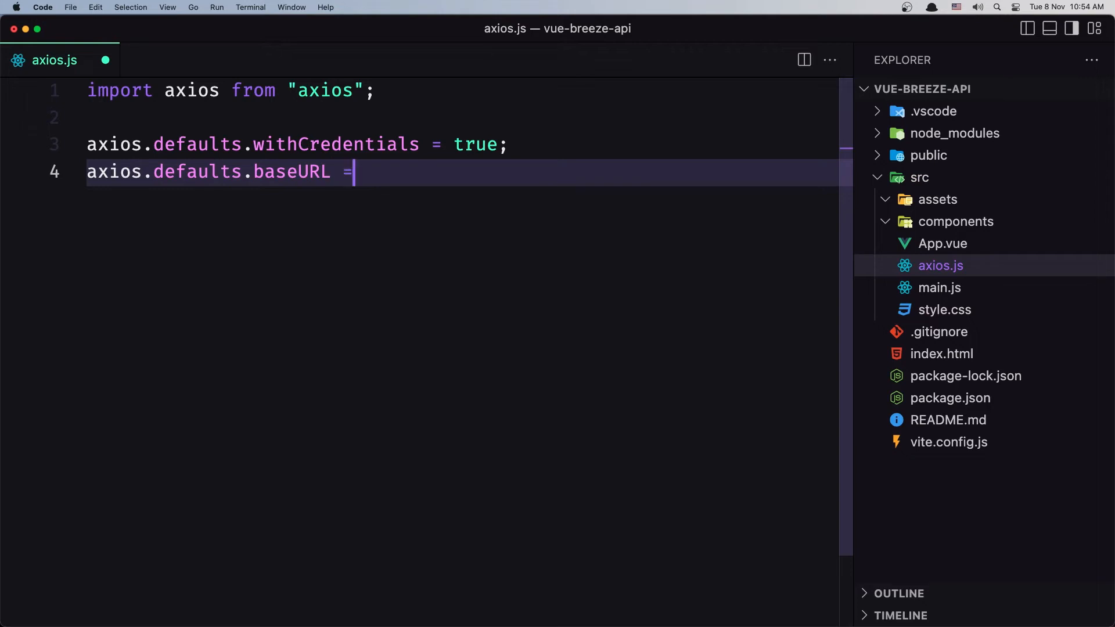
type("\" \"")
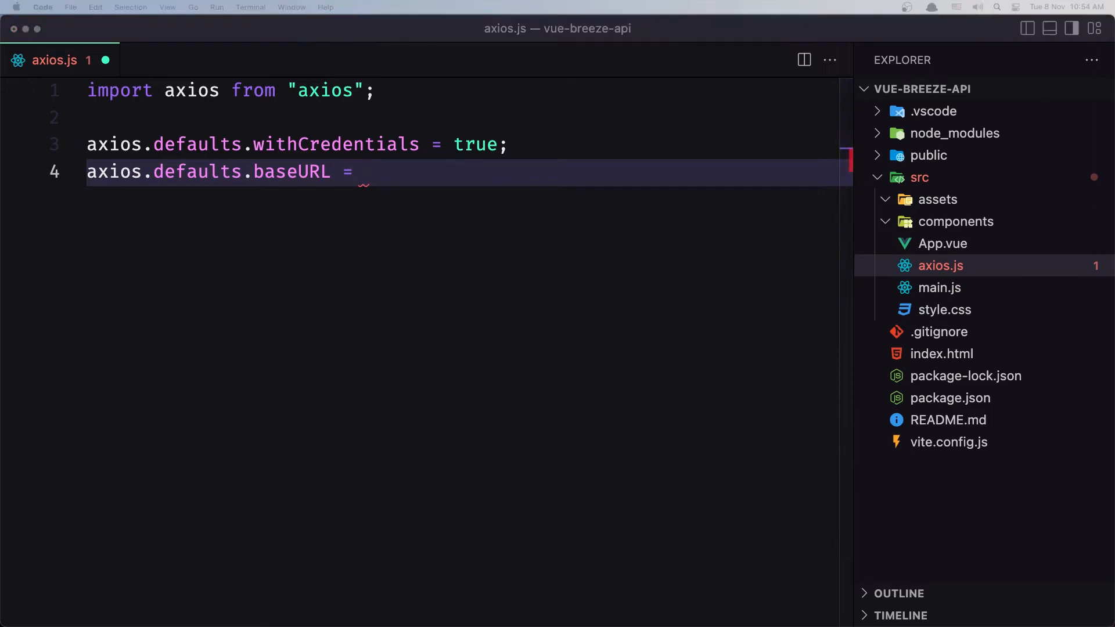
mouse_move(361, 176)
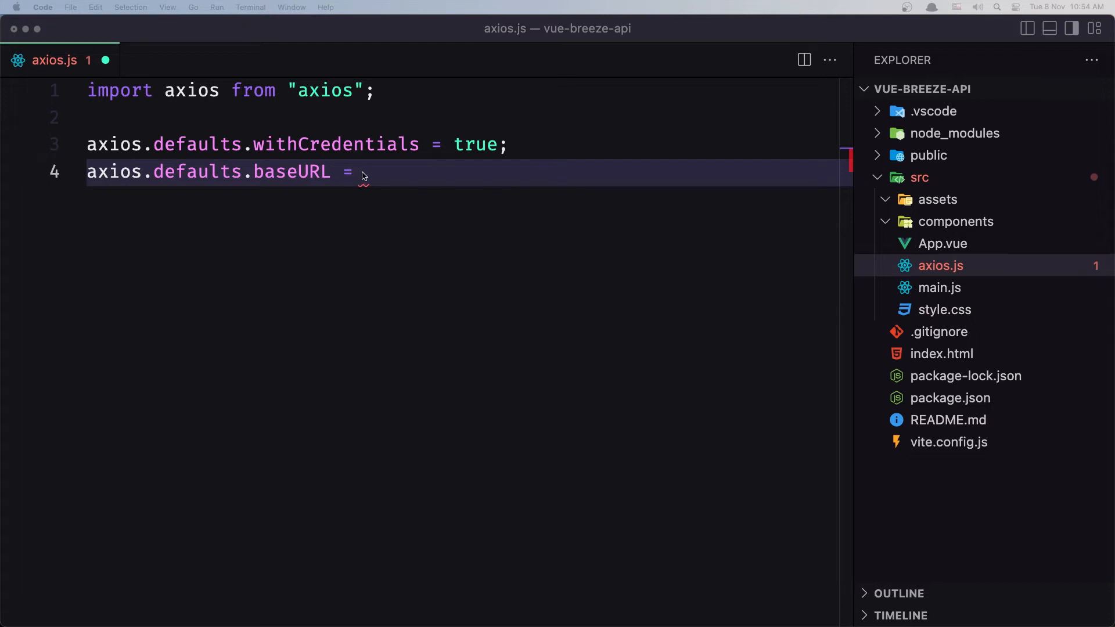
type("\"\"")
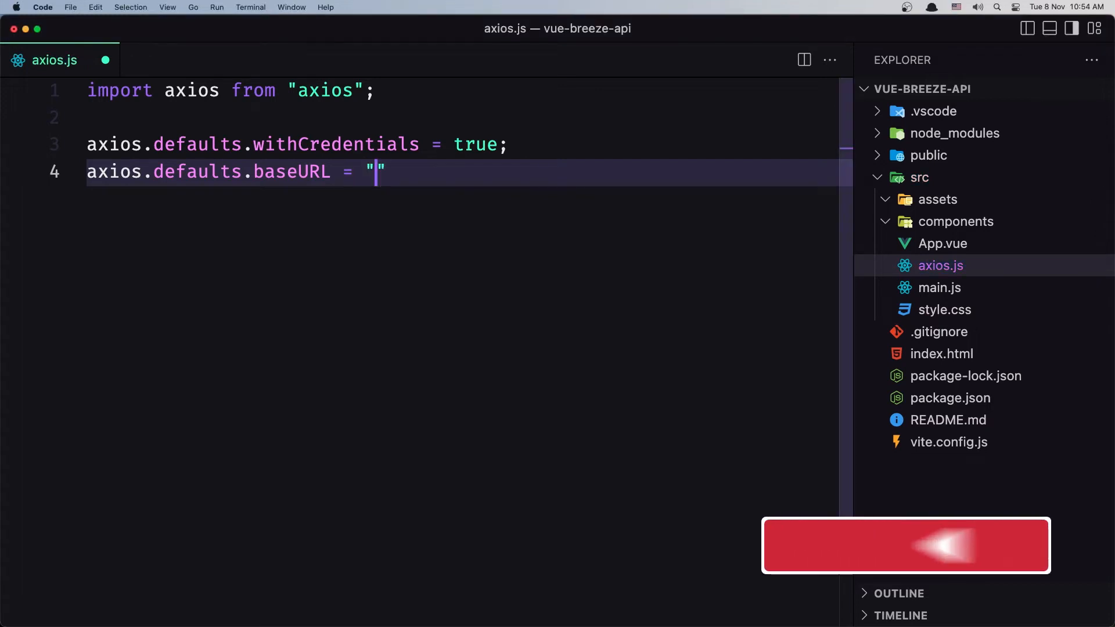
type("http")
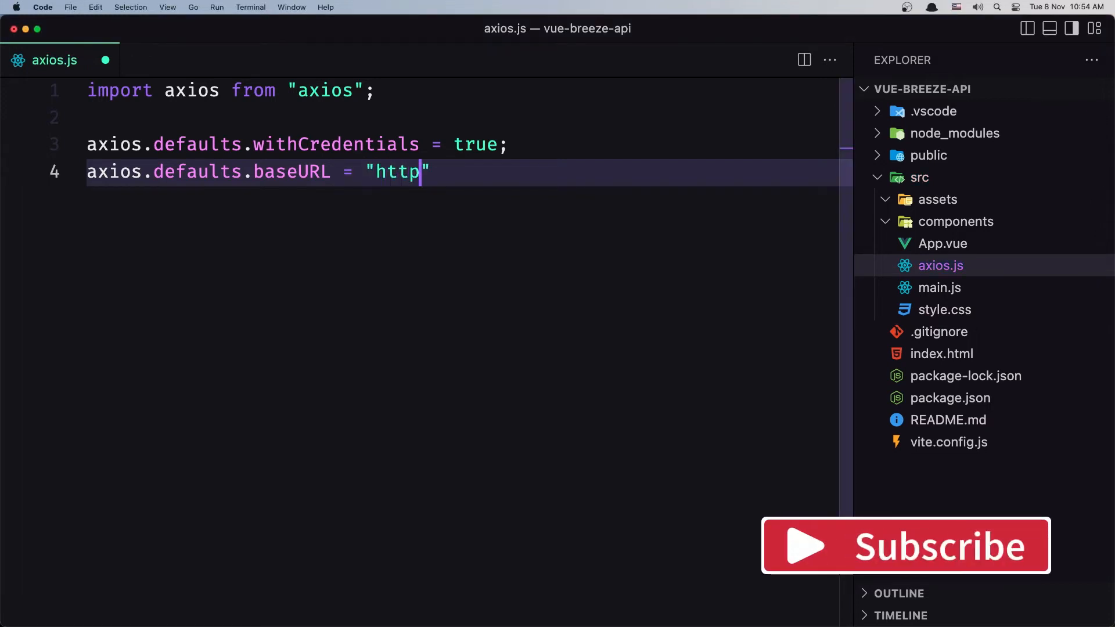
type("://")
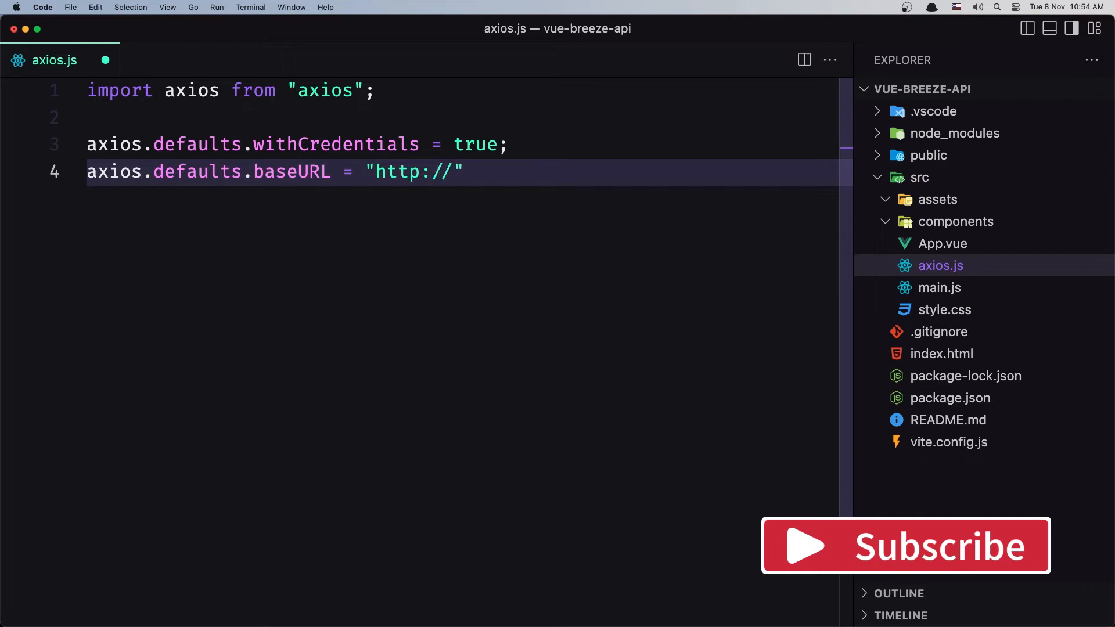
type("localh")
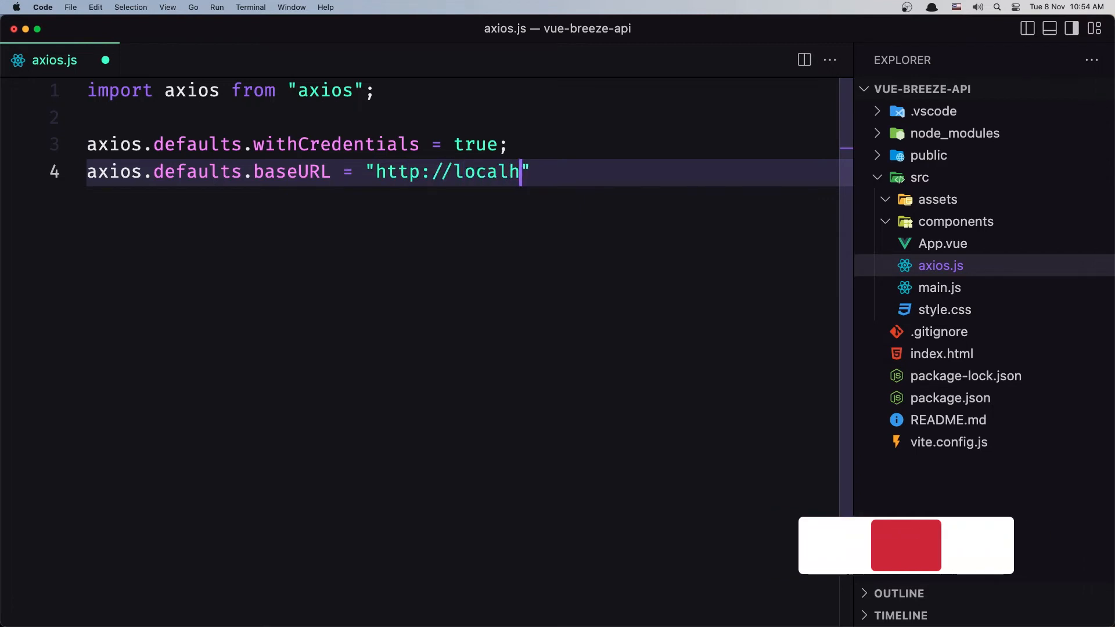
type("ost")
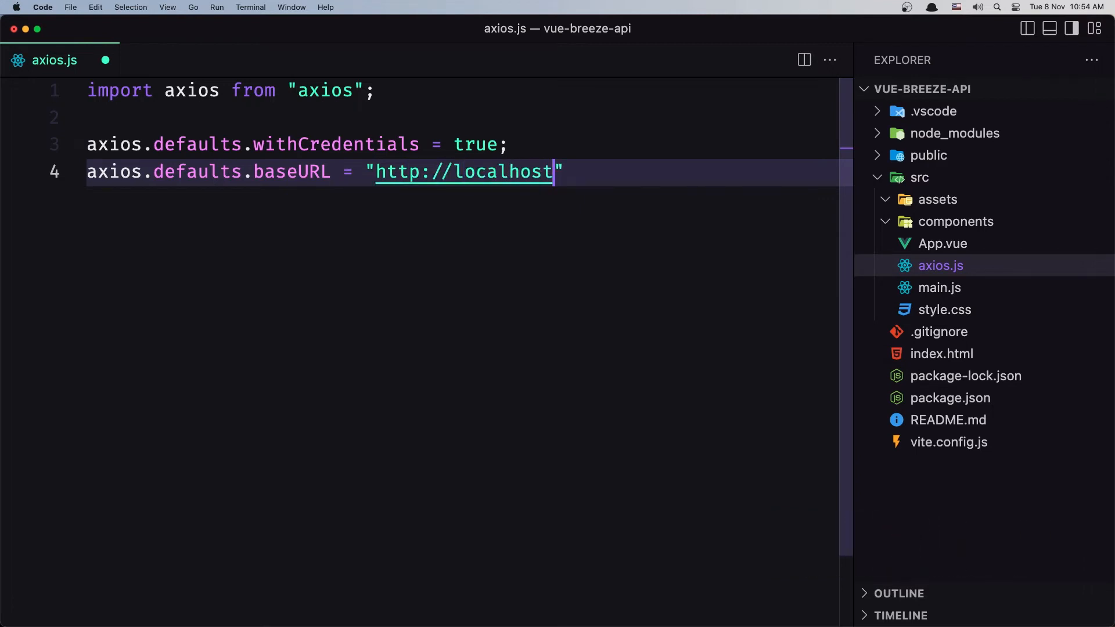
type(":800")
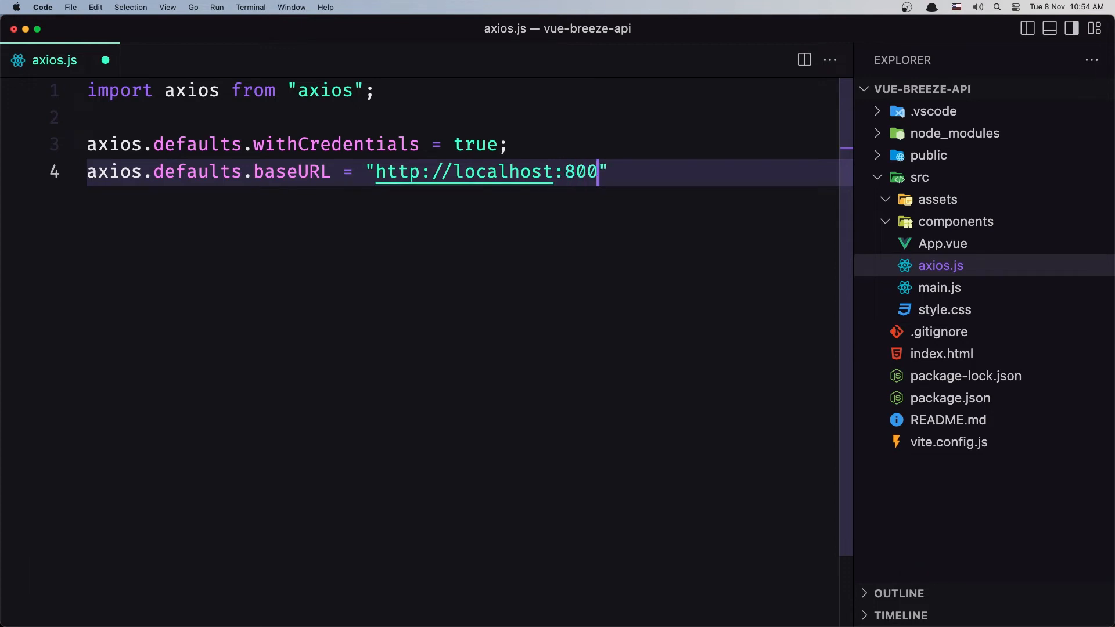
type("0")
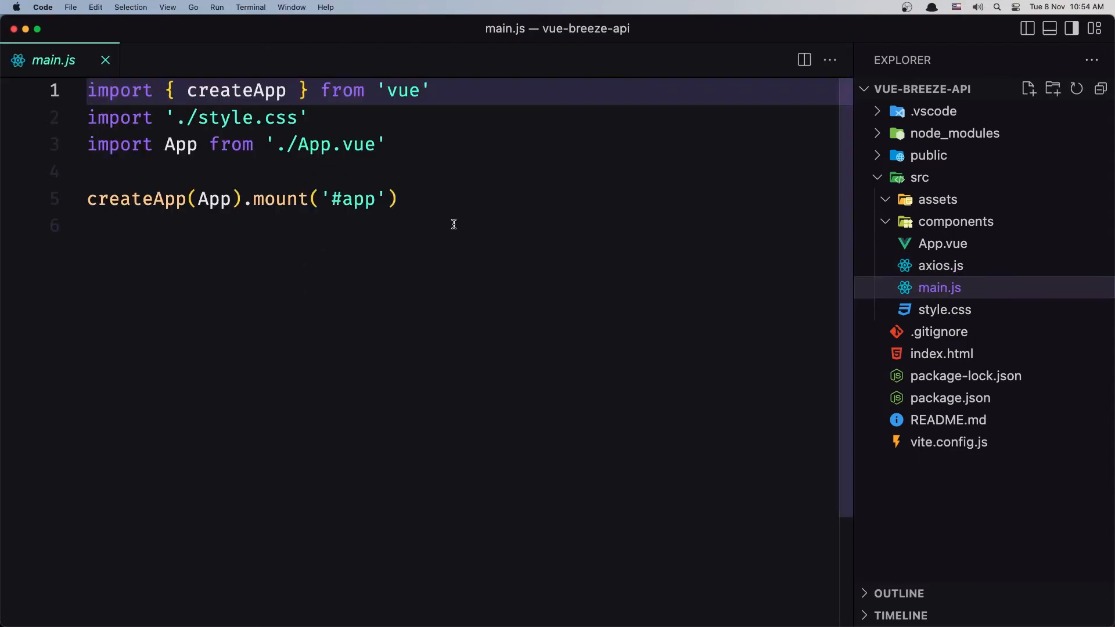
mouse_move(443, 91)
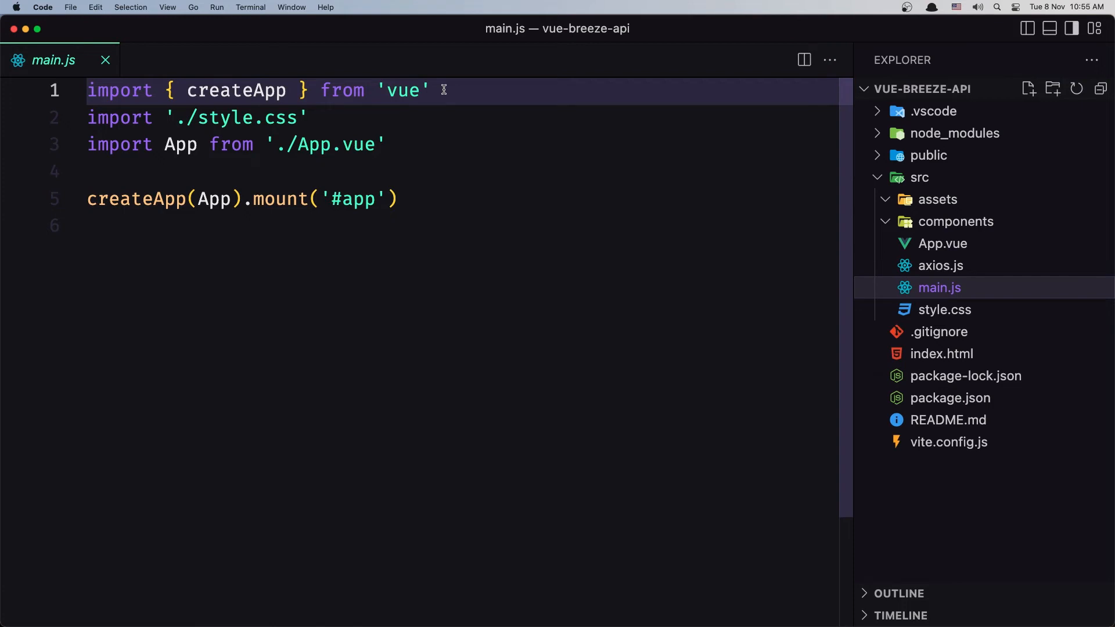
mouse_move(395, 147)
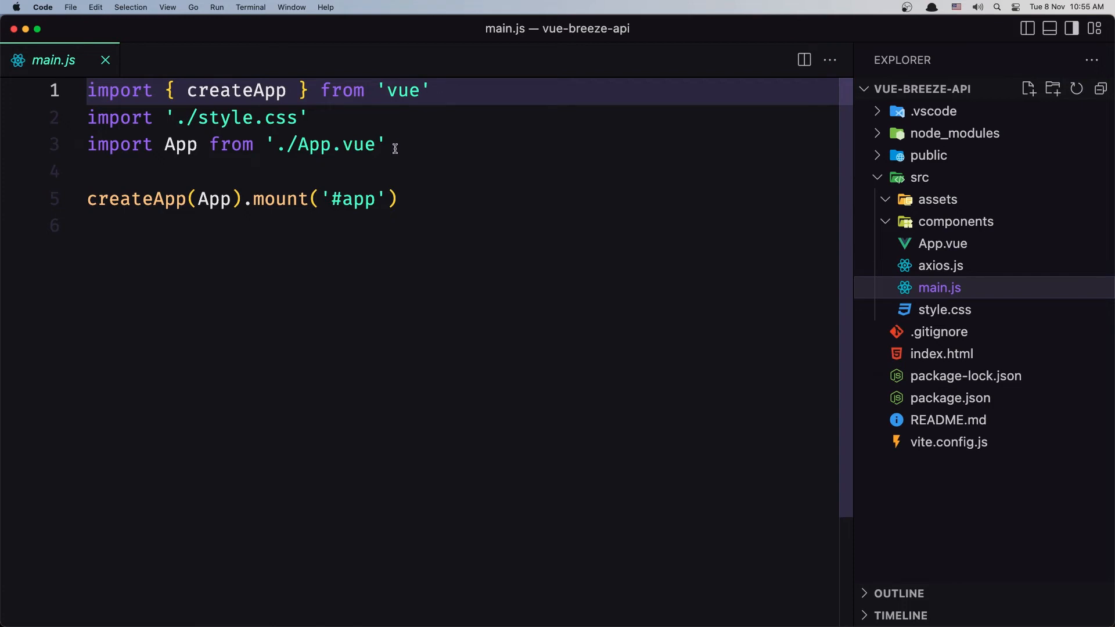
Add the line import './axios' below the createApp import in main.js.
left_click(430, 90)
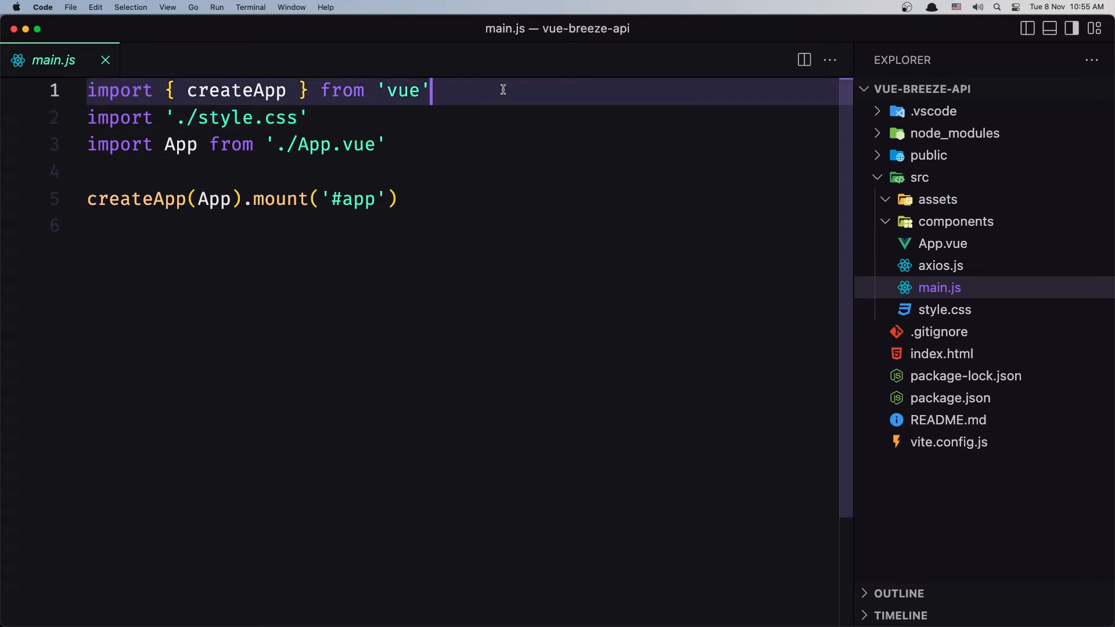
key("enter")
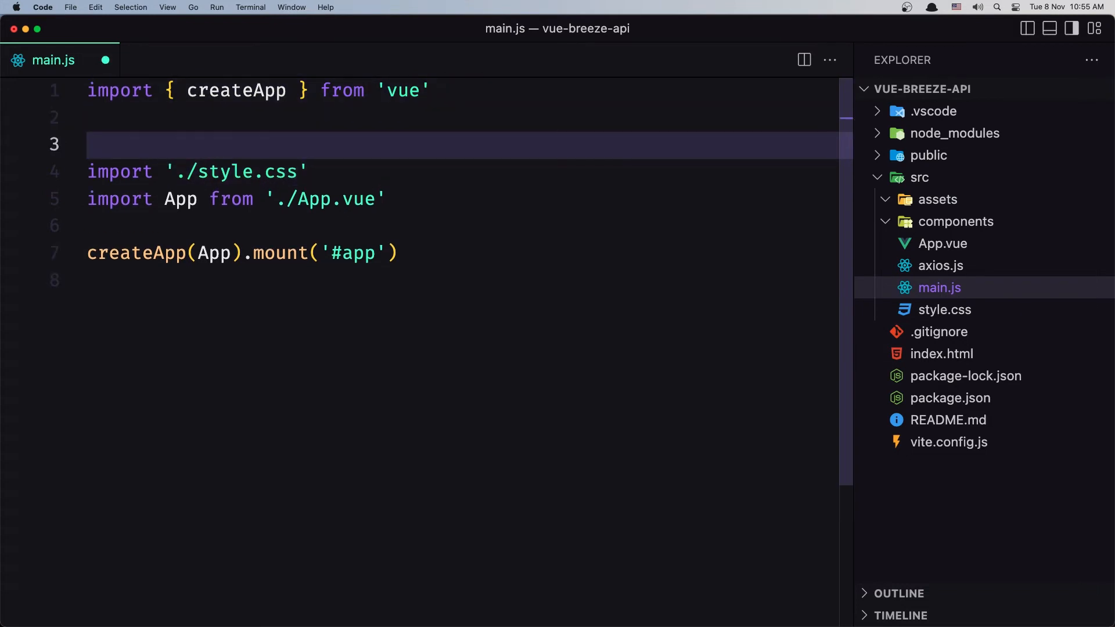
type("import")
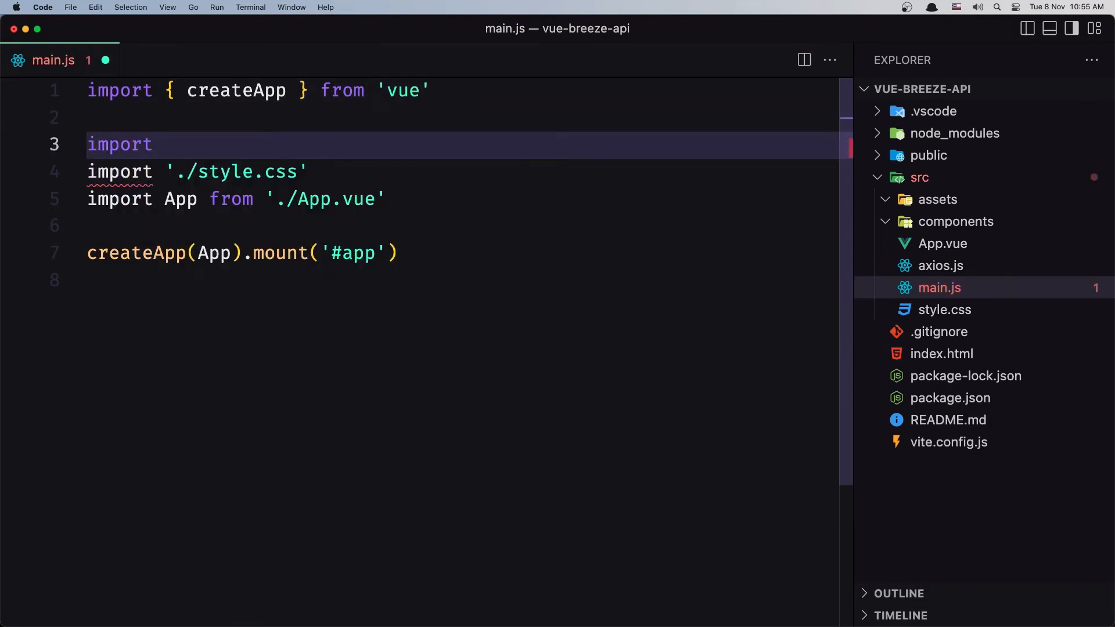
type("'")
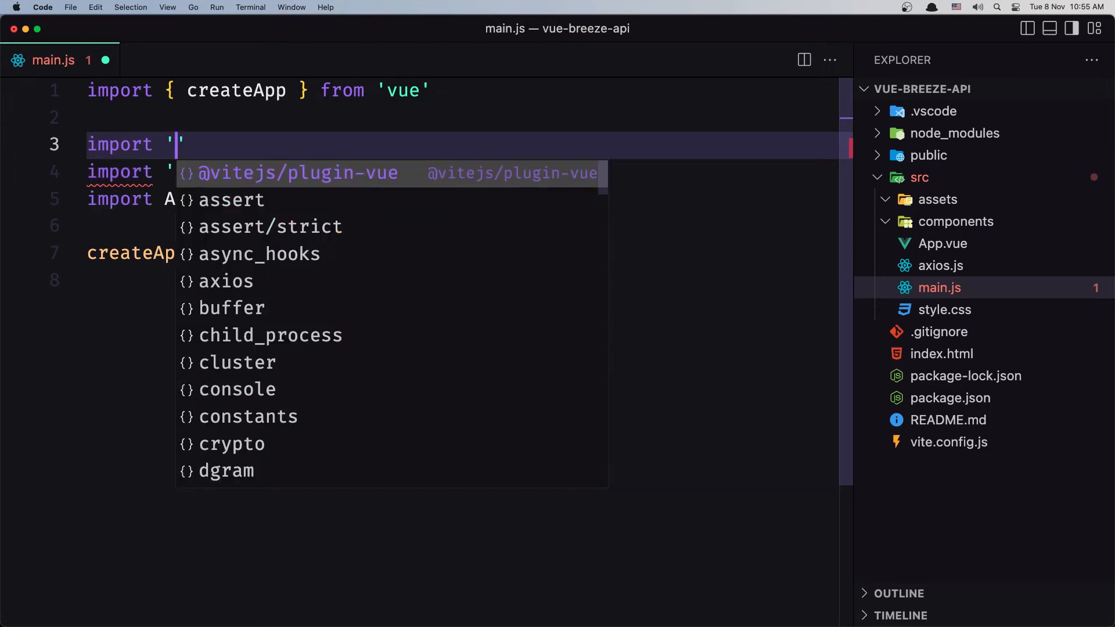
type("./axios")
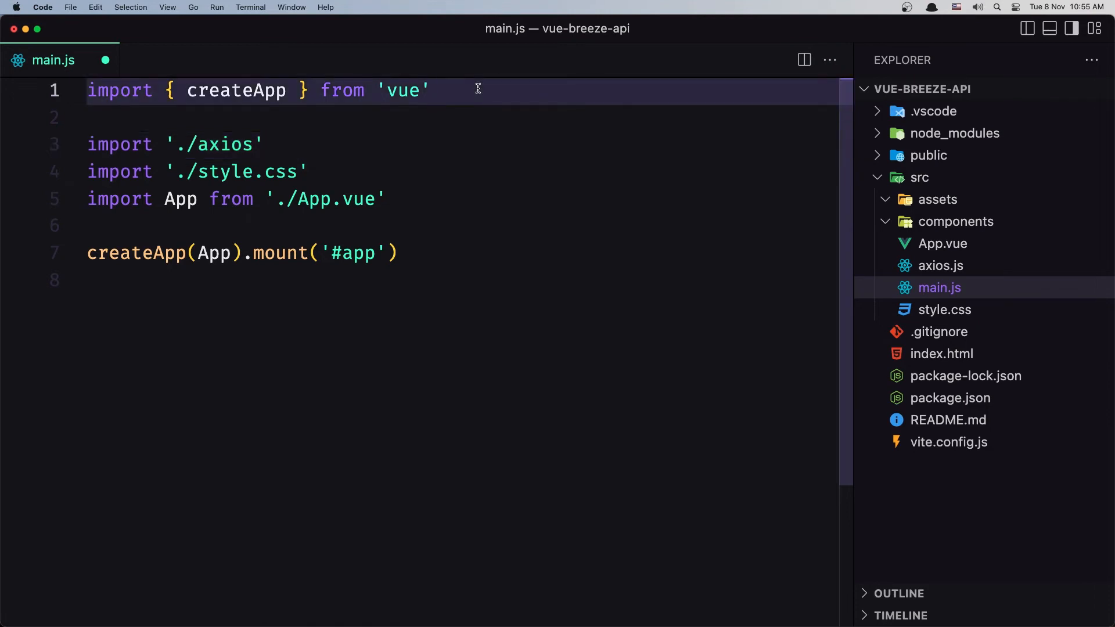
Add the line import { createPinia } from 'pinia' to main.js.
type("import")
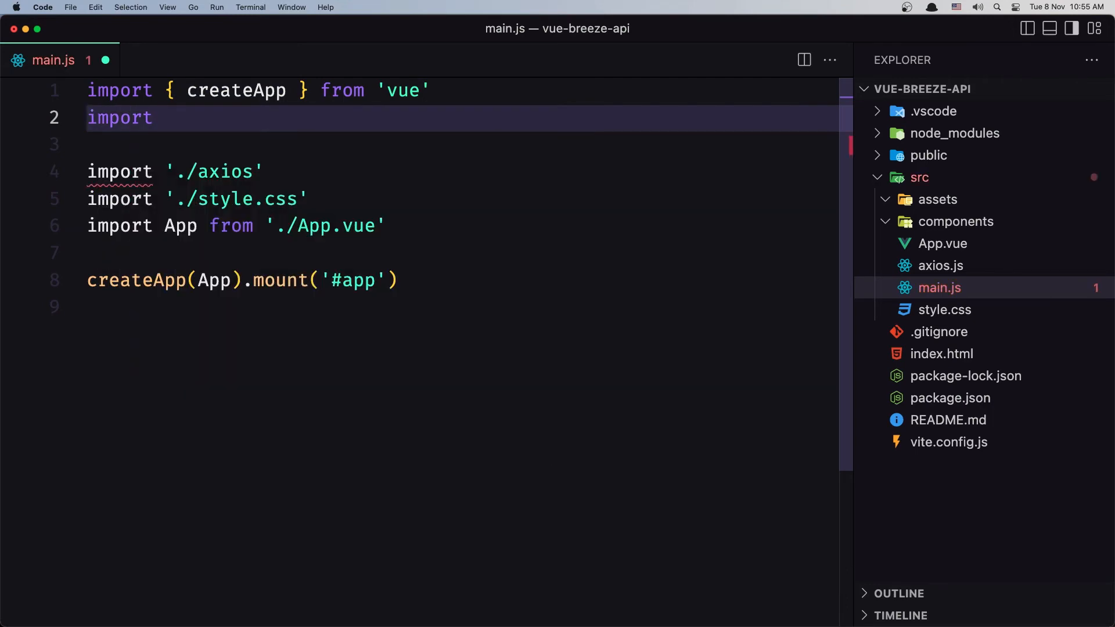
type("{ crea")
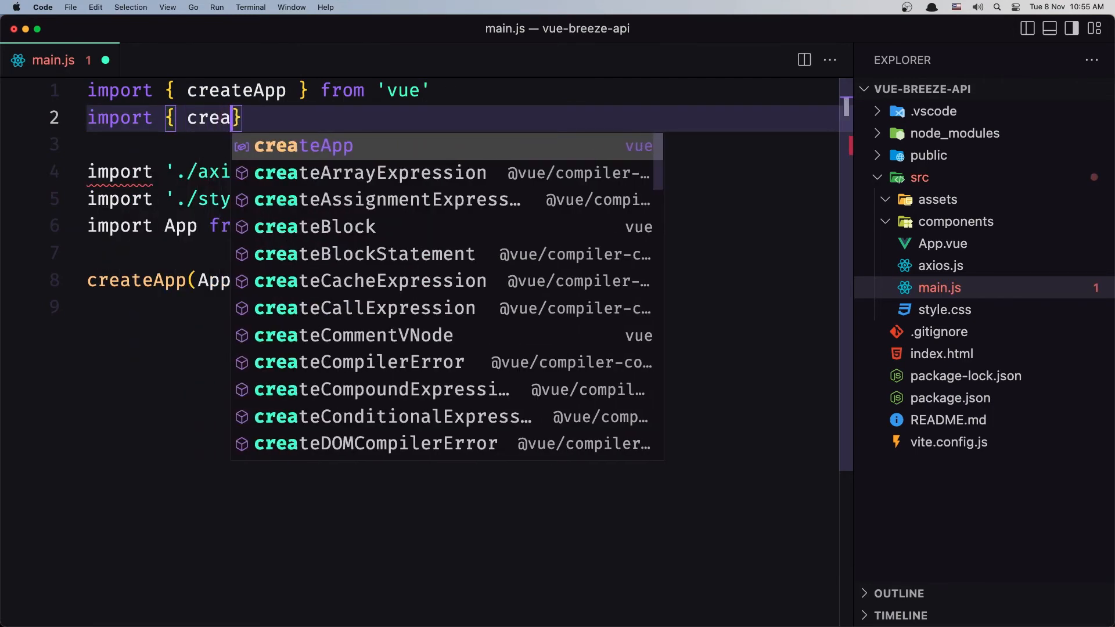
type("te")
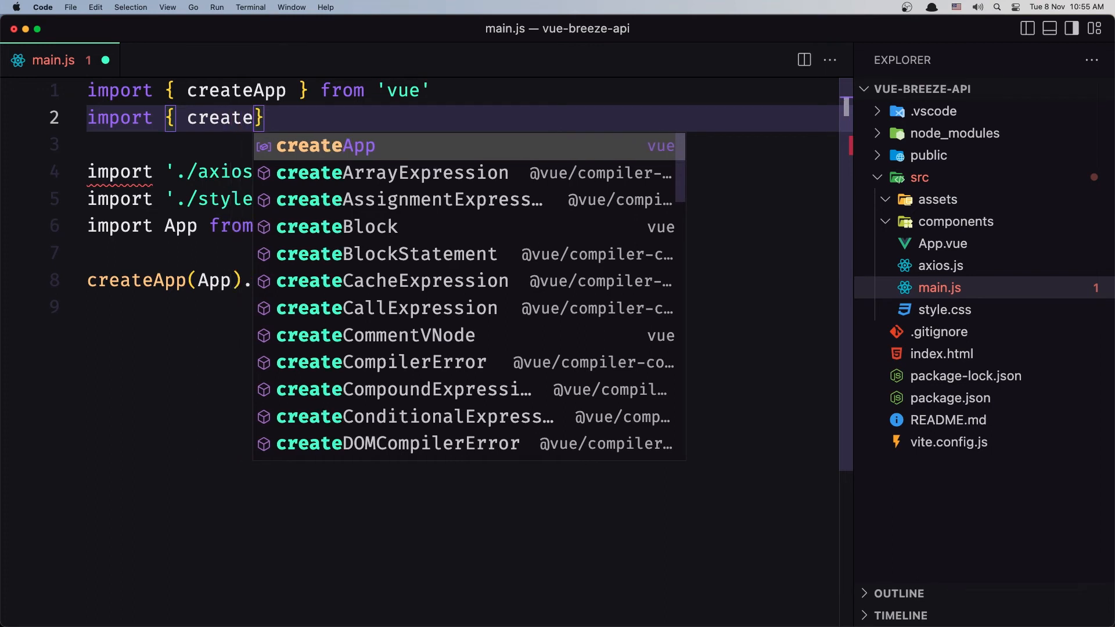
type("Pinia } from 'pinia'")
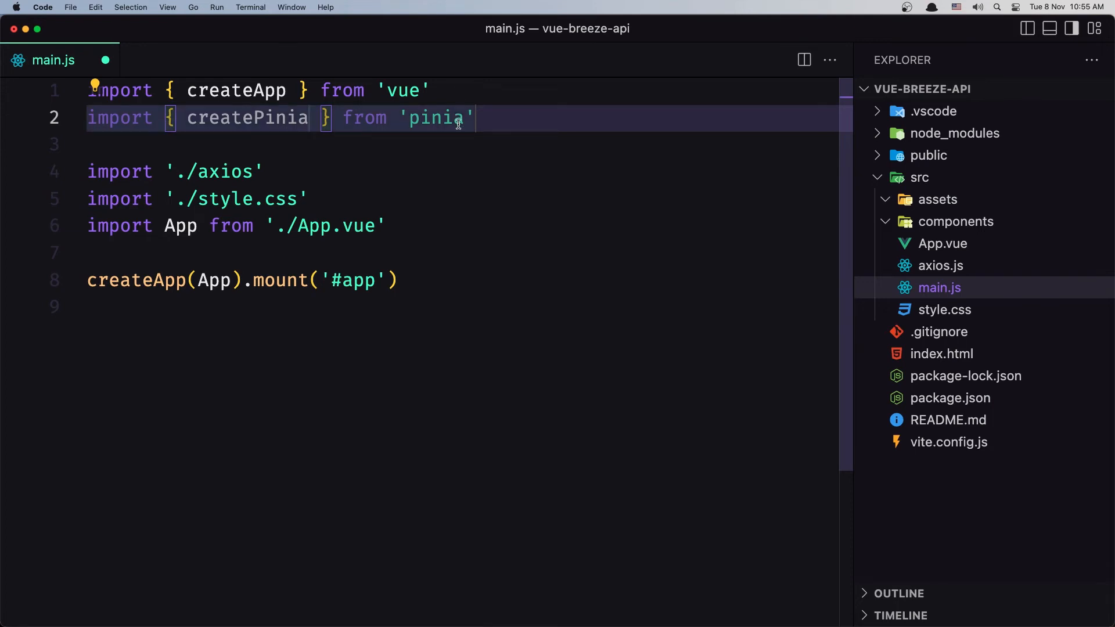
mouse_move(526, 124)
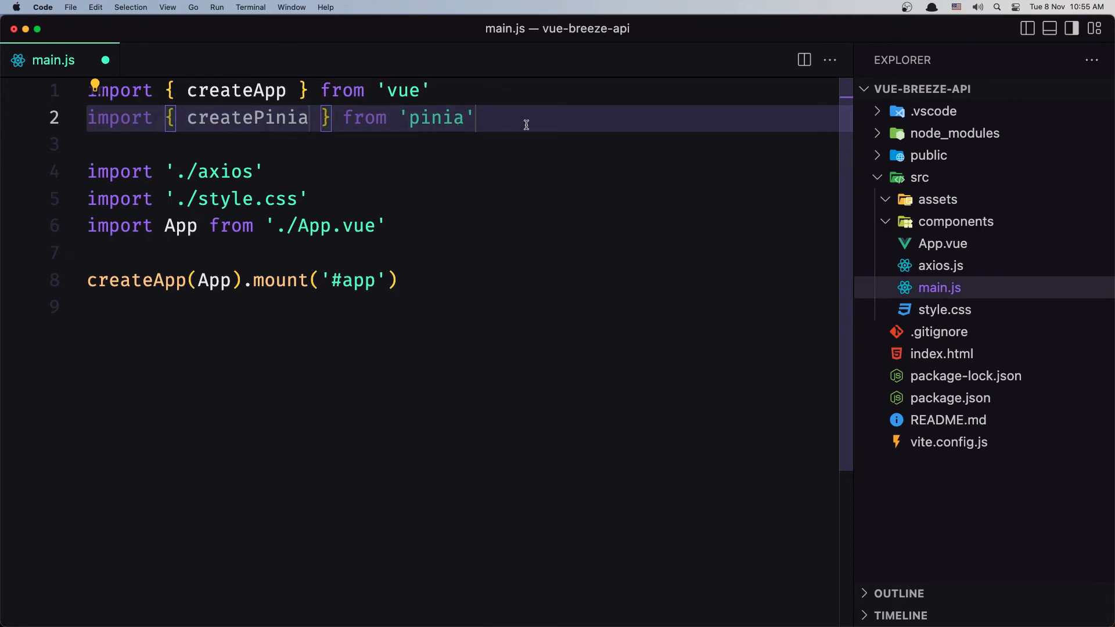
Create a router folder under src containing a new index.js file.
left_click(920, 177)
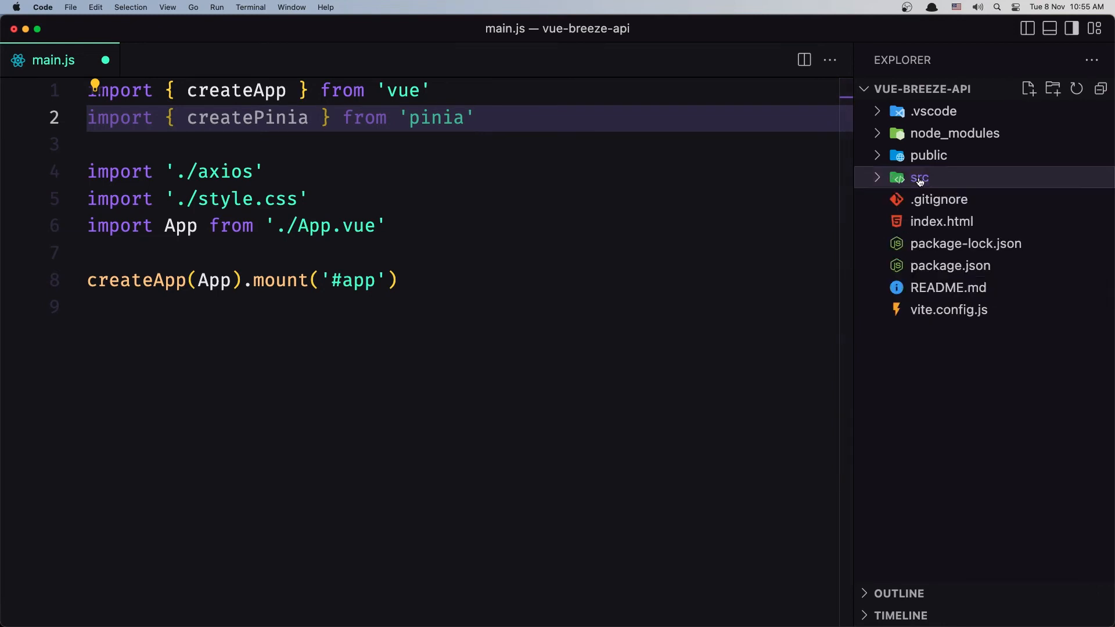
left_click(1055, 88)
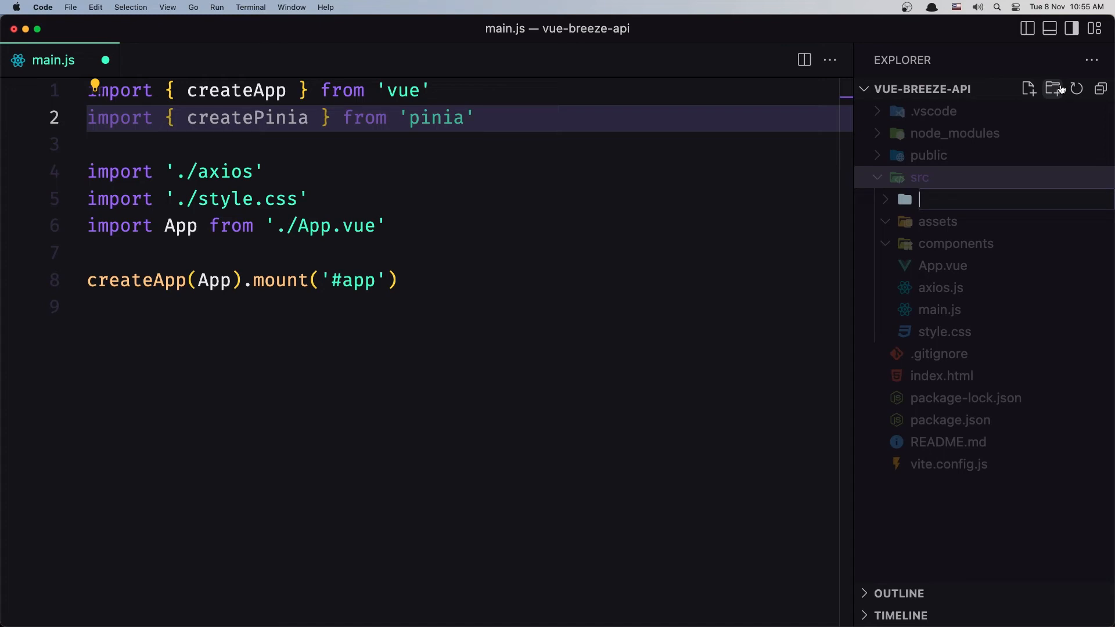
type("rout")
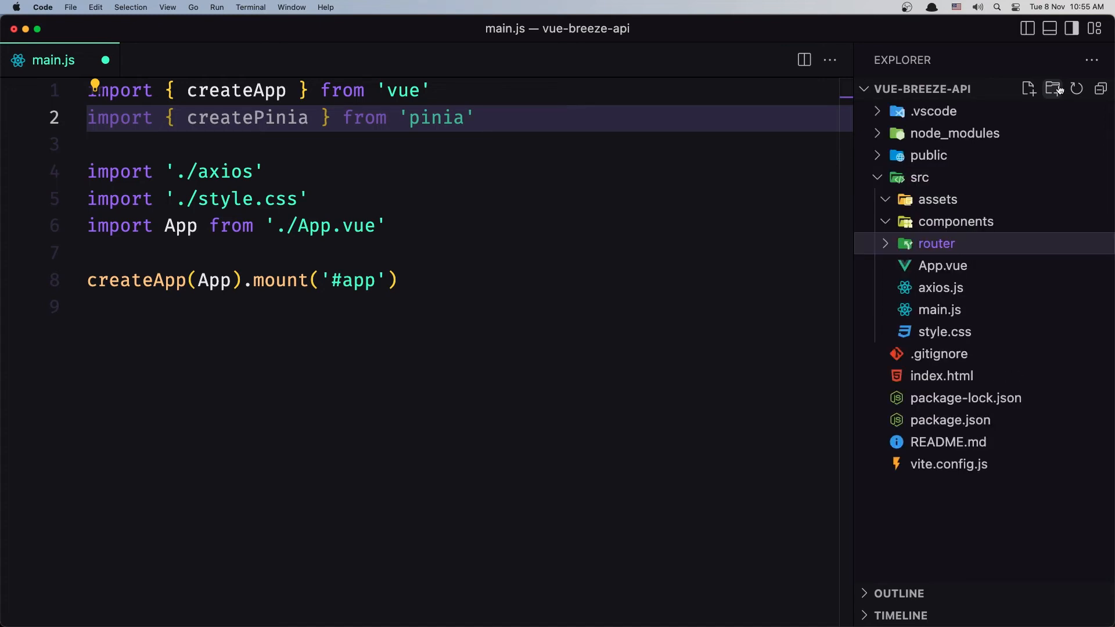
left_click(1030, 88)
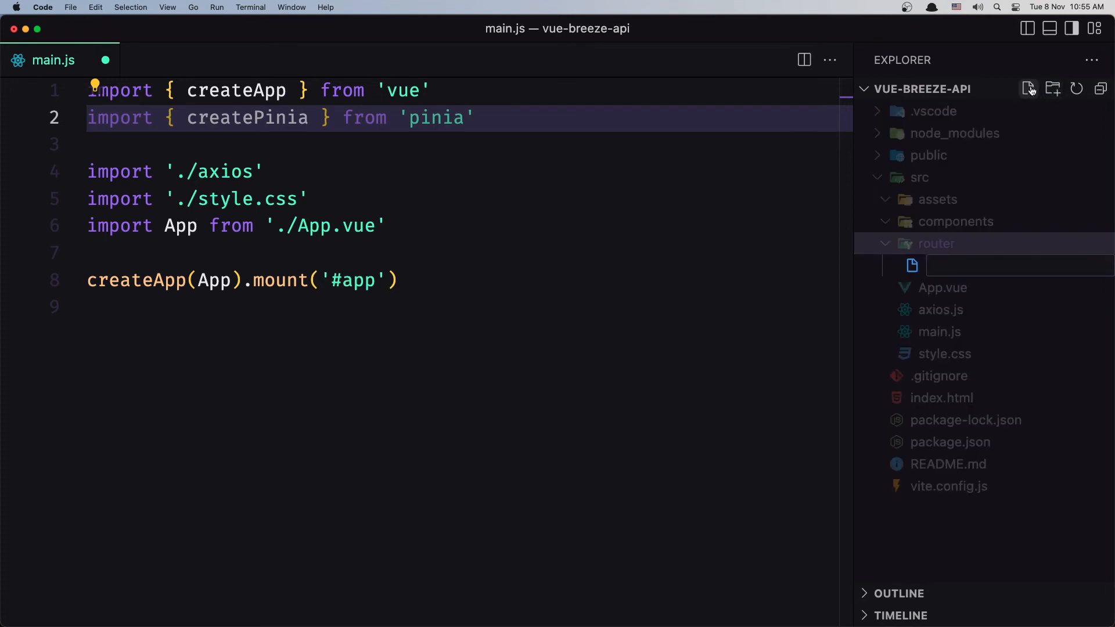
type("index.")
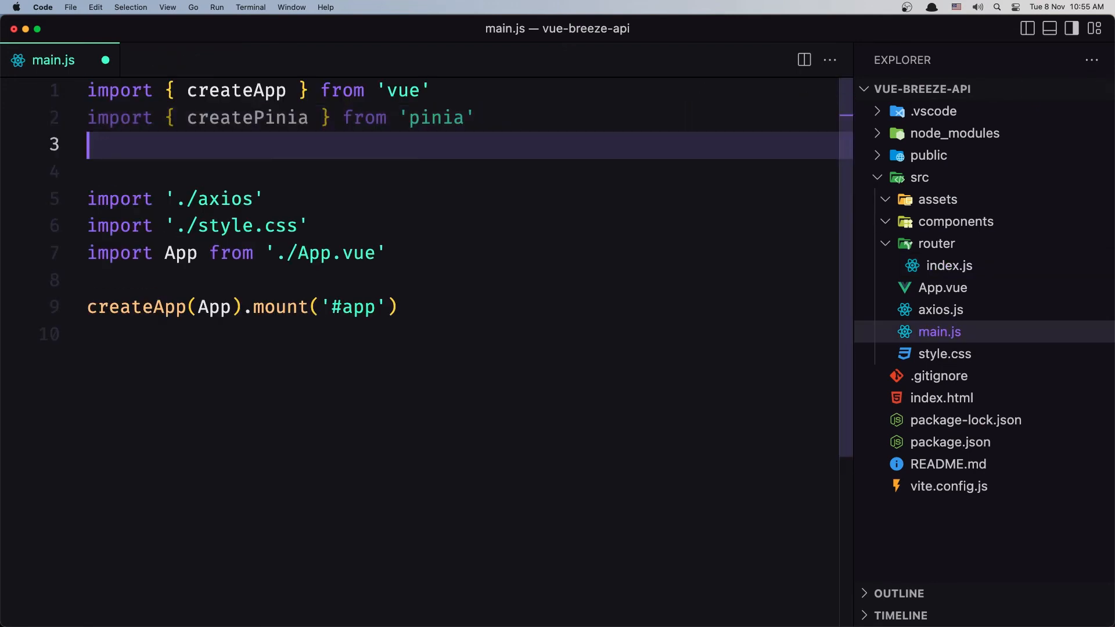
Add import router from './router' to main.js, leaving a blank line after the imports.
type("import")
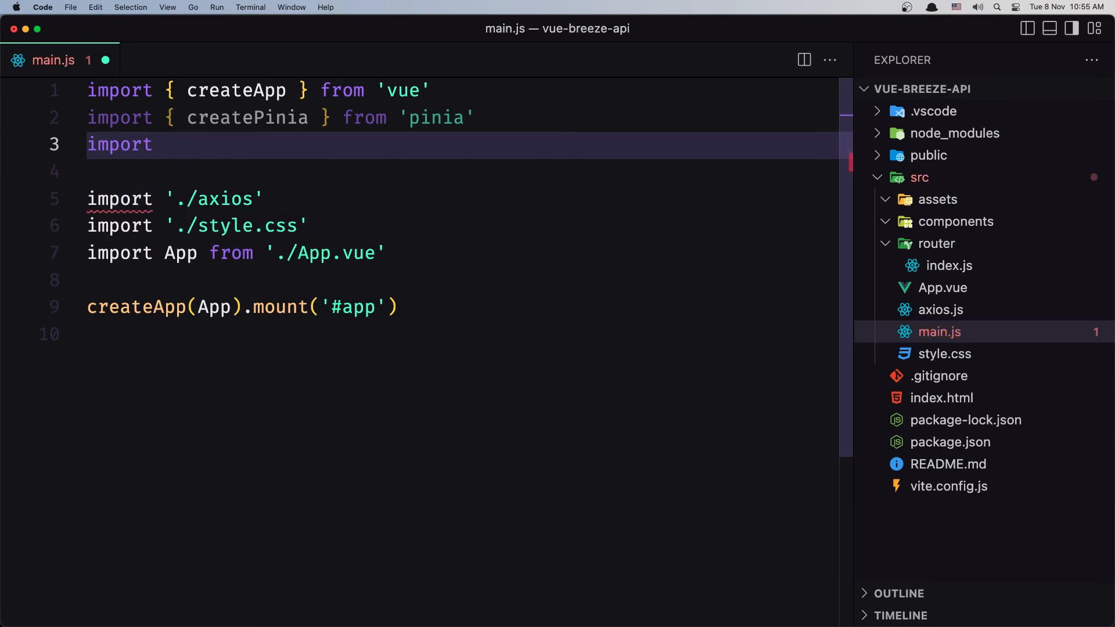
type("rout")
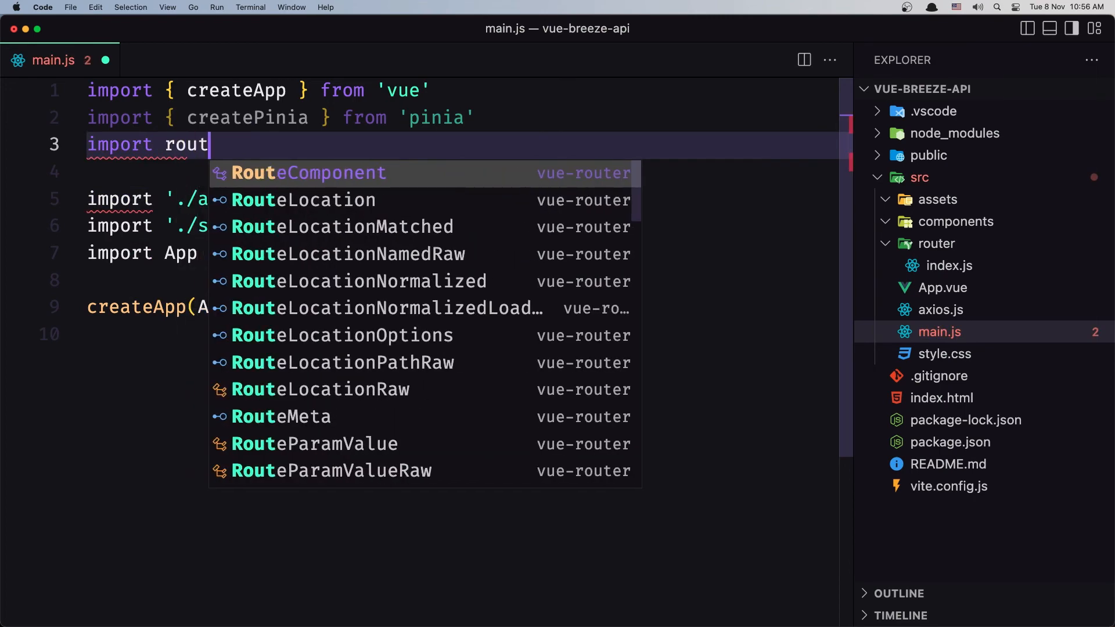
type("er")
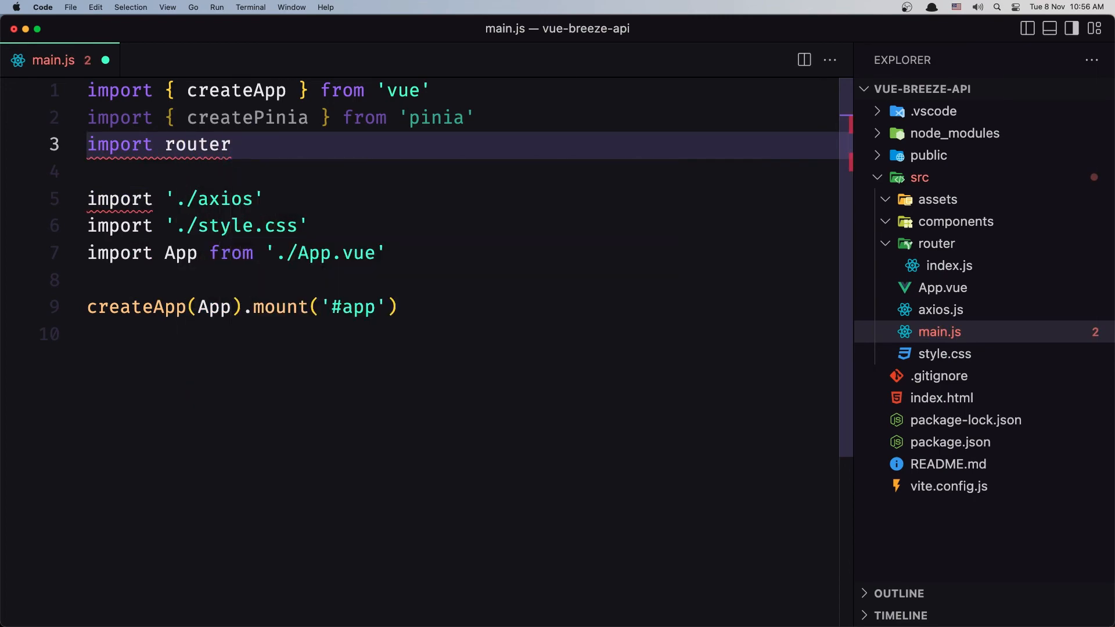
type("from")
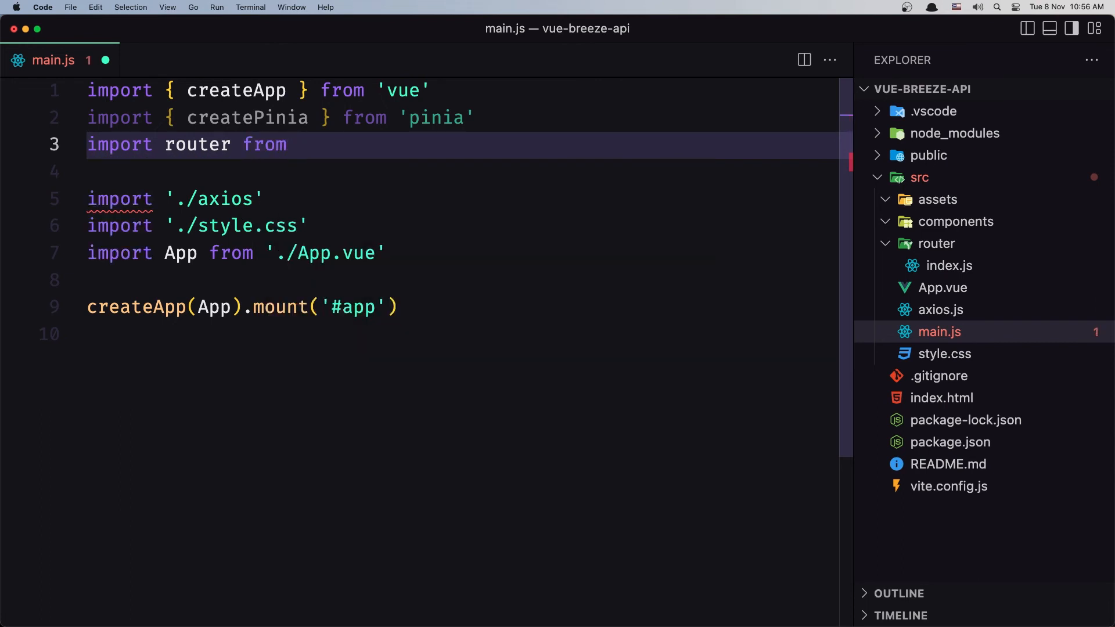
type("'")
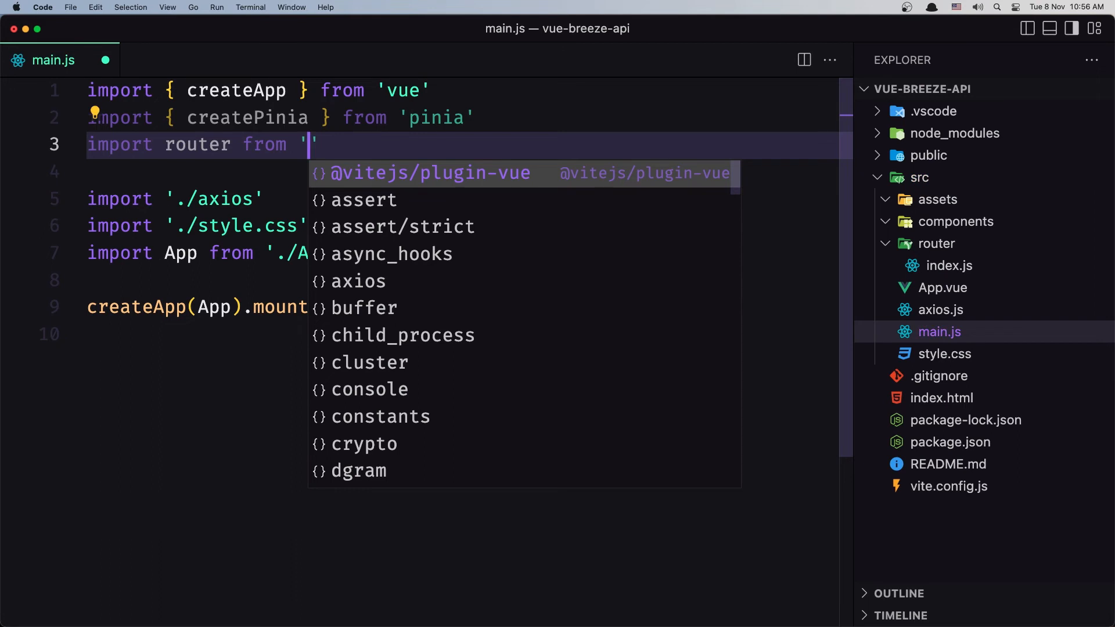
type("./")
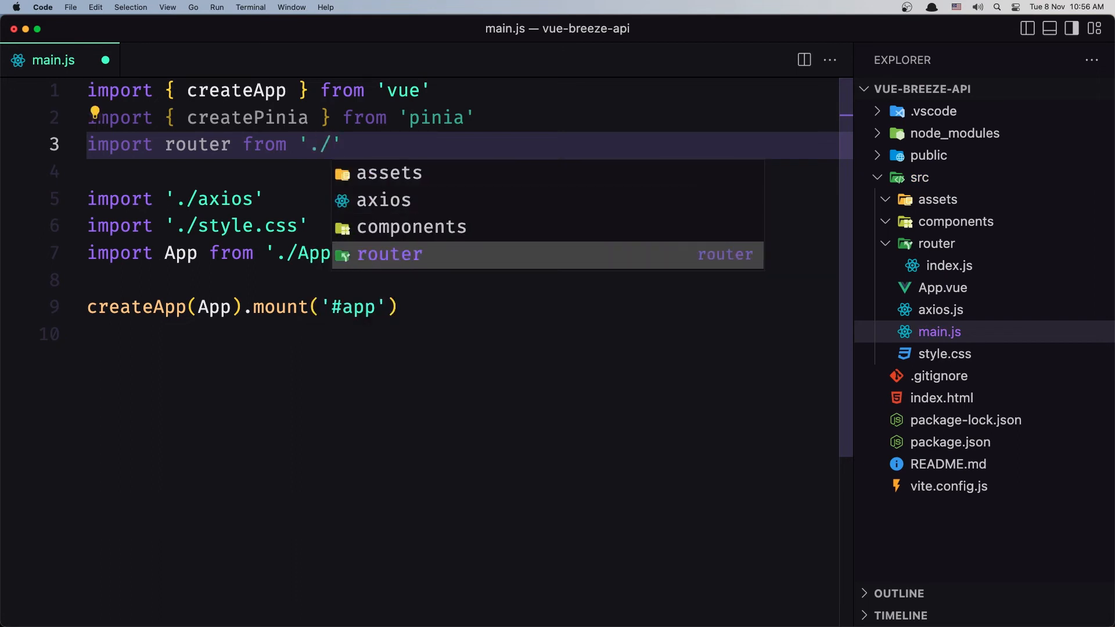
key("Tab")
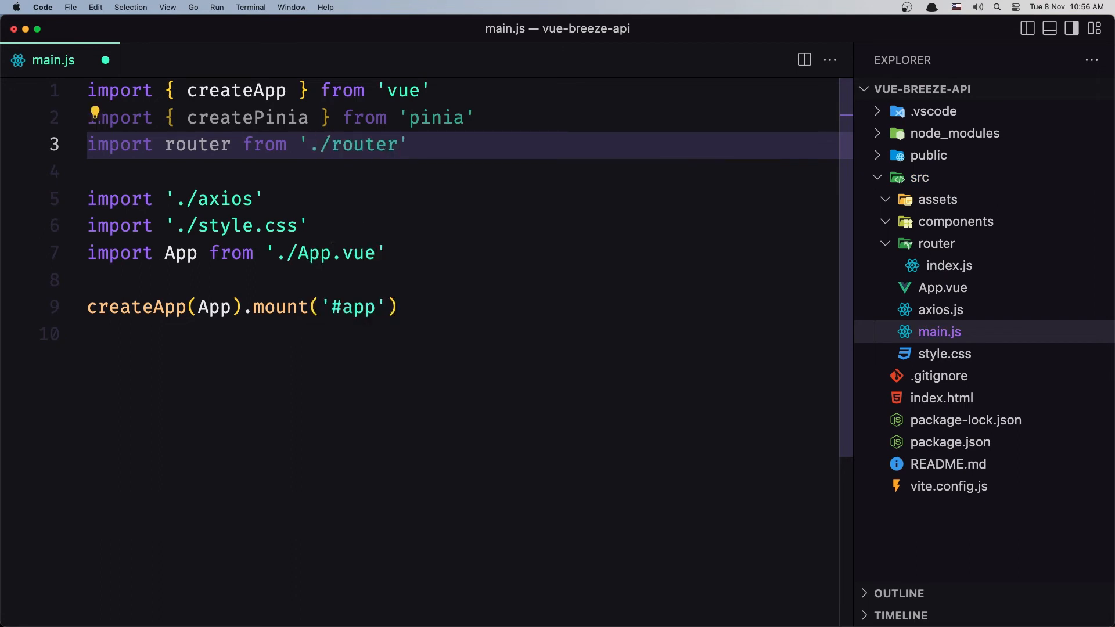
mouse_move(438, 298)
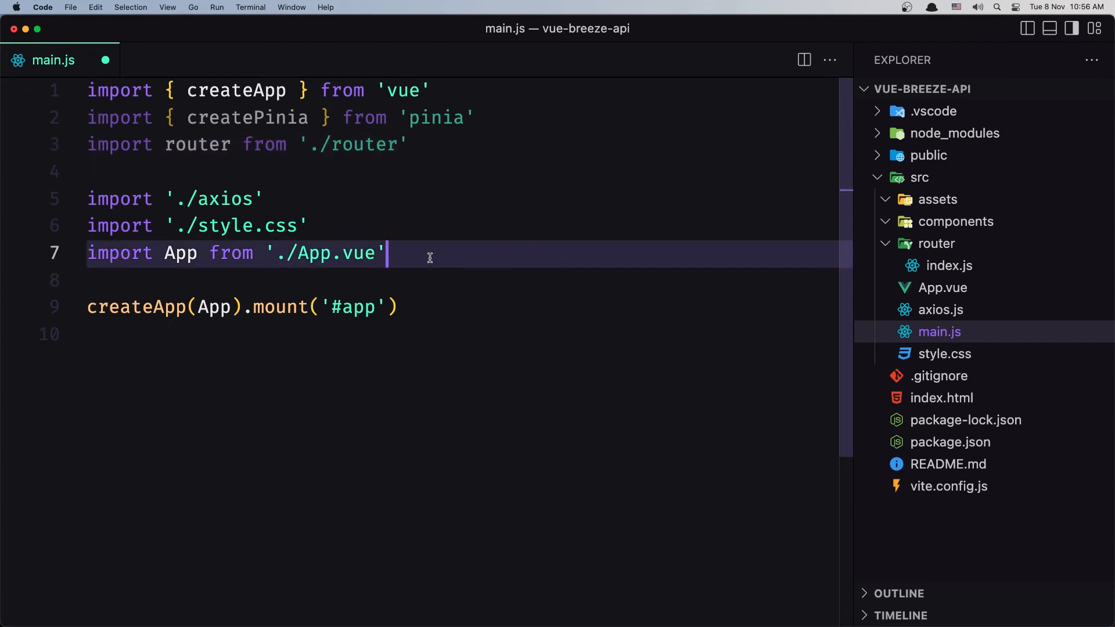
key("enter")
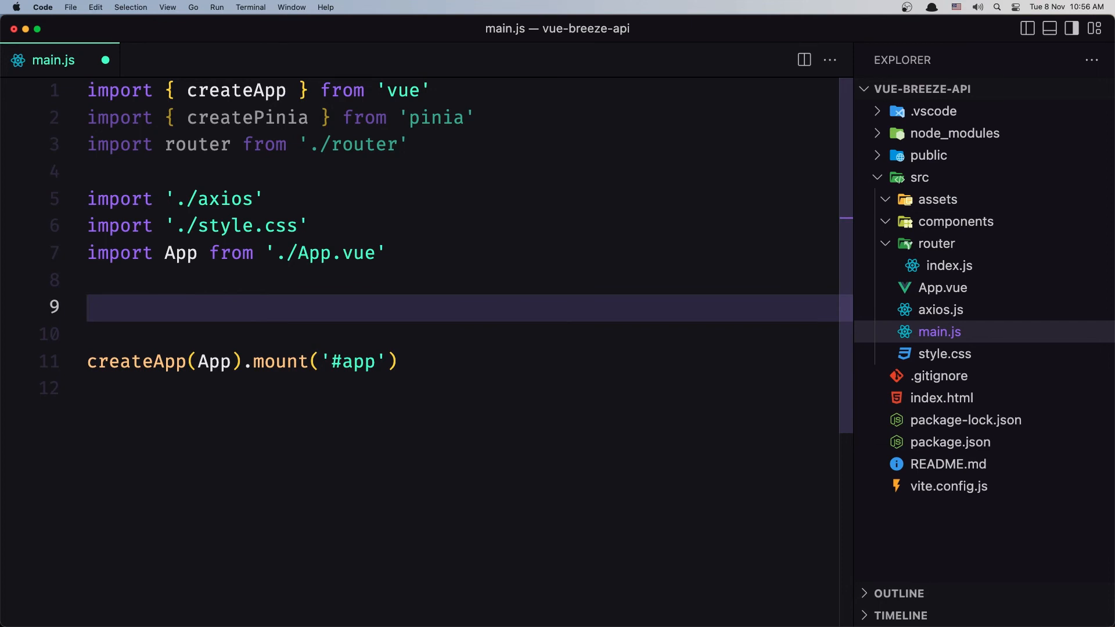
Write const pinia = createPinia(); in main.js.
type("const pini")
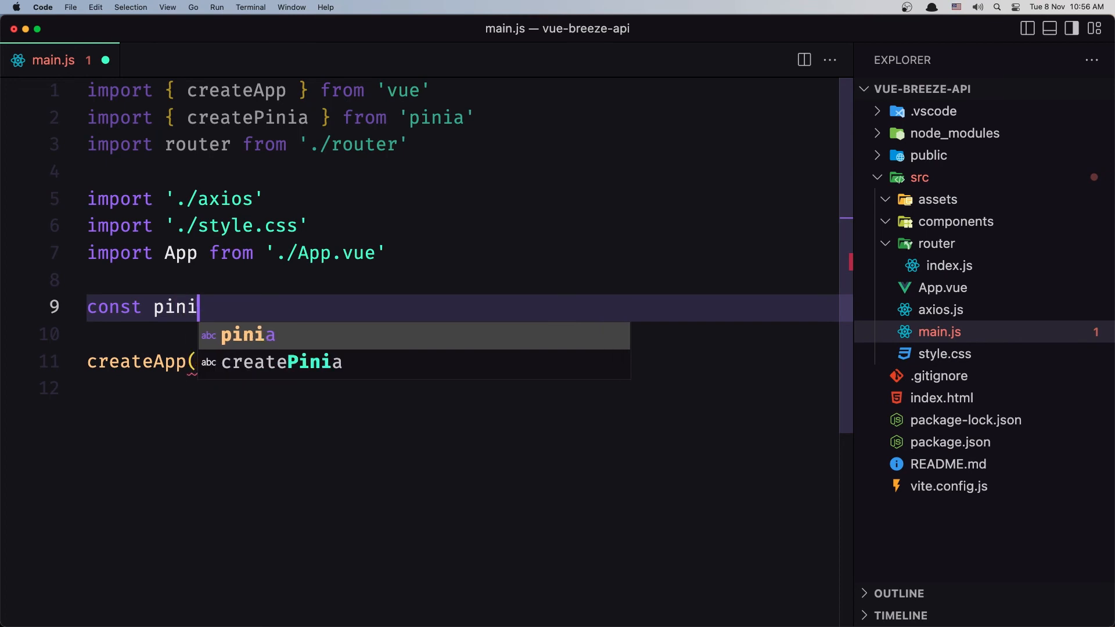
type("a")
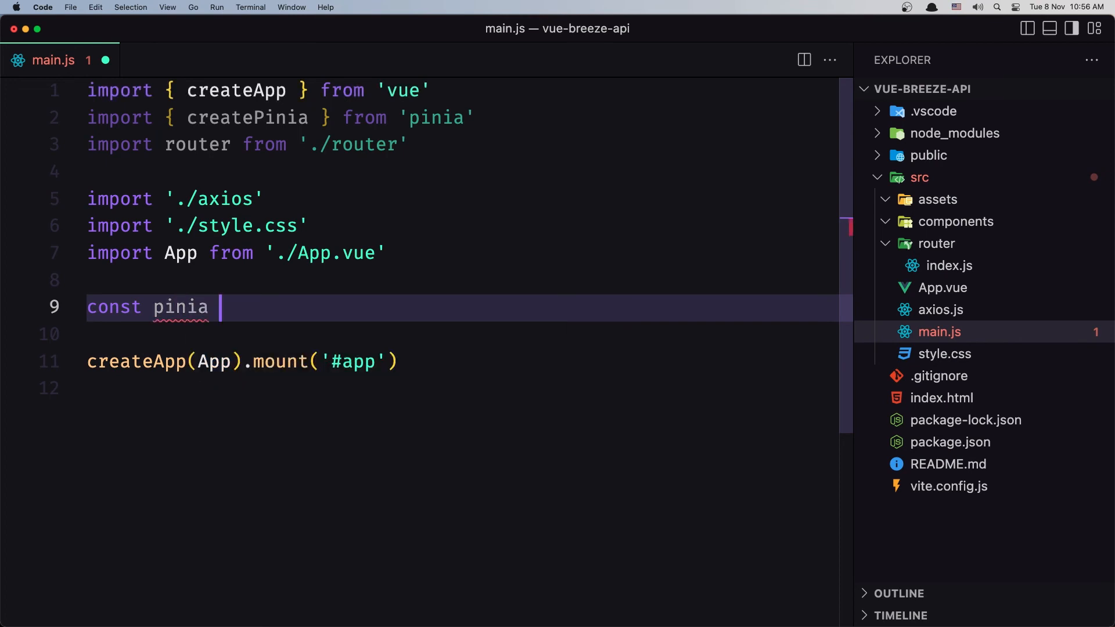
type("=")
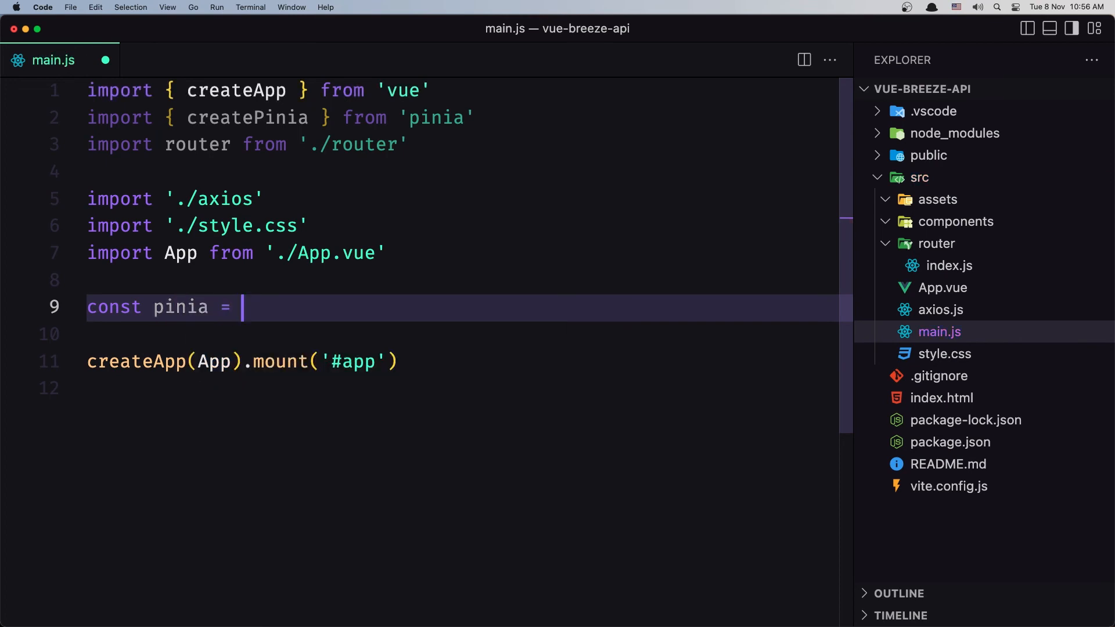
type("createApp")
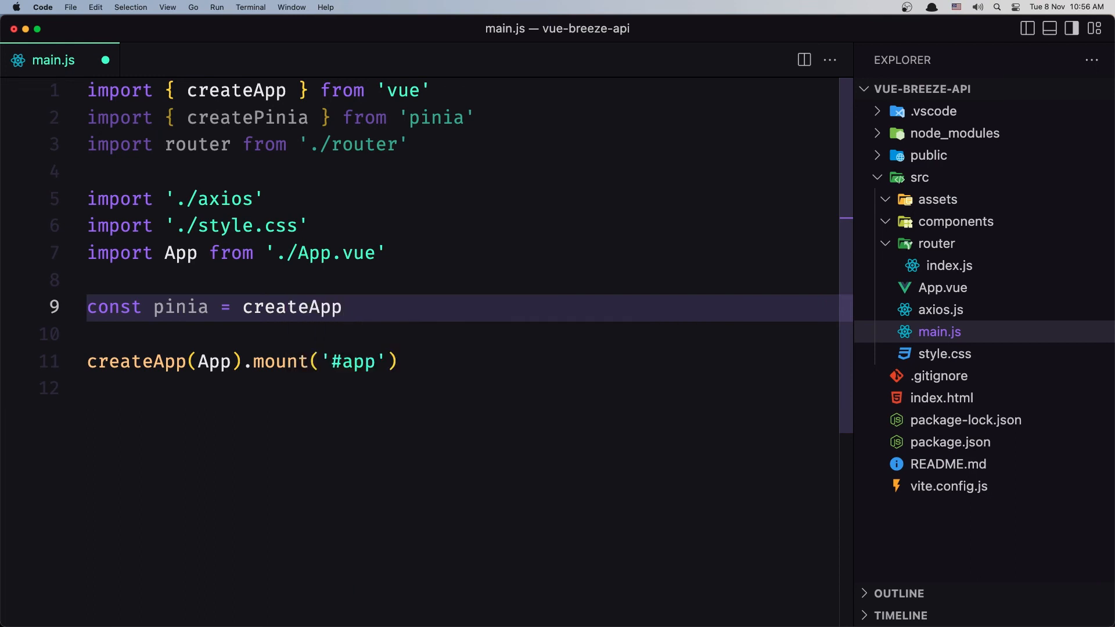
key("Backspace")
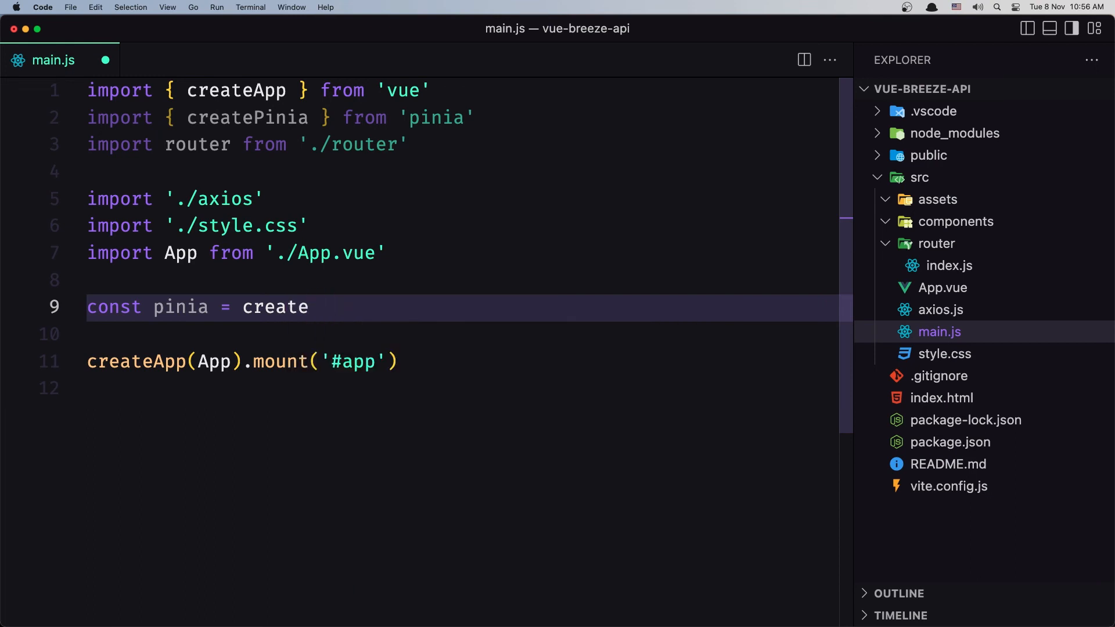
type("Pinia")
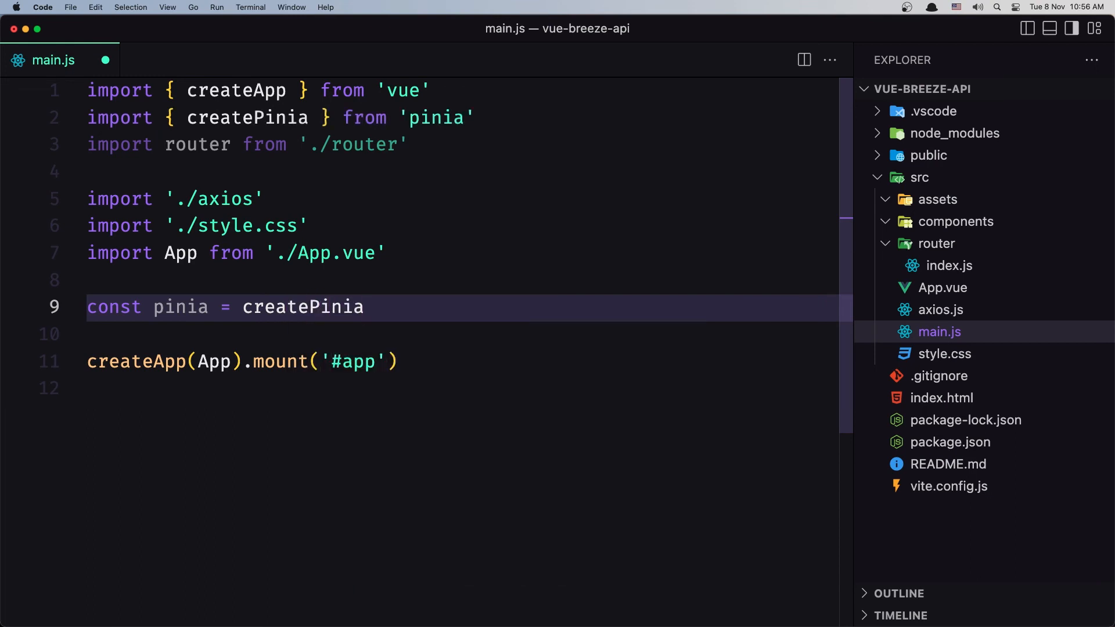
type("();")
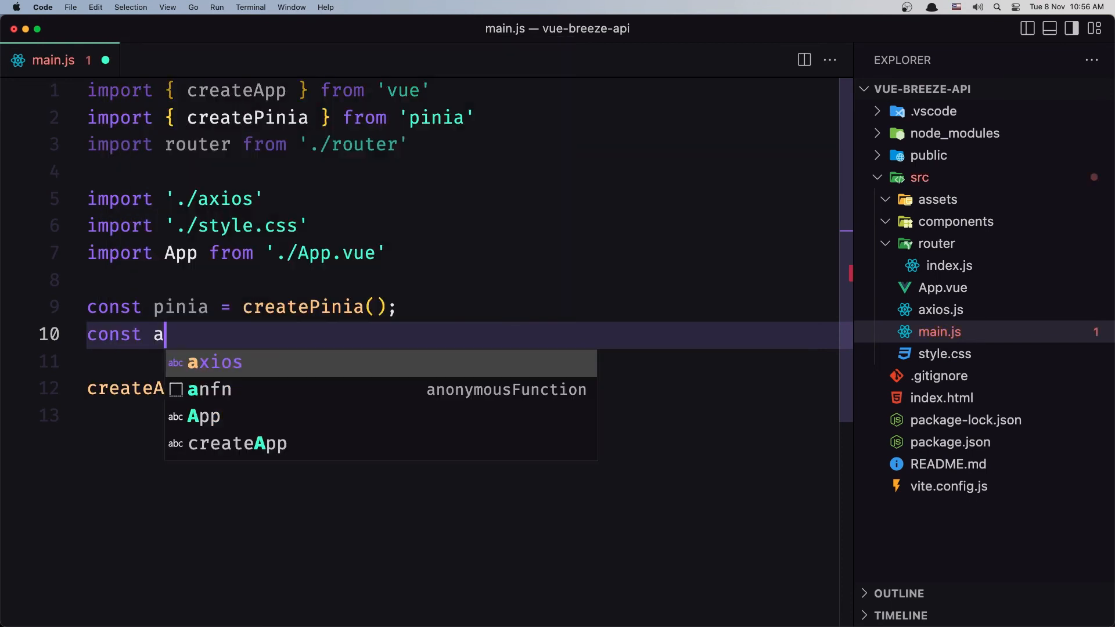
Write const app = createApp(App) to create the app instance.
type("pp")
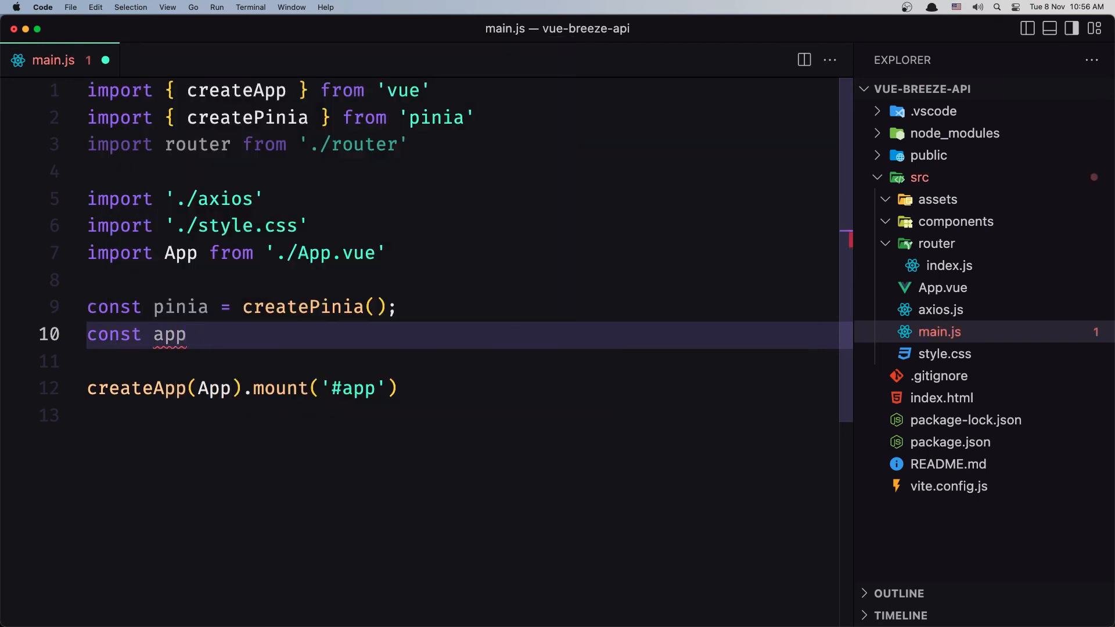
type("=")
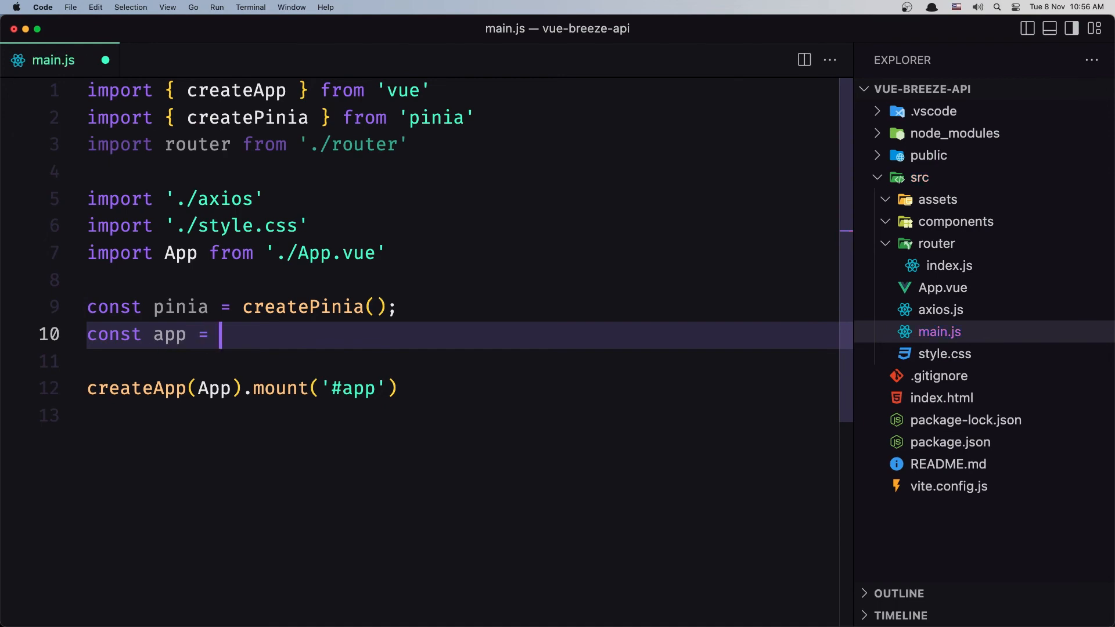
type("createApp")
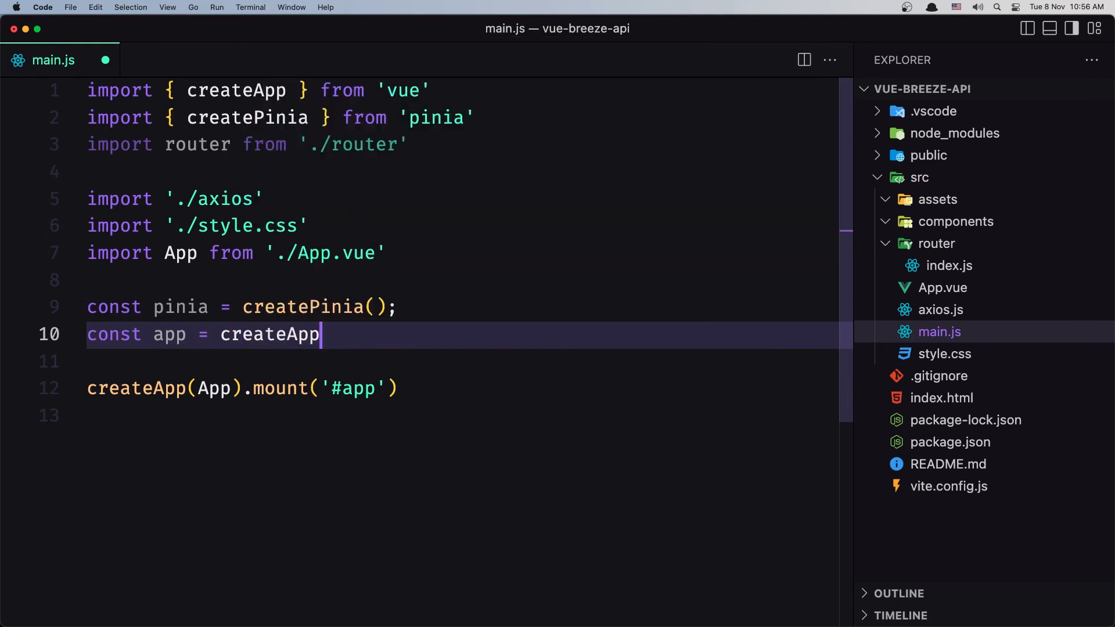
type("()")
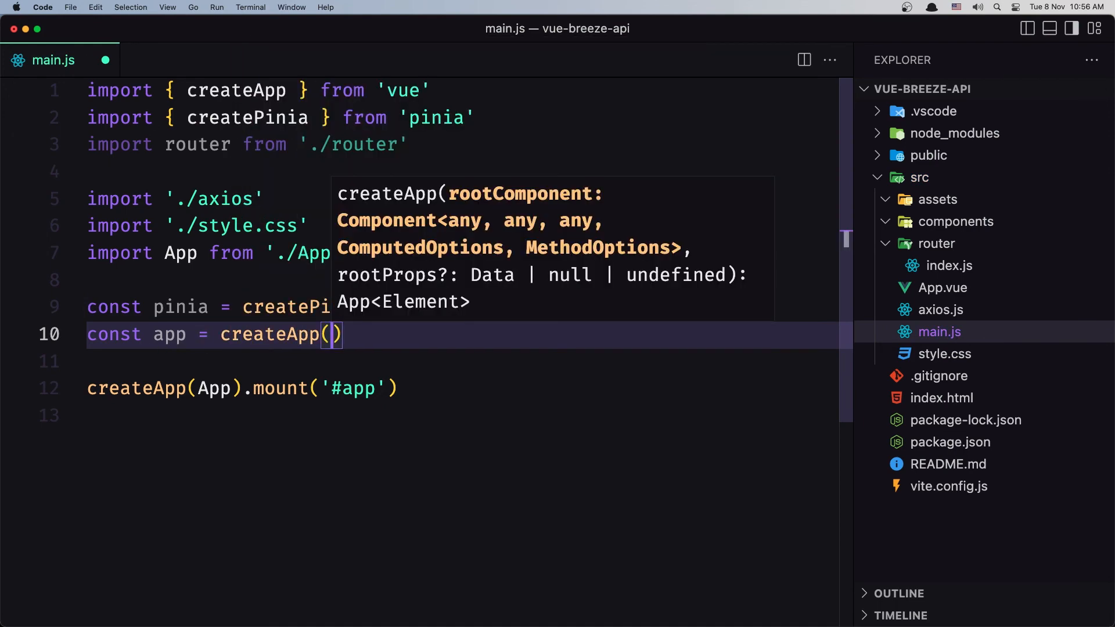
type("App")
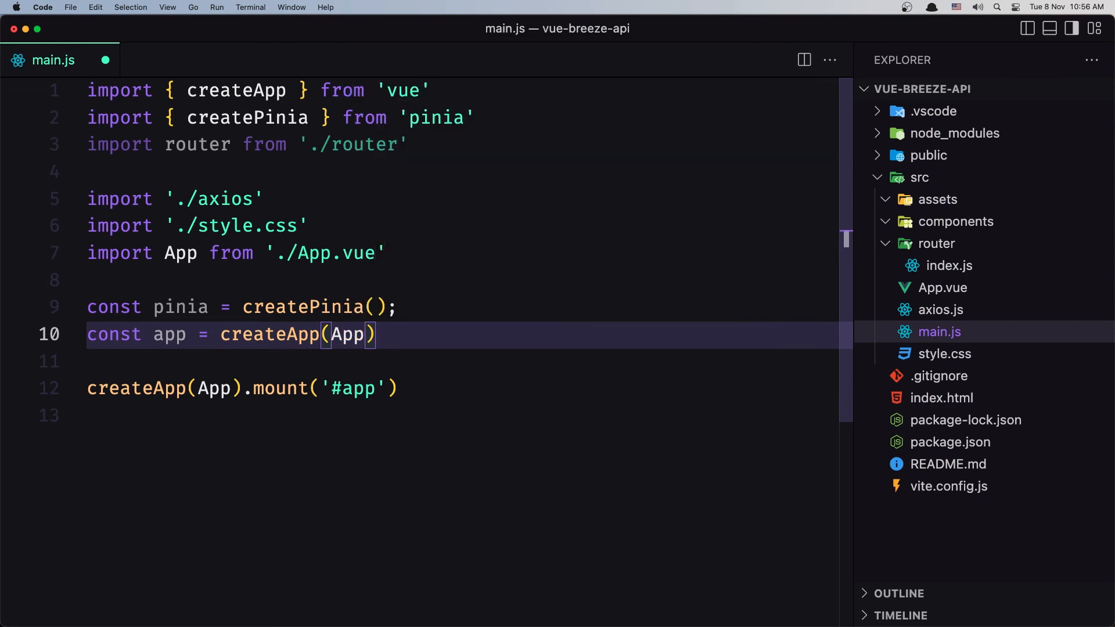
Register pinia and router with app.use and mount the app with app.mount('#app').
type("a")
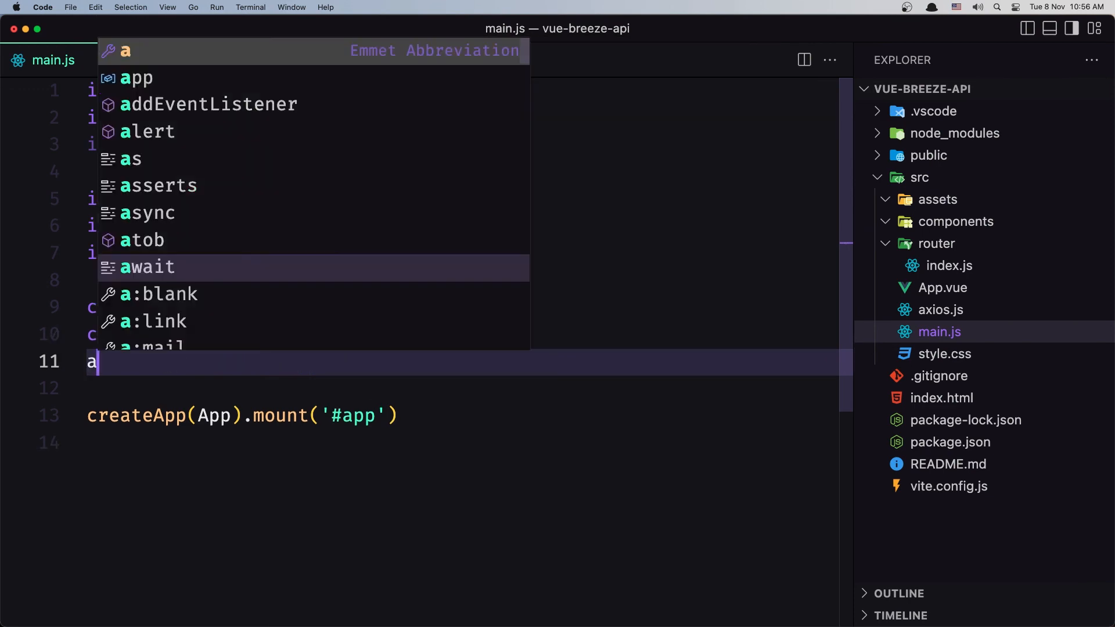
type("pp.us")
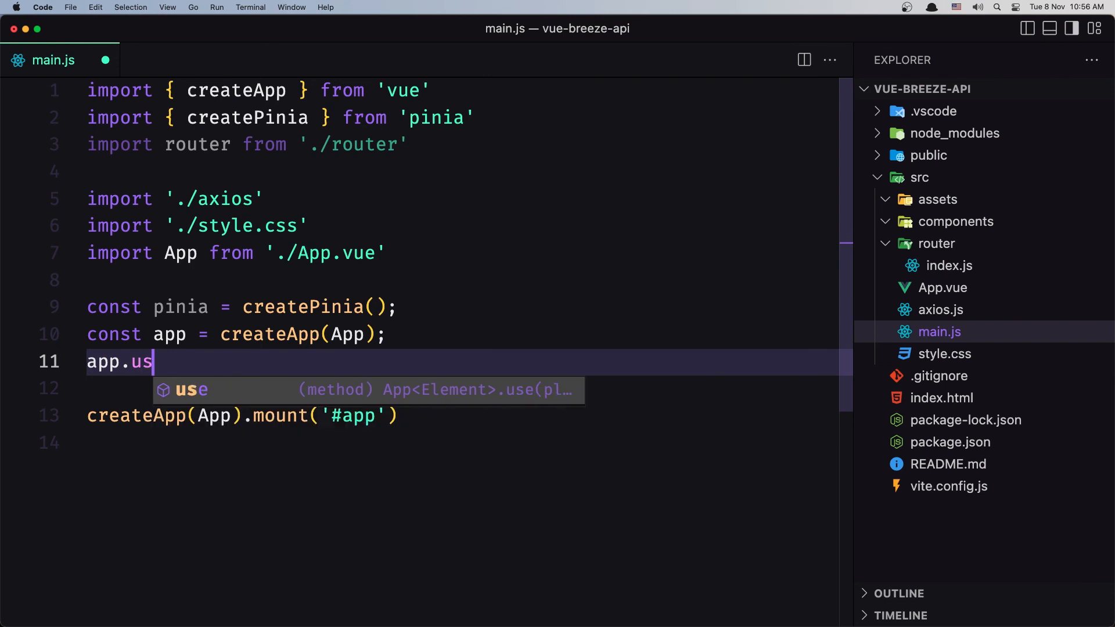
type("e(p")
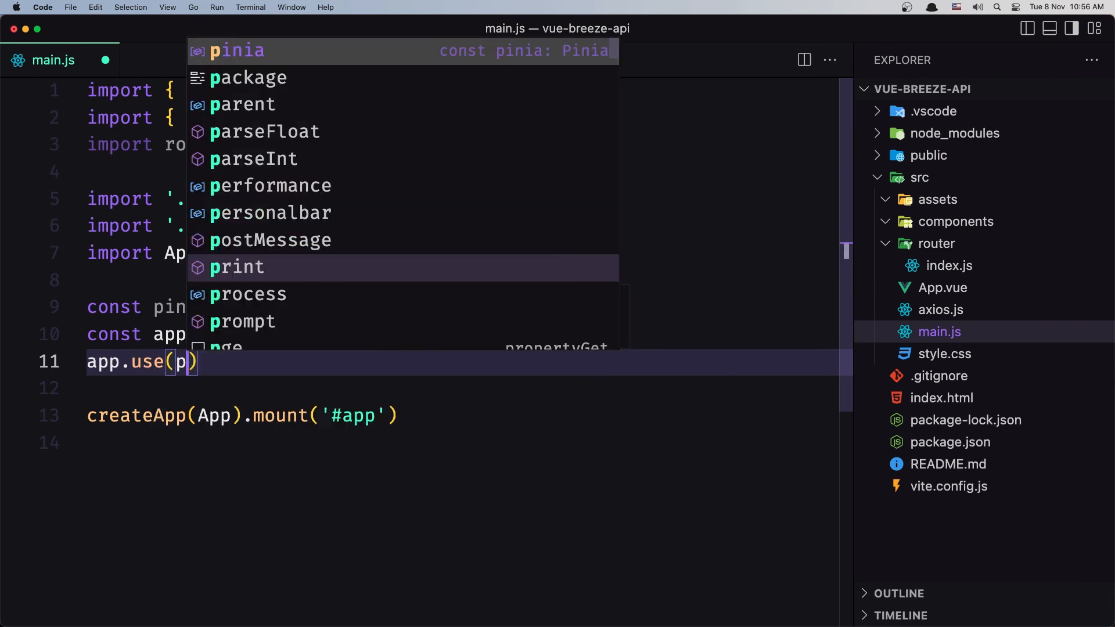
key("Tab")
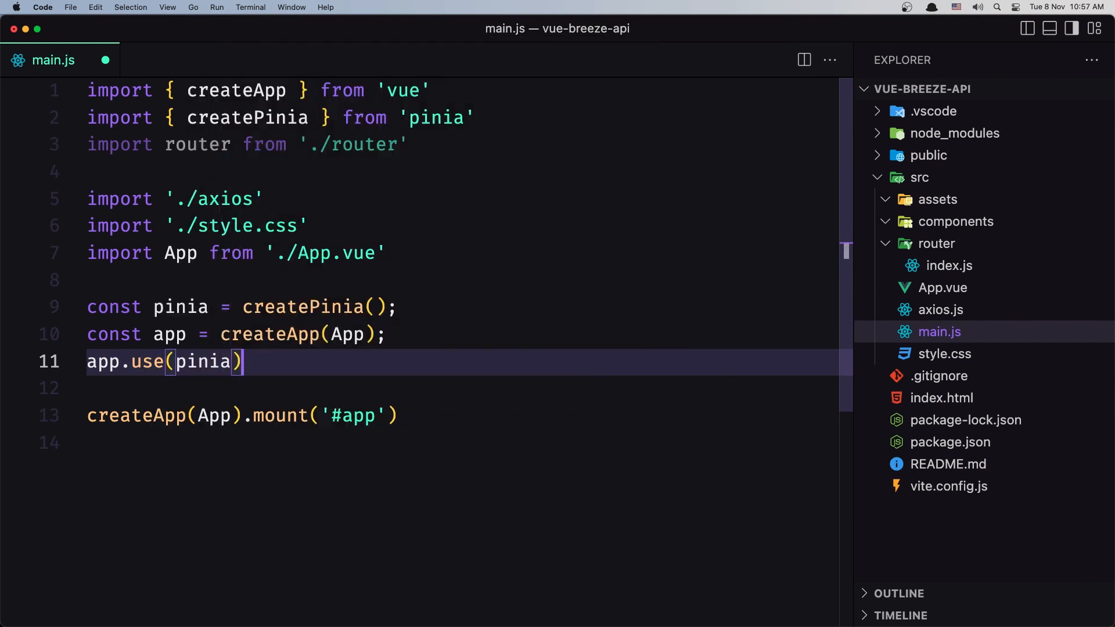
type("app.use(")
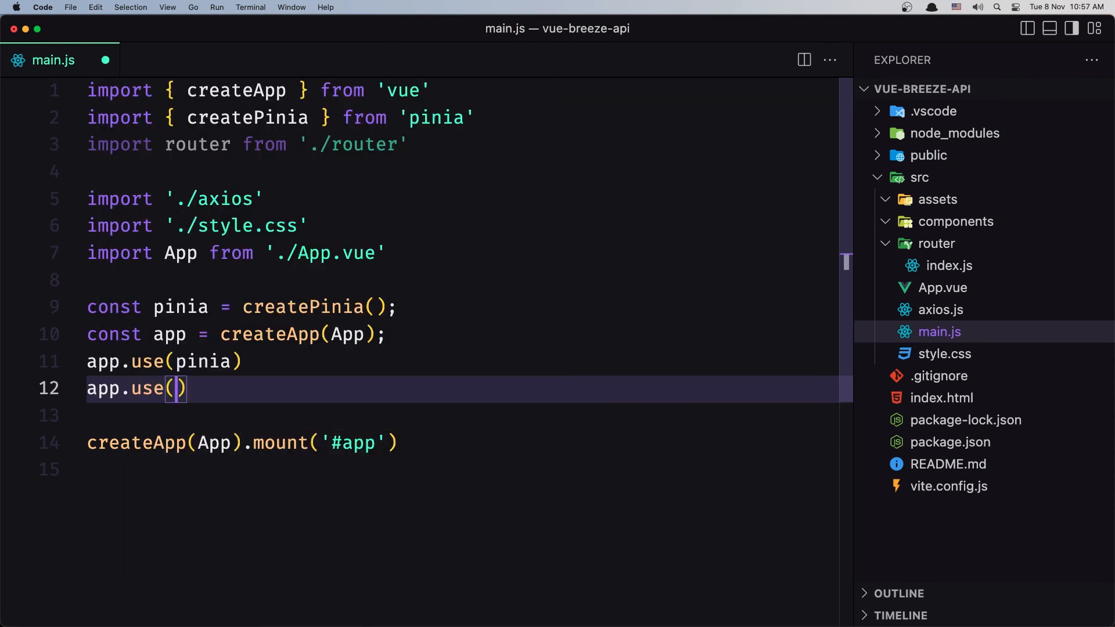
type("router")
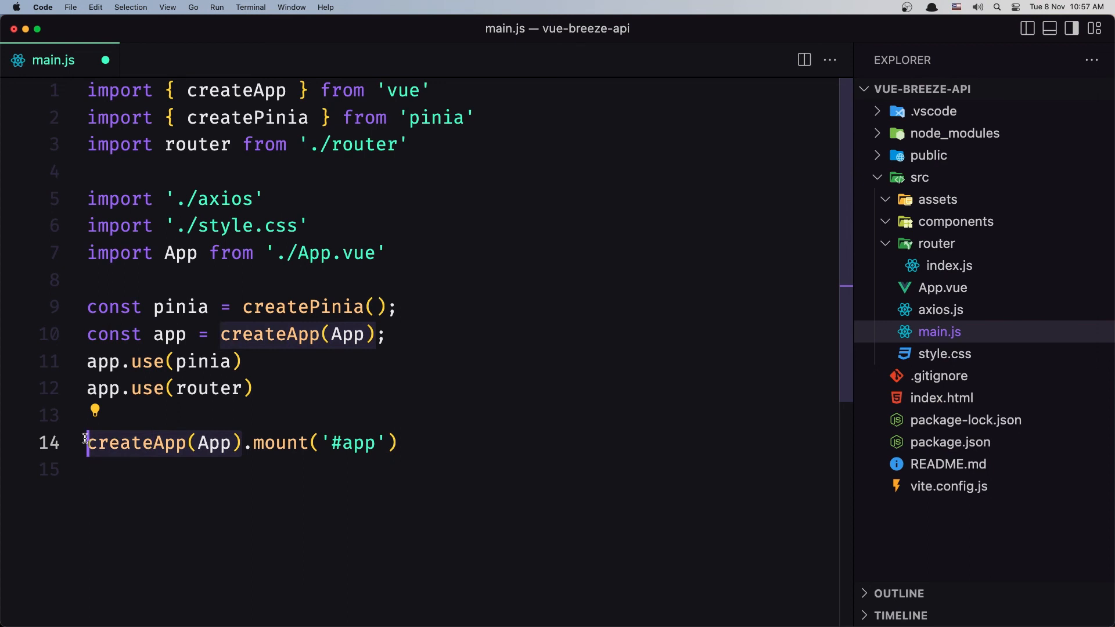
type("app")
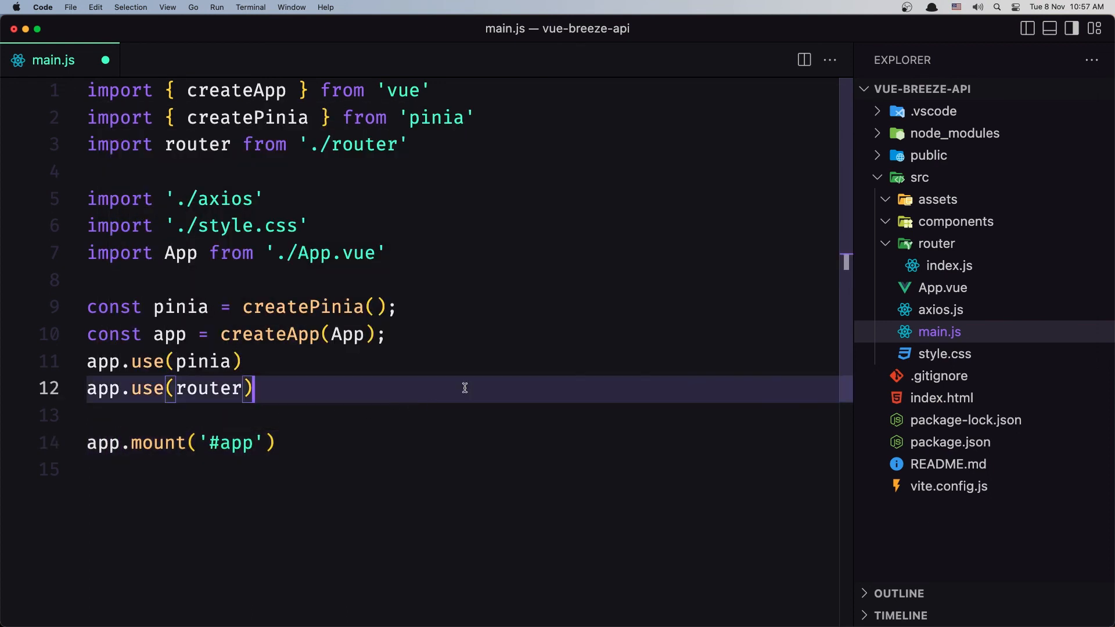
mouse_move(246, 118)
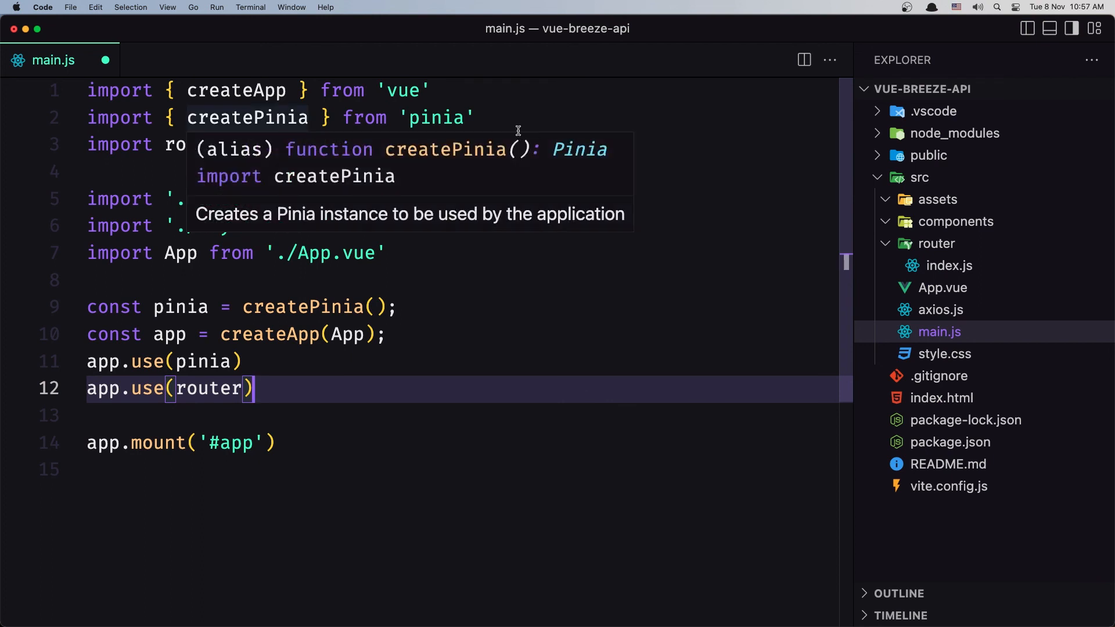